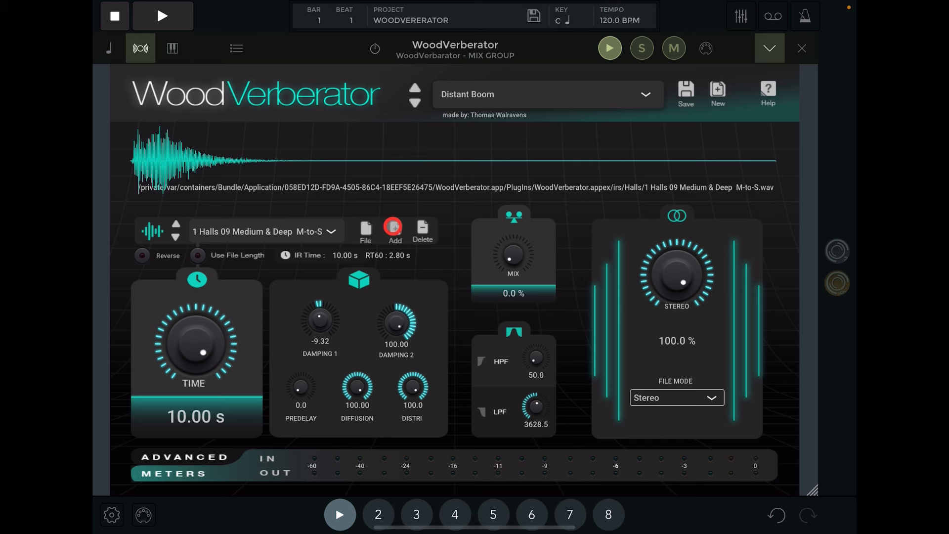
# - Start project playback and collapse the WoodVerberator panel to reveal the node grid
pyautogui.click(162, 15)
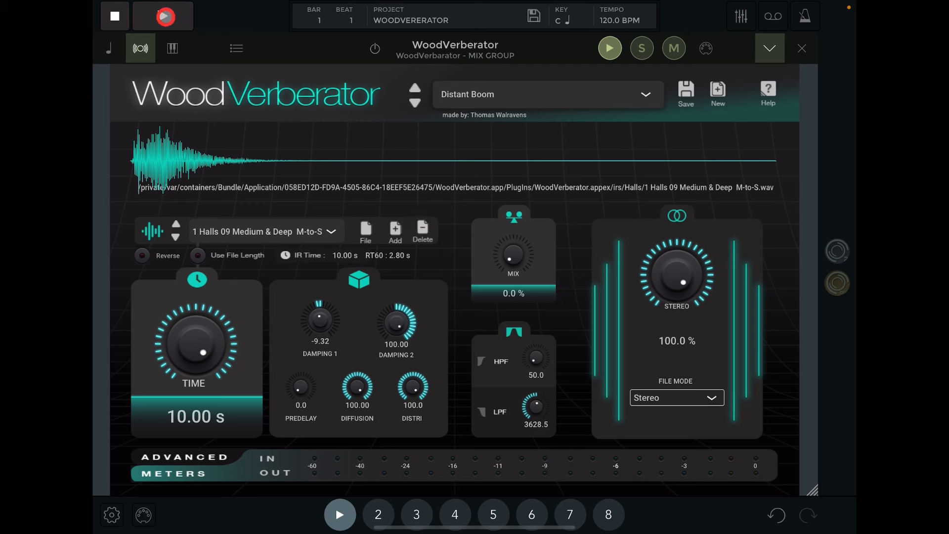
pyautogui.click(162, 16)
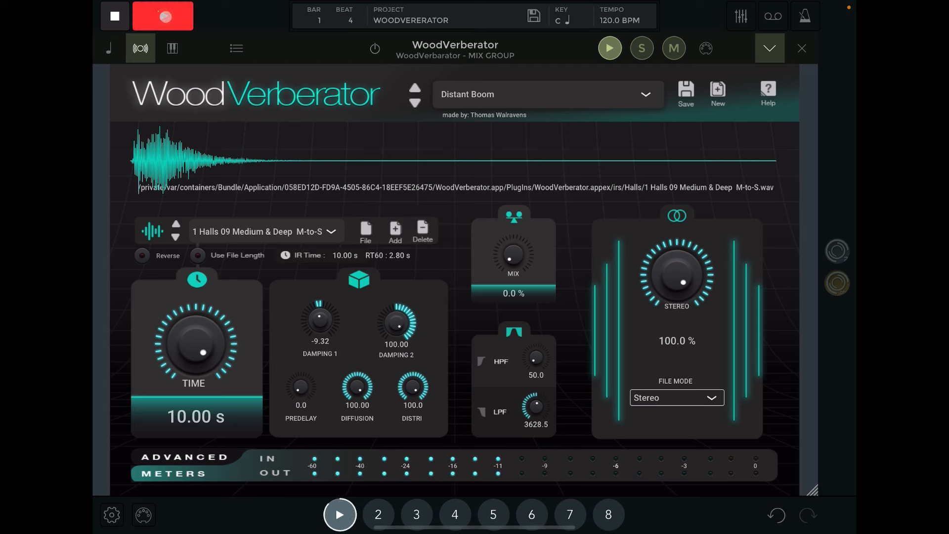
pyautogui.click(162, 16)
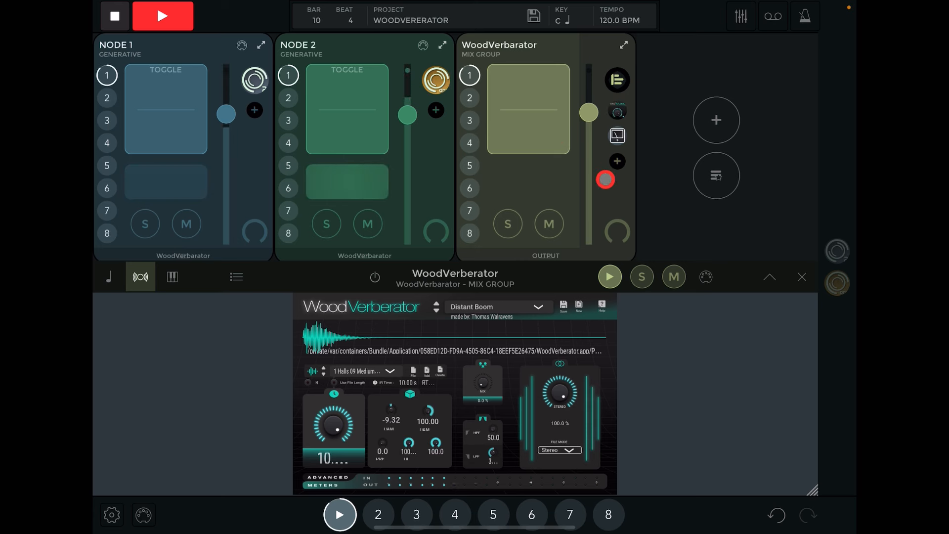
# - Expand the WoodVerberator node panel back to full size
pyautogui.click(605, 179)
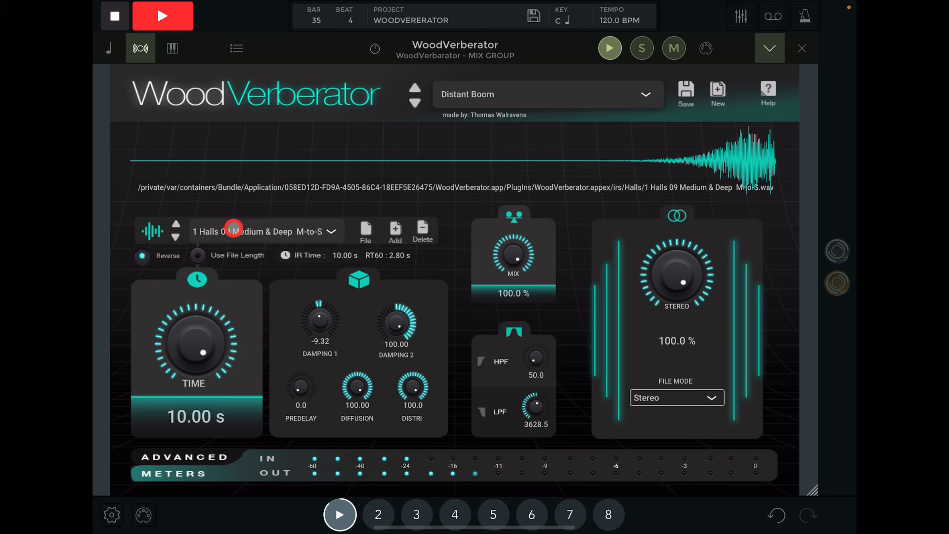
pyautogui.moveTo(341, 208)
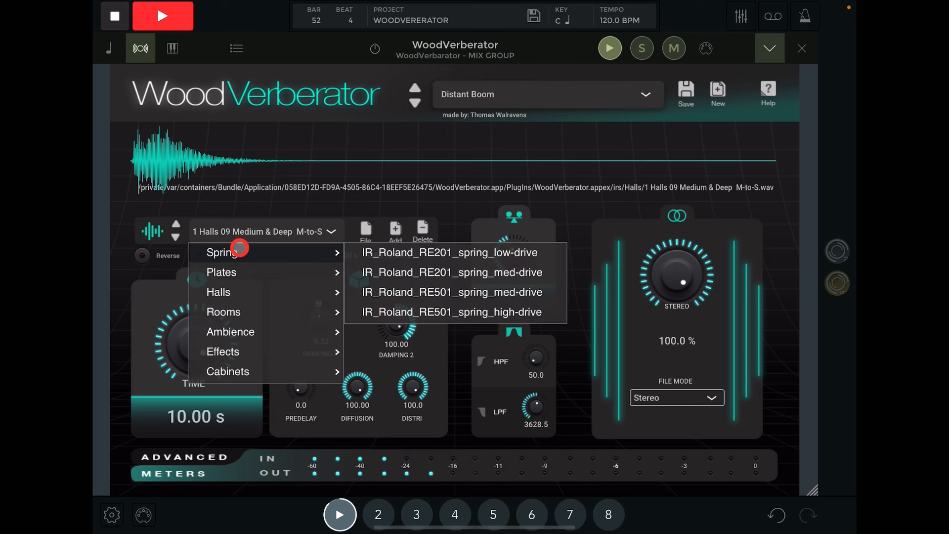
# - Browse Plates then Halls and load the JFKUnderpass hall impulse (4.32 s time)
pyautogui.click(220, 272)
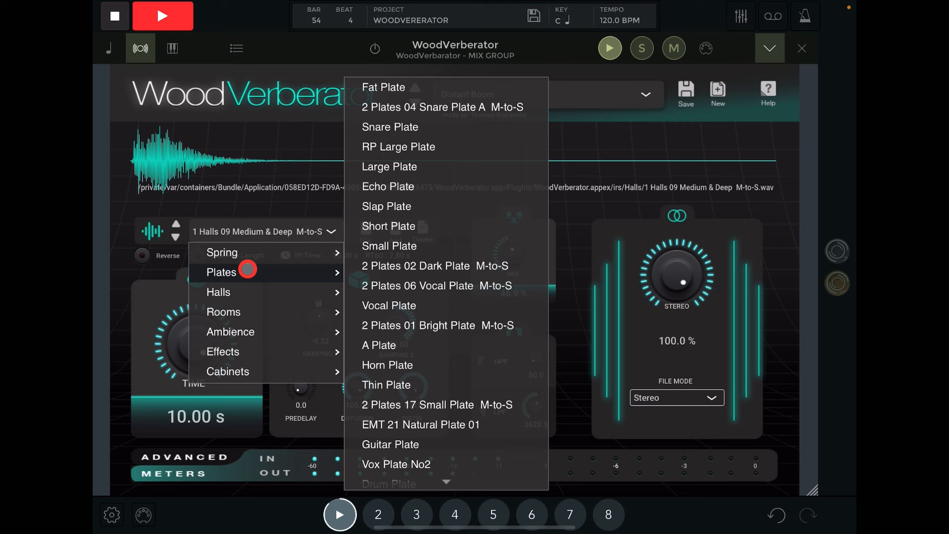
pyautogui.click(218, 291)
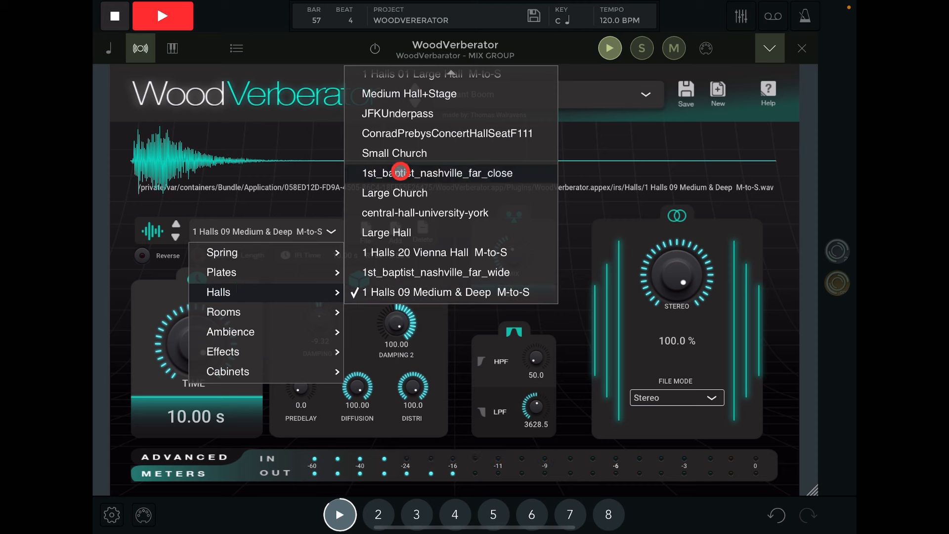
pyautogui.click(397, 114)
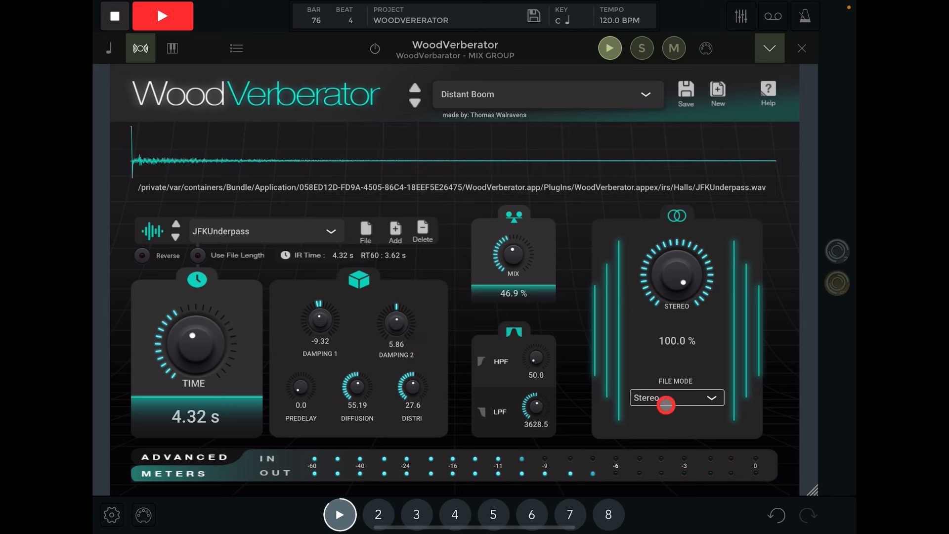
# - Audition L + R and R file modes, then settle on Stereo DeCorr
pyautogui.click(676, 398)
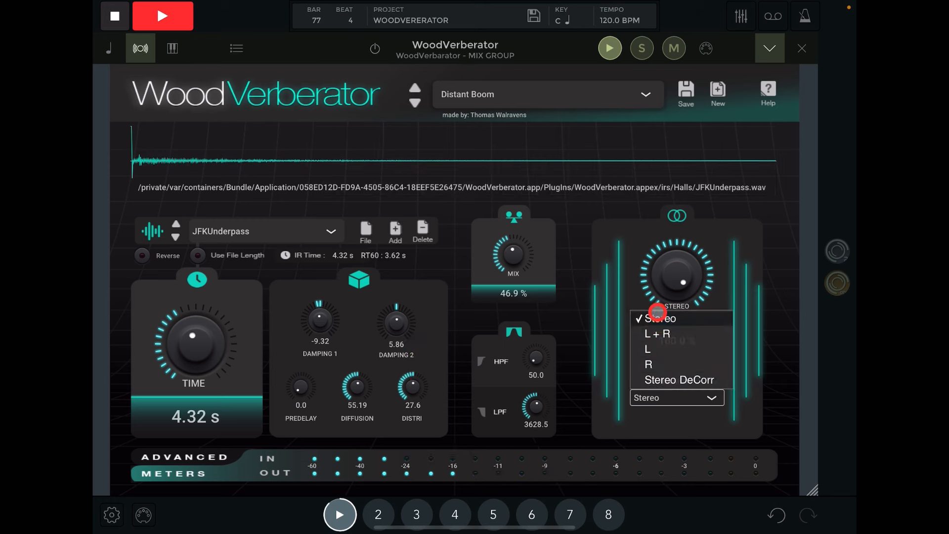
pyautogui.click(656, 333)
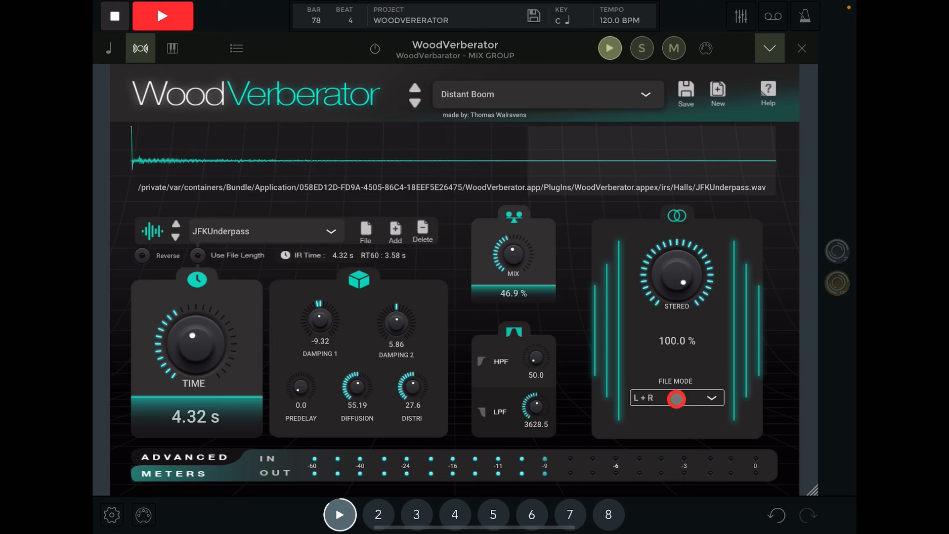
pyautogui.click(676, 398)
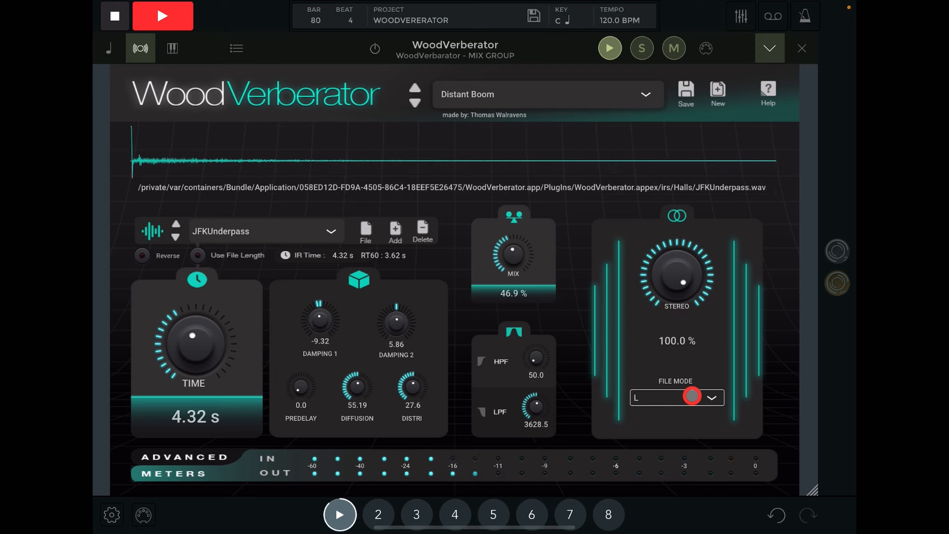
pyautogui.click(692, 396)
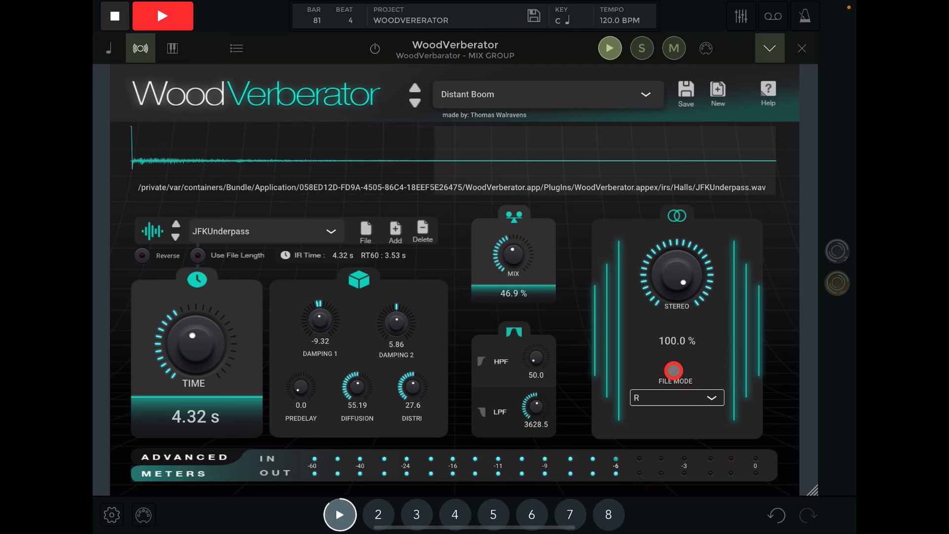
pyautogui.click(676, 397)
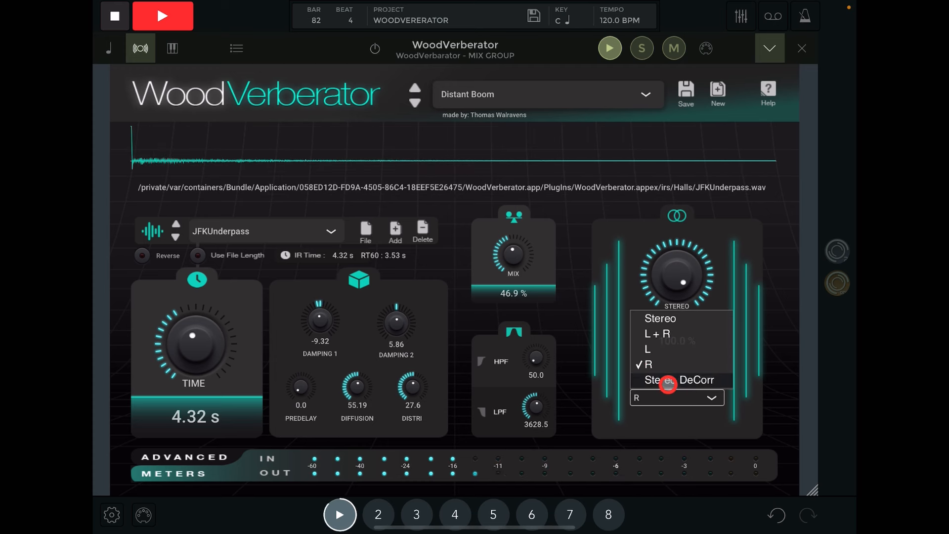
pyautogui.click(673, 379)
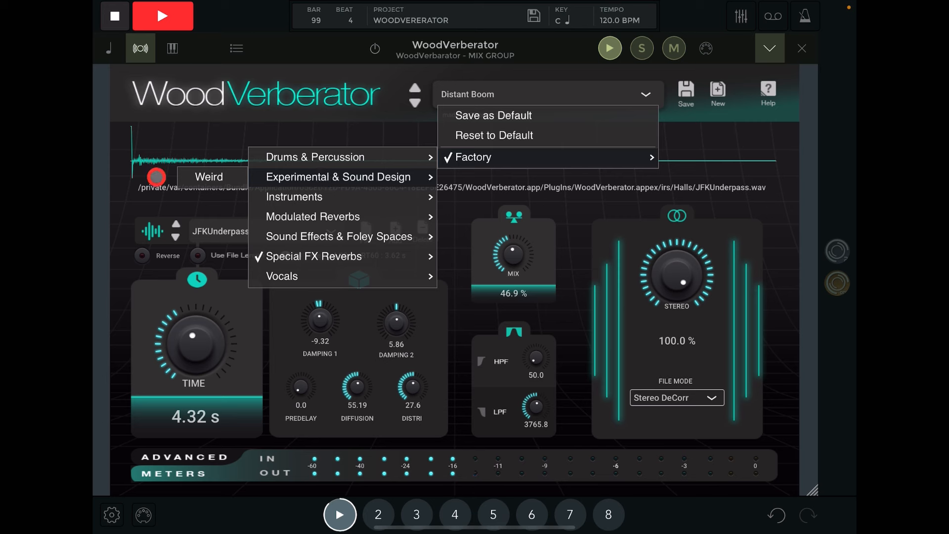
# - Audition the Weird and Far Away Echoes factory presets, then reset the plugin to default
pyautogui.click(208, 176)
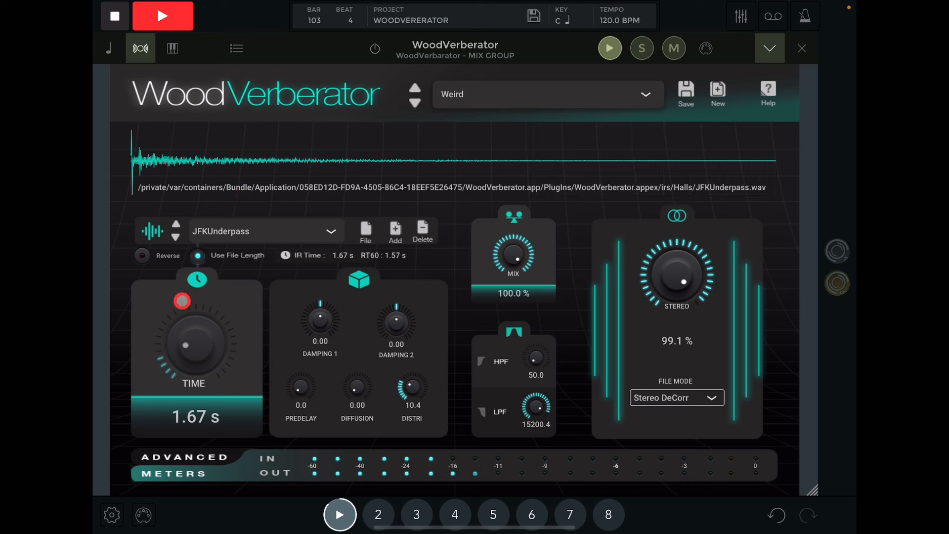
pyautogui.click(198, 255)
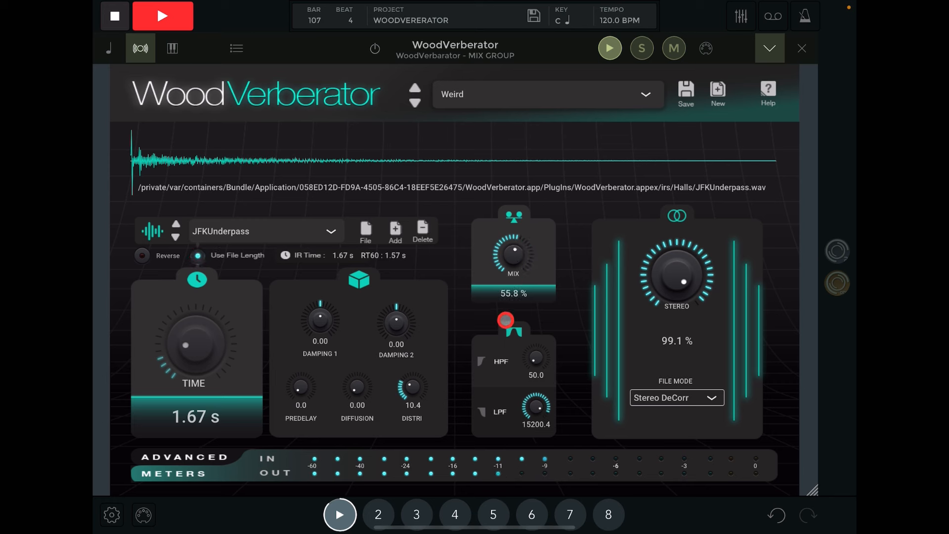
pyautogui.click(415, 87)
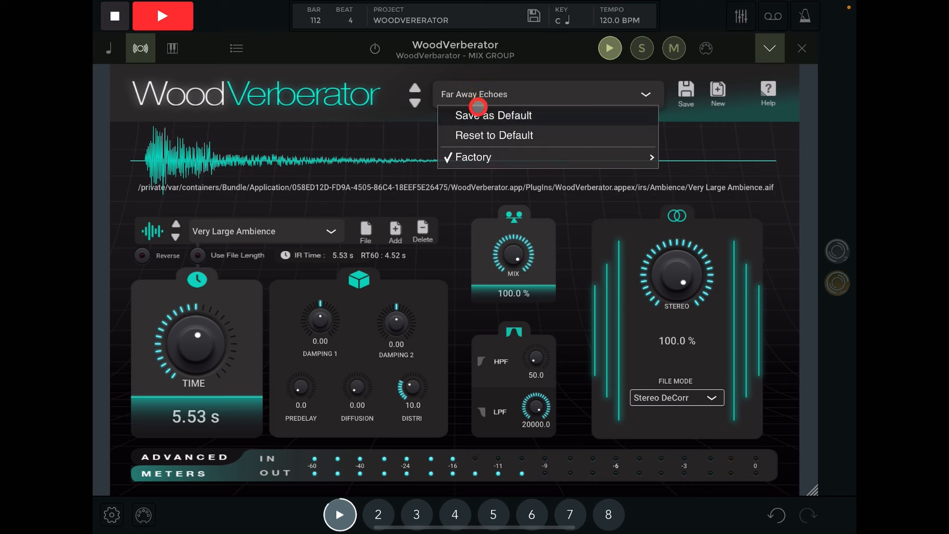
pyautogui.moveTo(492, 136)
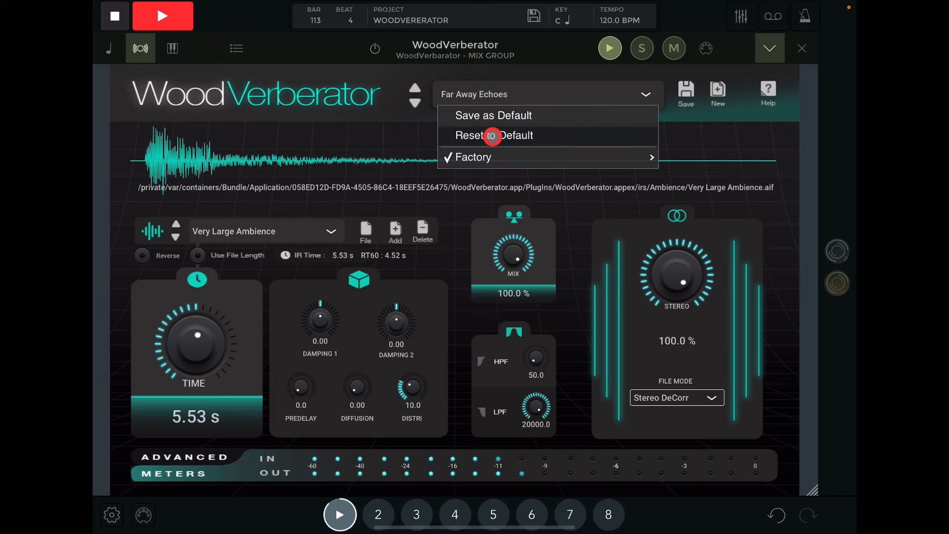
pyautogui.click(493, 136)
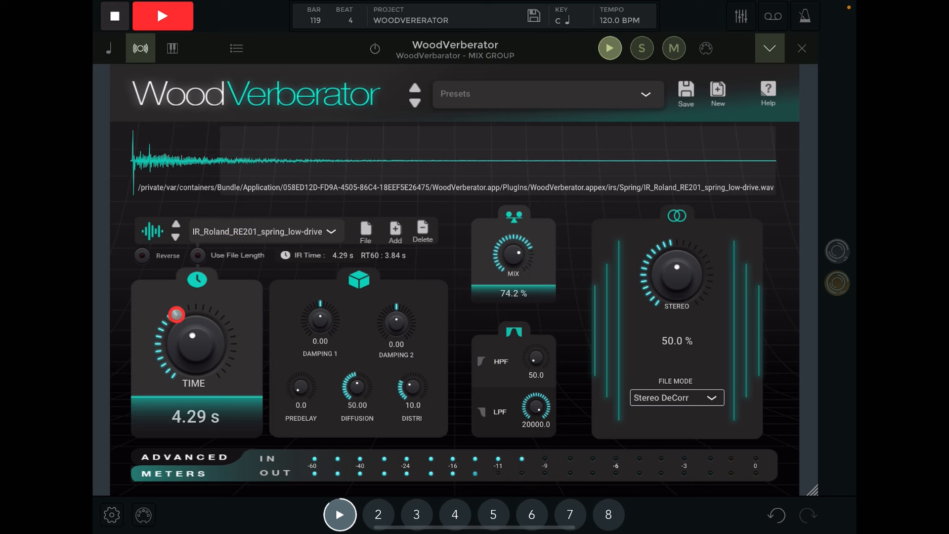
# - Load the Roland RE501 spring med-drive impulse and adjust the wet/dry mix
pyautogui.click(331, 232)
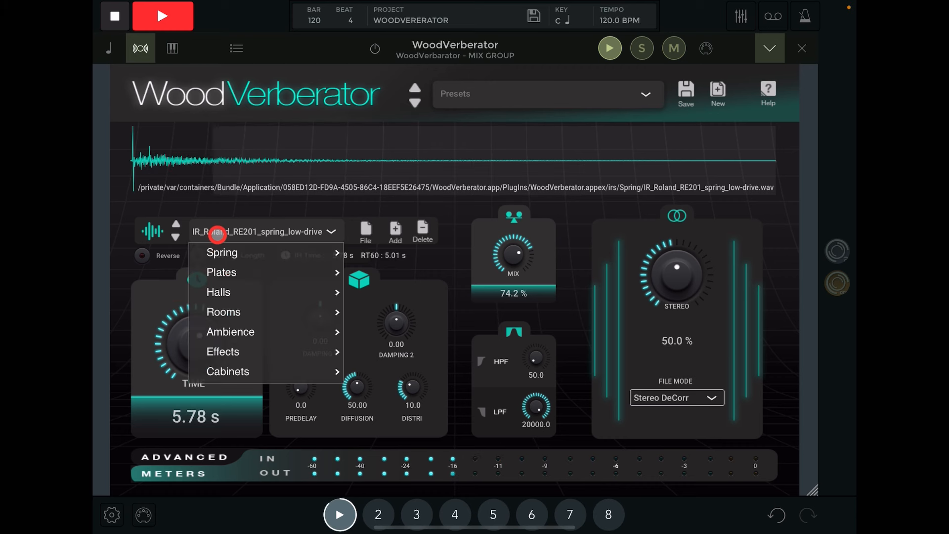
pyautogui.click(221, 252)
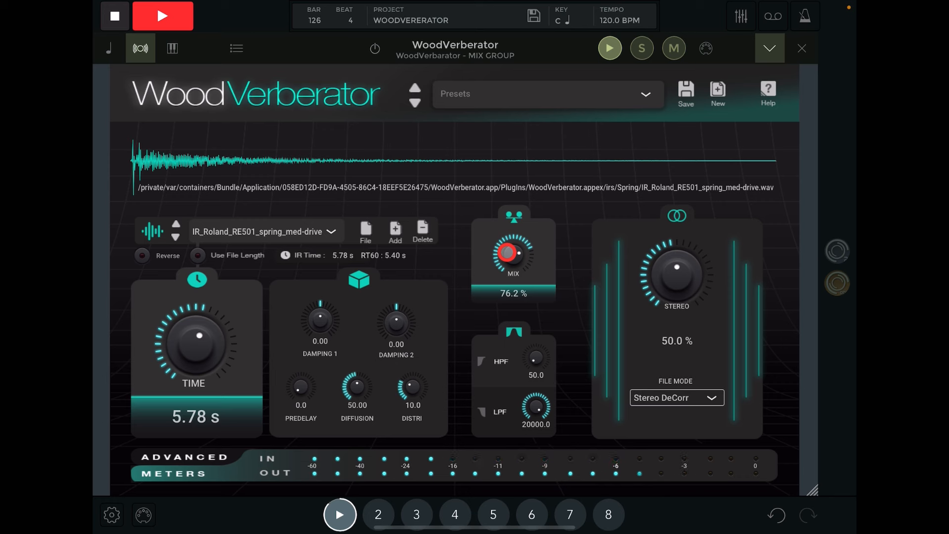
pyautogui.click(319, 318)
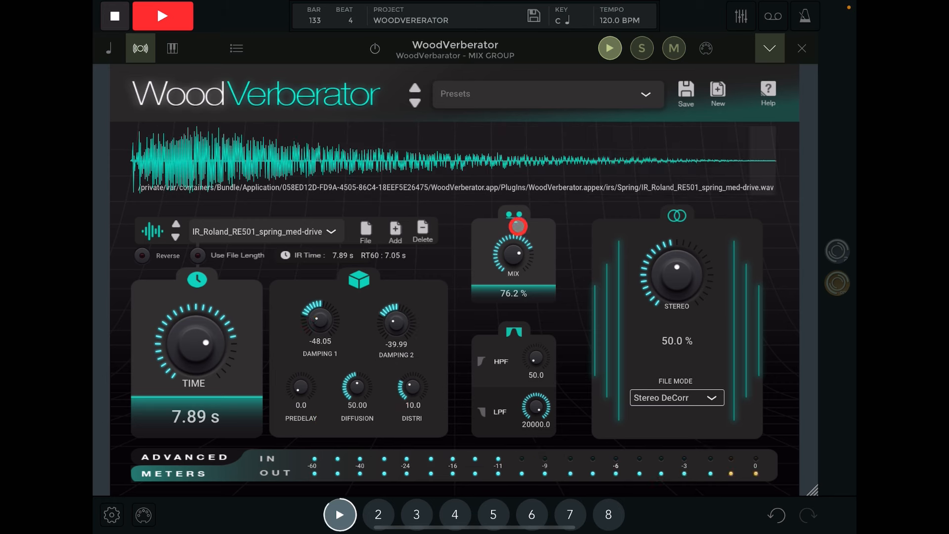
pyautogui.moveTo(308, 299)
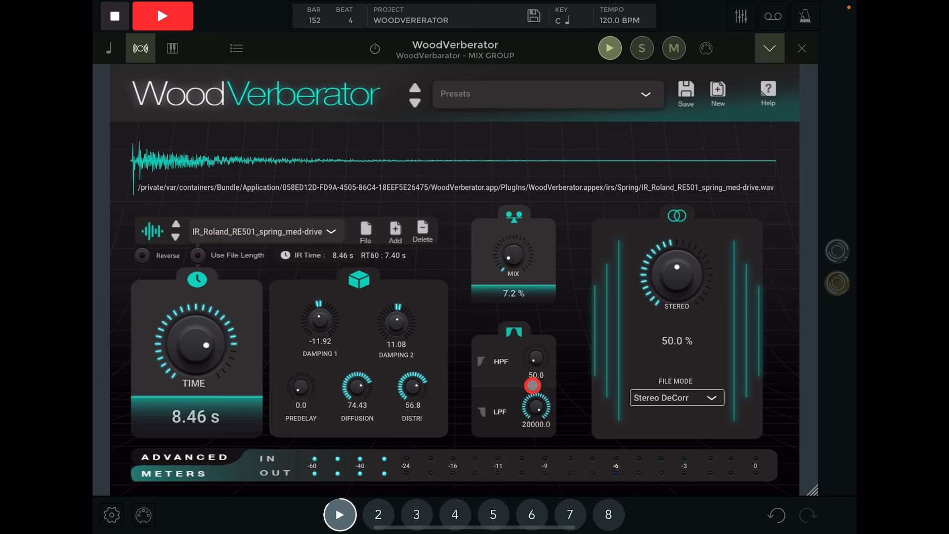
# - Load the Fat Plate impulse, then swap it for Echo Plate (2.08 s time)
pyautogui.click(331, 231)
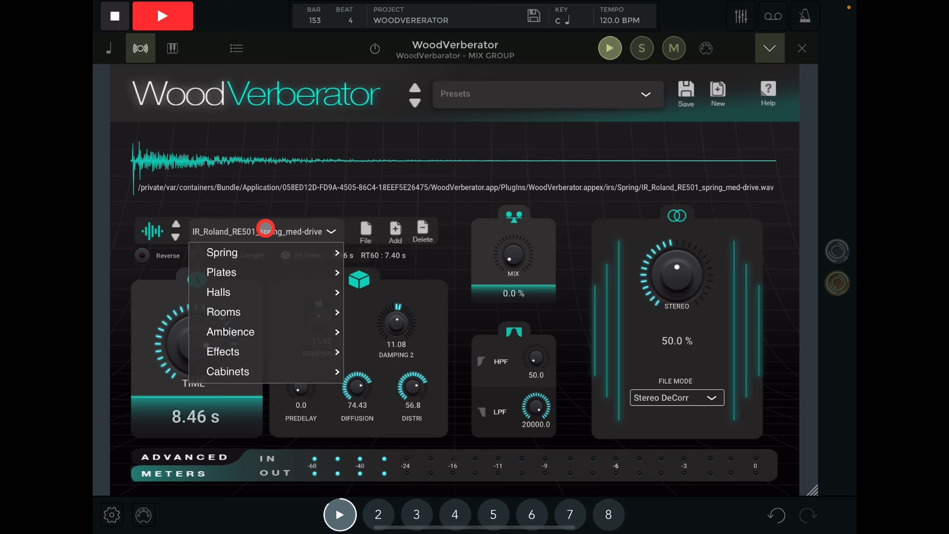
pyautogui.click(221, 271)
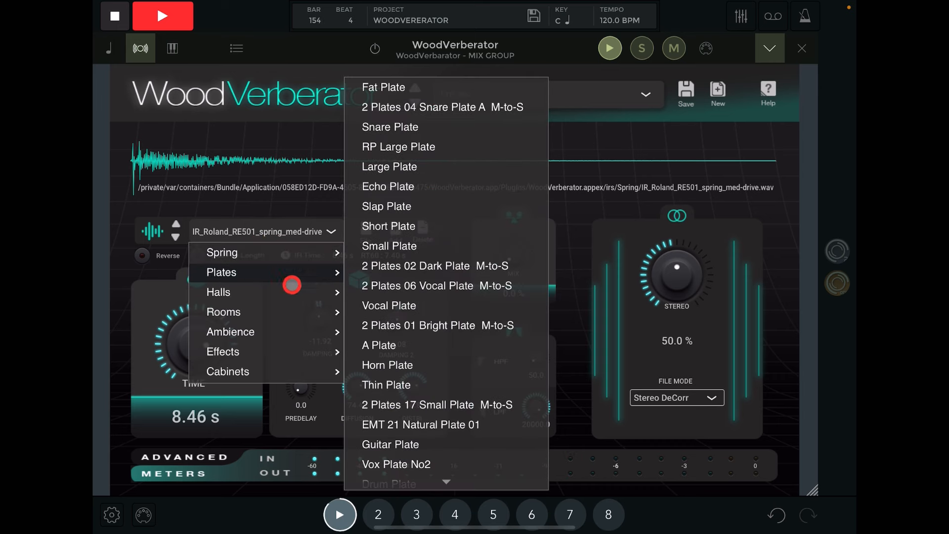
pyautogui.click(383, 87)
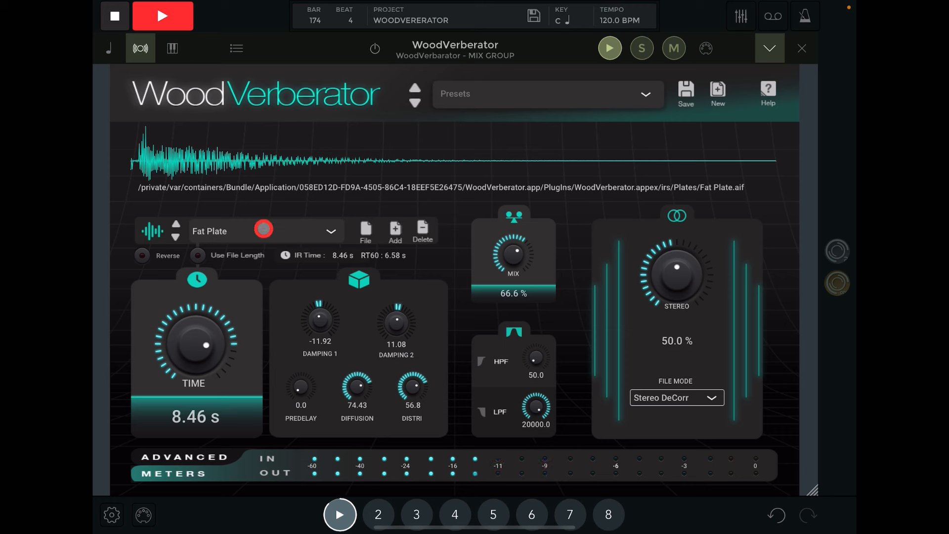
pyautogui.click(331, 231)
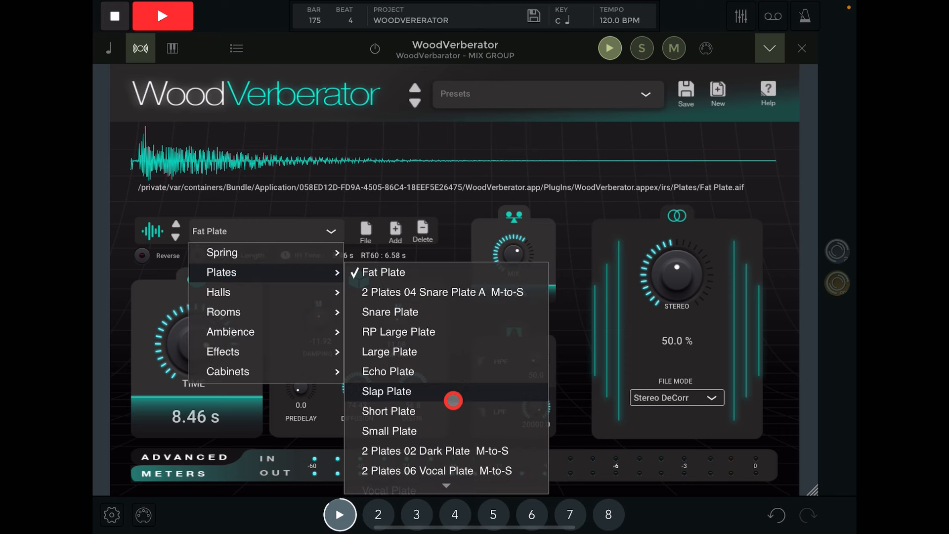
pyautogui.click(388, 370)
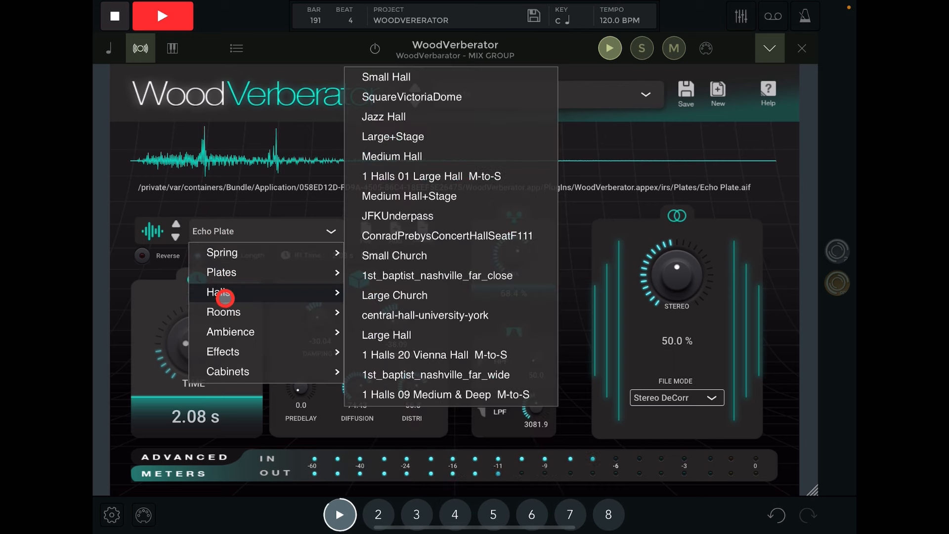
# - Load the Large+Stage hall impulse for a 2.77 s reverb time
pyautogui.click(393, 137)
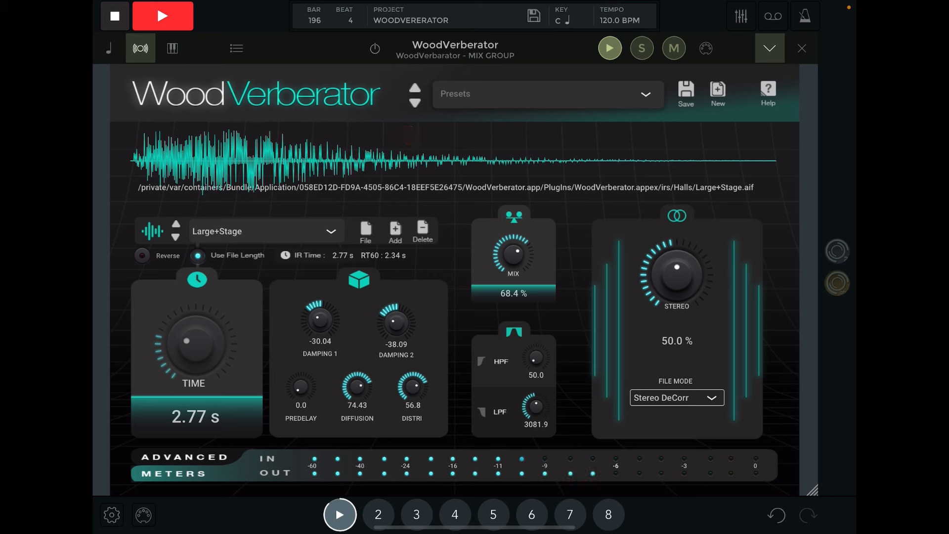
# - Close the reverb, add an Audio / Sampler node (Node 4) and bring up its file browser
pyautogui.click(730, 48)
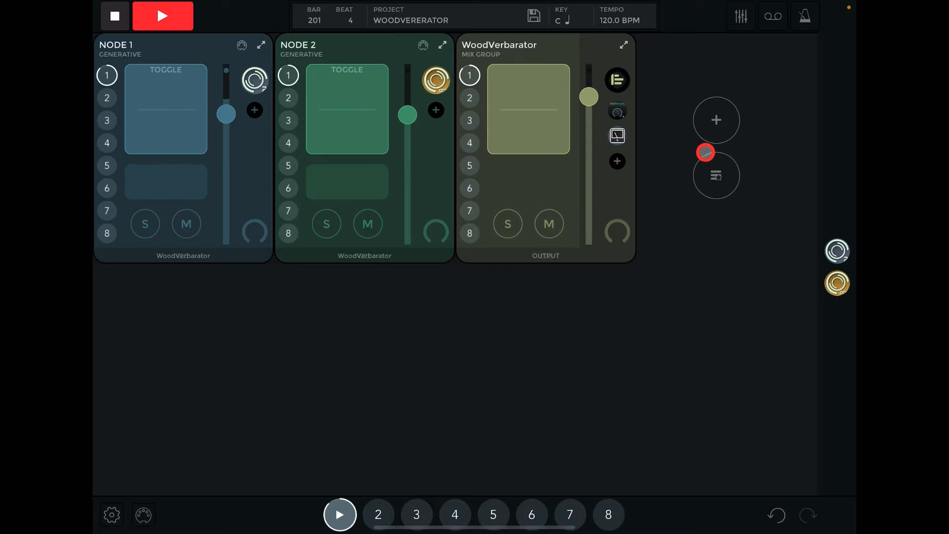
pyautogui.click(715, 120)
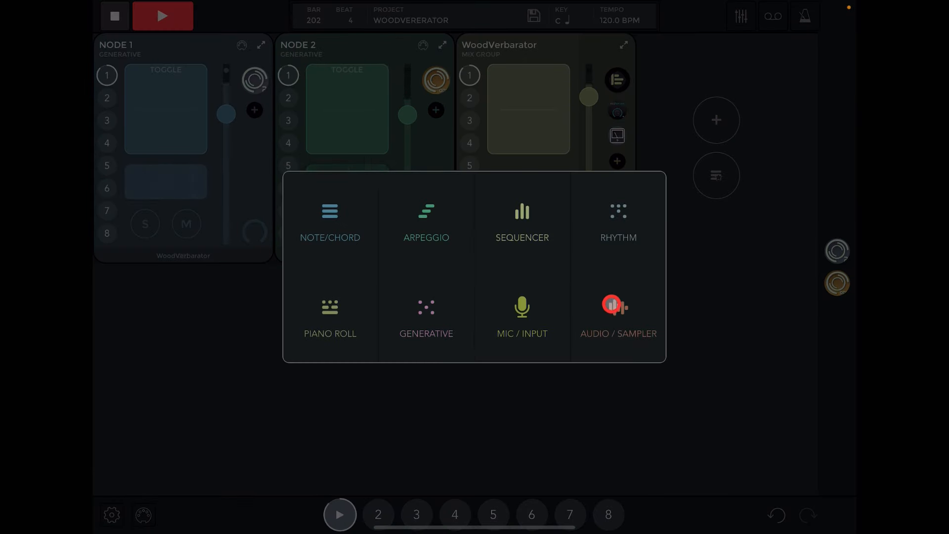
pyautogui.click(617, 315)
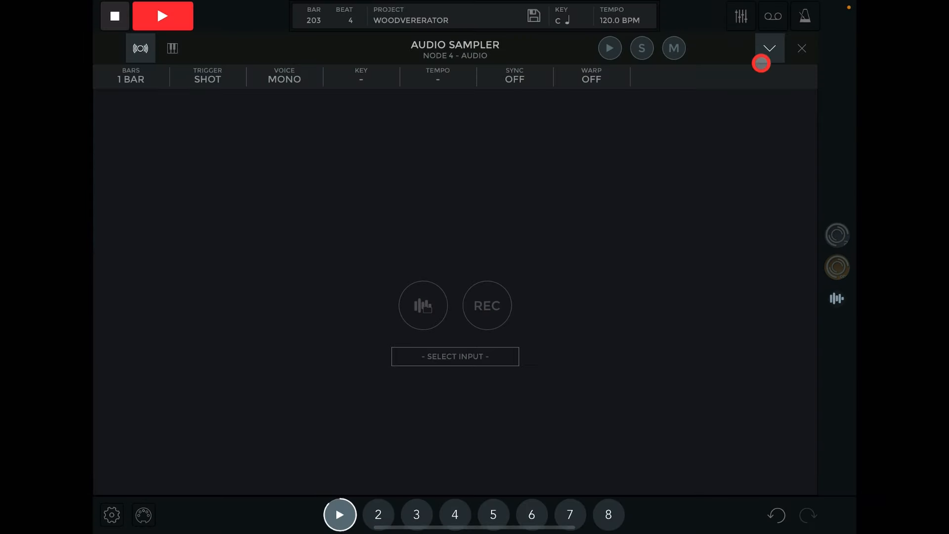
pyautogui.moveTo(611, 92)
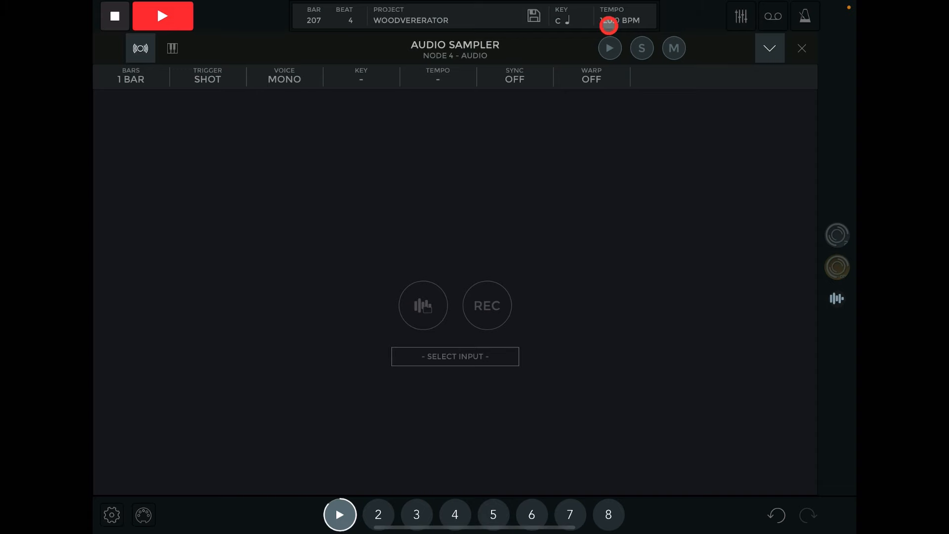
pyautogui.click(619, 20)
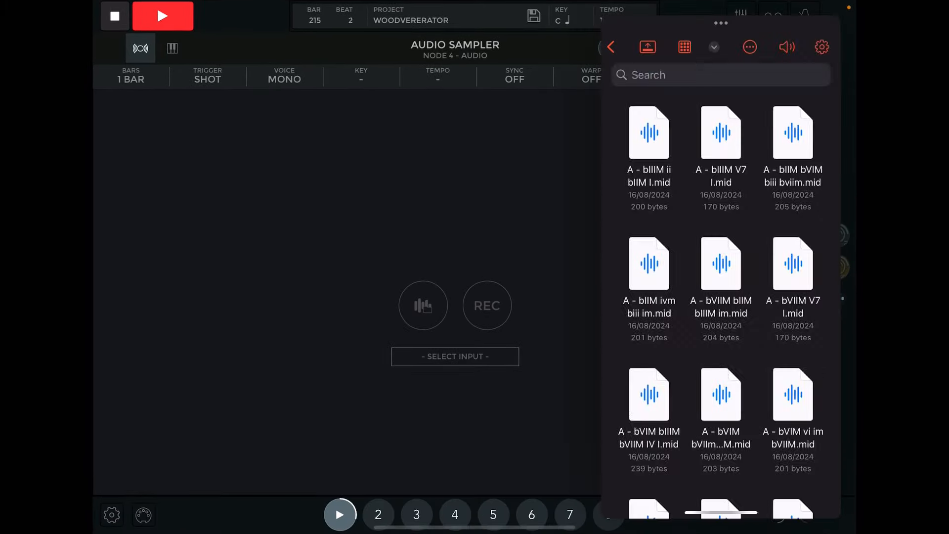
# - Navigate back to the sample packs and browse the Funk Boi Beats folder for a loop
pyautogui.click(610, 46)
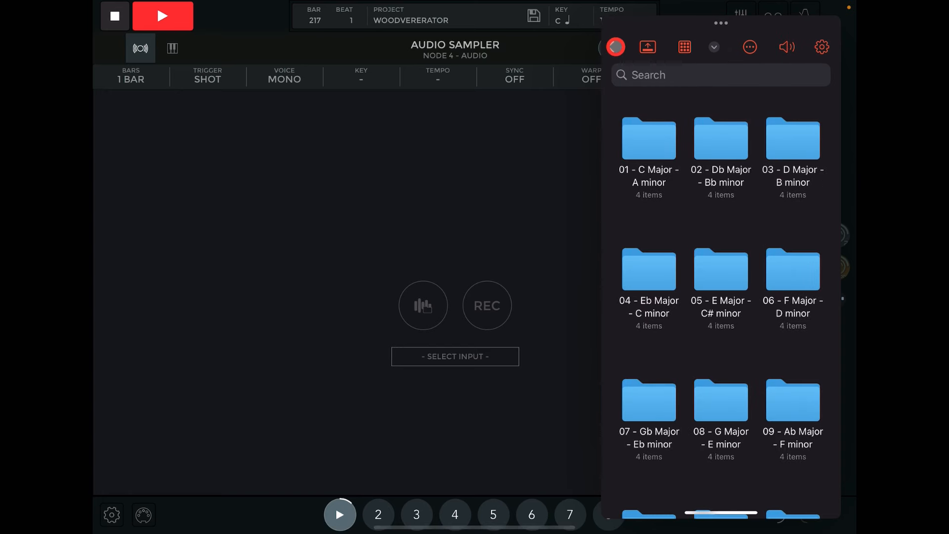
pyautogui.click(615, 48)
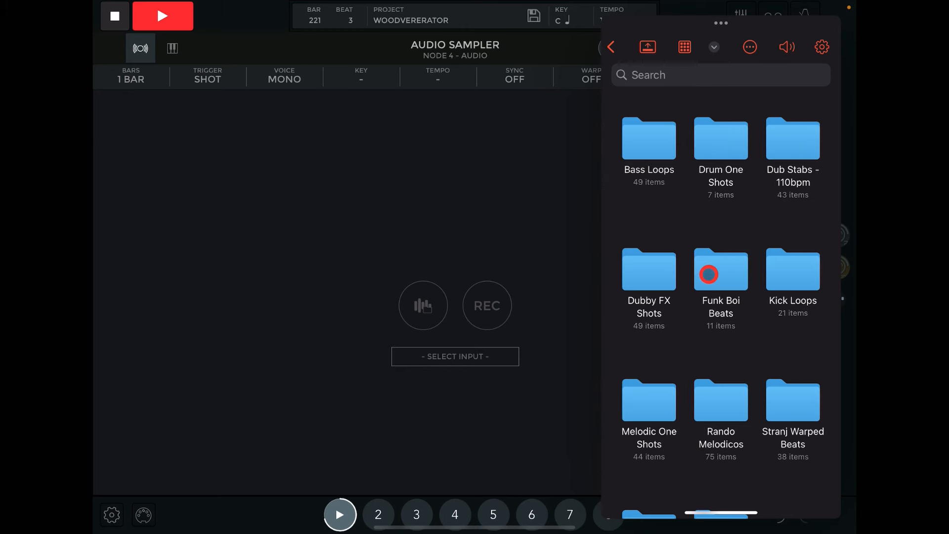
pyautogui.doubleClick(720, 269)
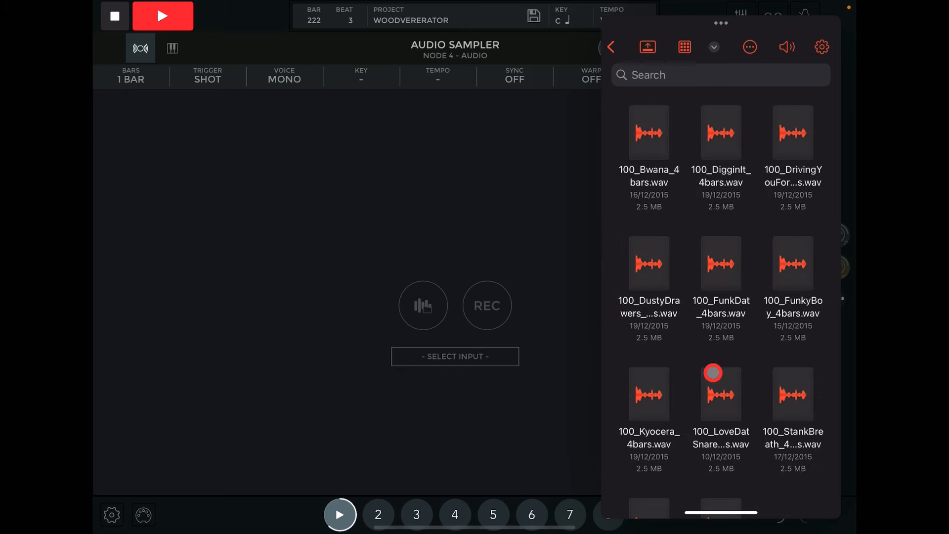
pyautogui.scroll(-3)
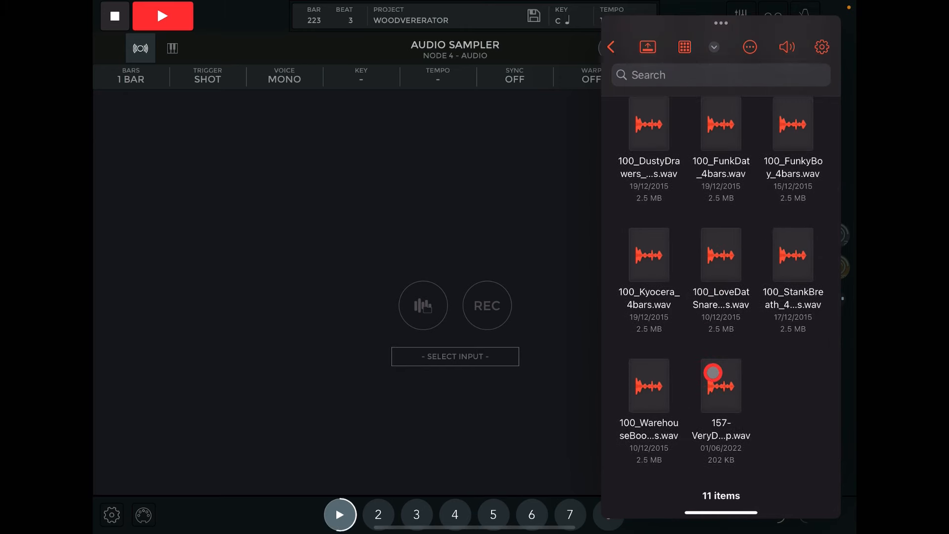
pyautogui.scroll(3)
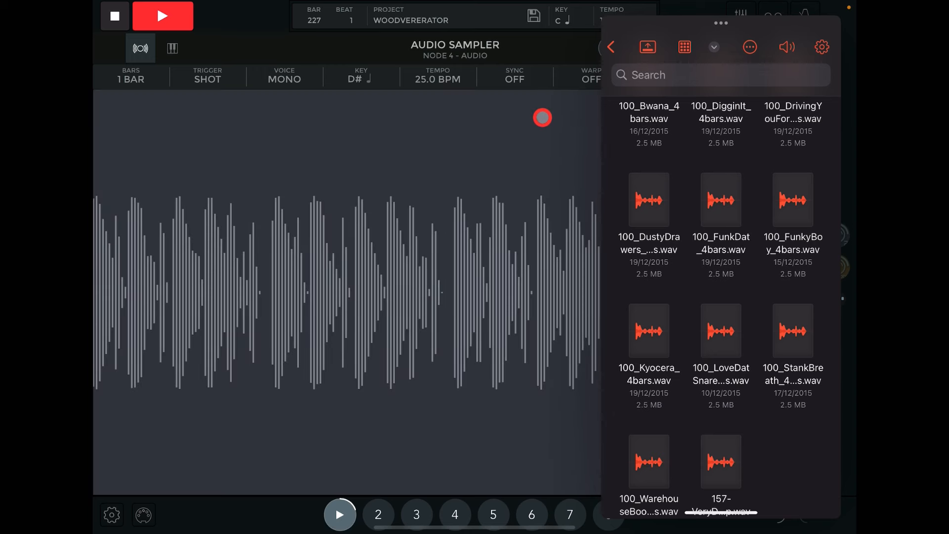
# - Dismiss the Files browser over the sampler to get back to the node view
pyautogui.click(801, 47)
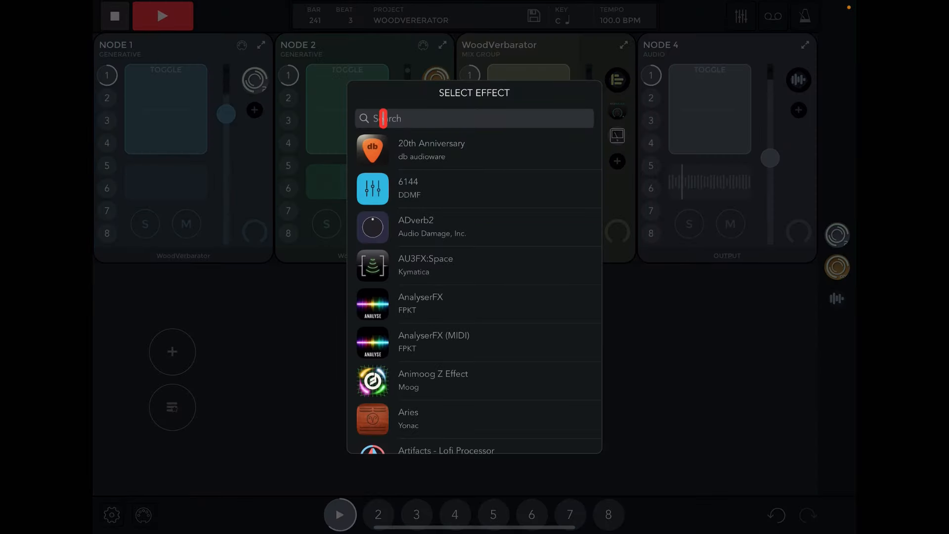
# - Search the effect list for 'Wood' and insert WoodVerberator on Node 4
pyautogui.click(473, 118)
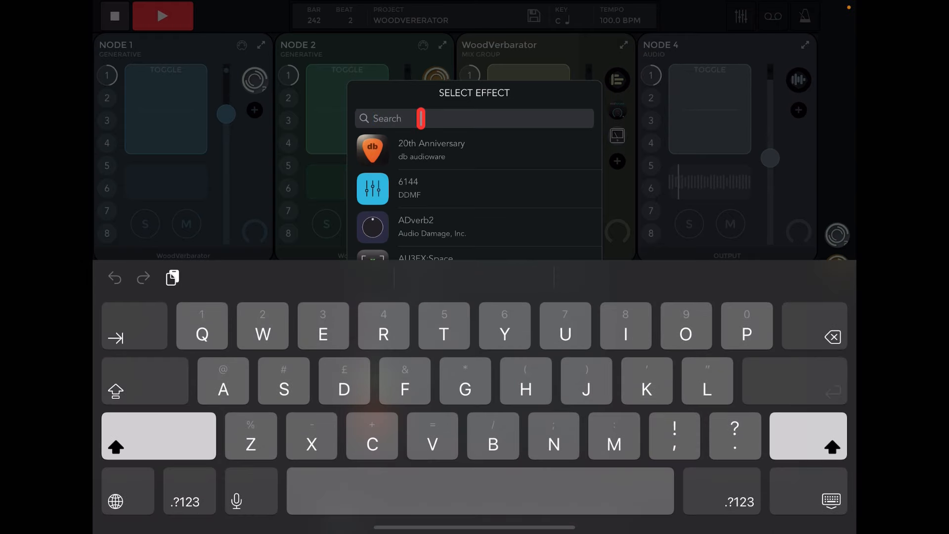
pyautogui.write('Wood')
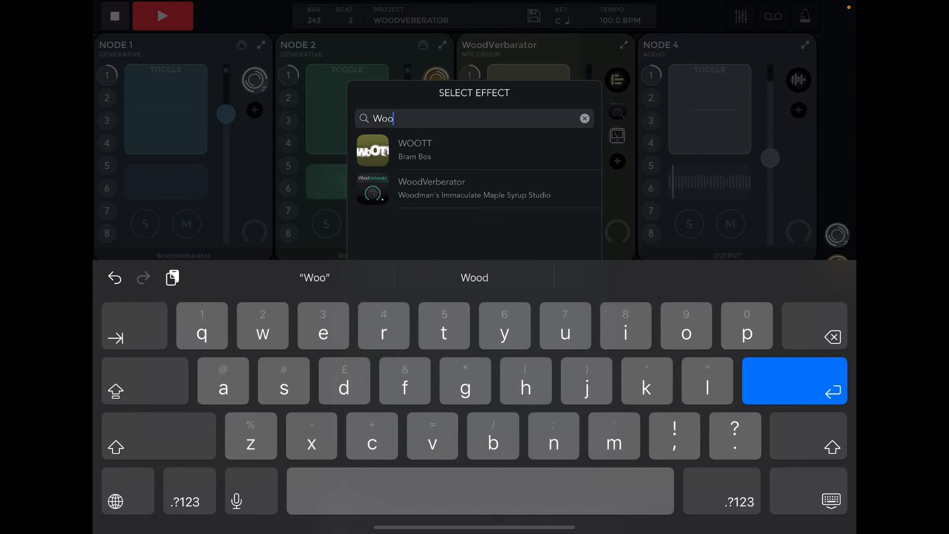
pyautogui.write('d')
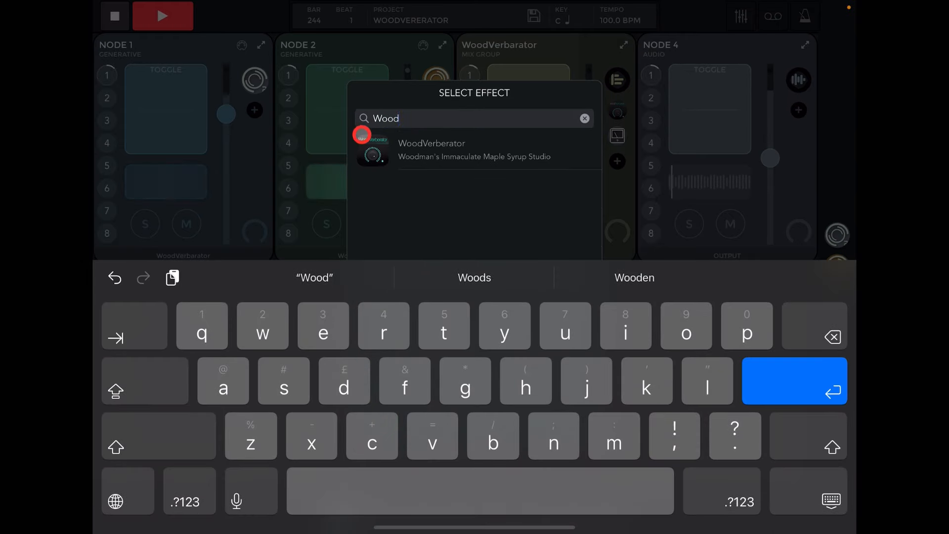
pyautogui.click(432, 149)
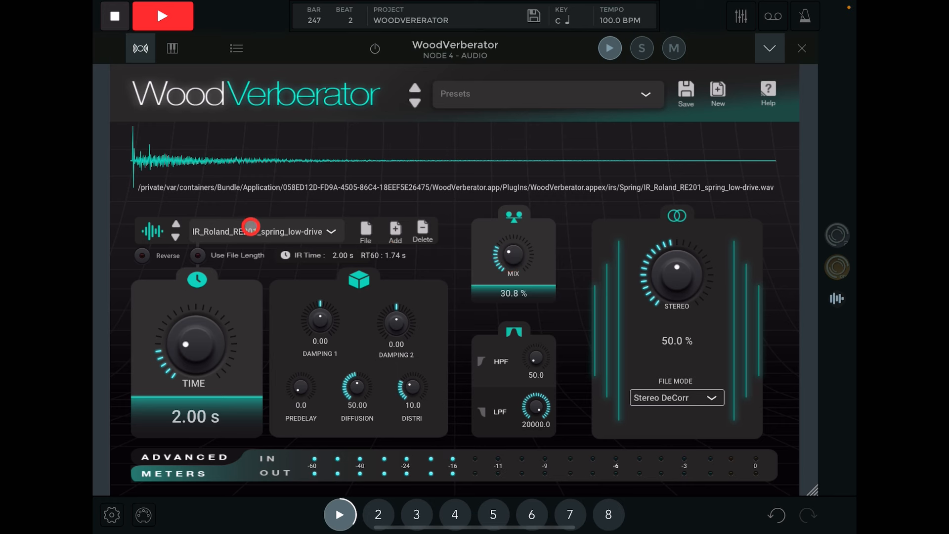
# - Load the Factory > Drums & Percussion > Drum Bus Plate preset and audition it
pyautogui.click(331, 231)
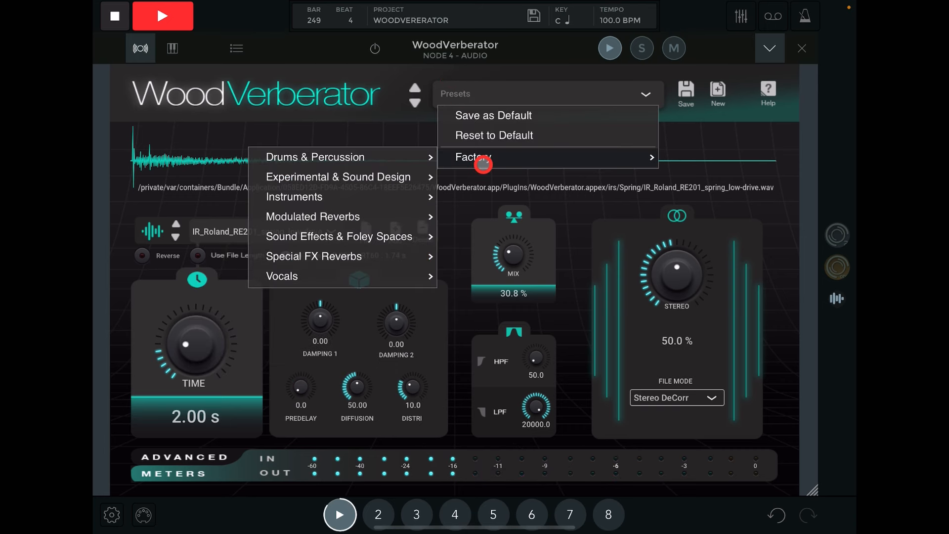
pyautogui.click(314, 157)
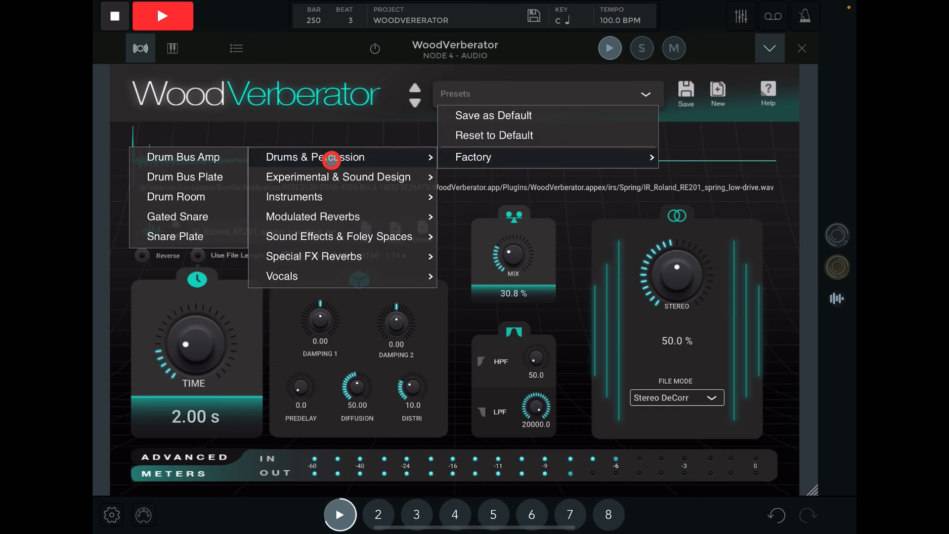
pyautogui.click(184, 157)
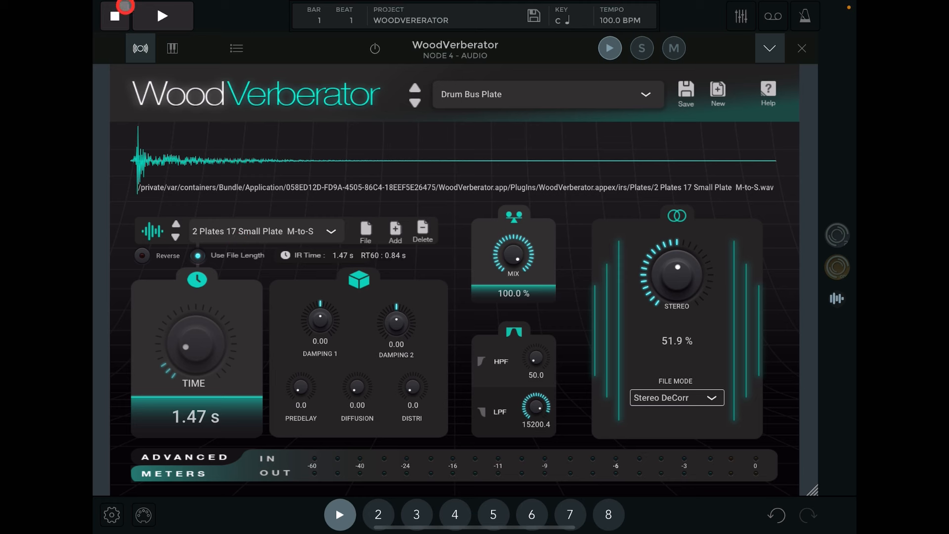
pyautogui.click(161, 15)
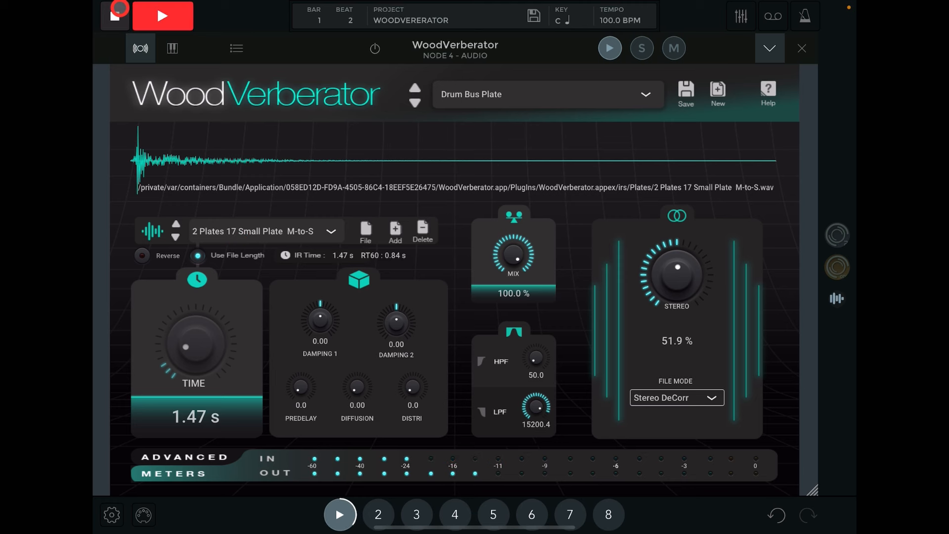
# - Stop playback and reveal the ADVANCED module buttons
pyautogui.click(115, 16)
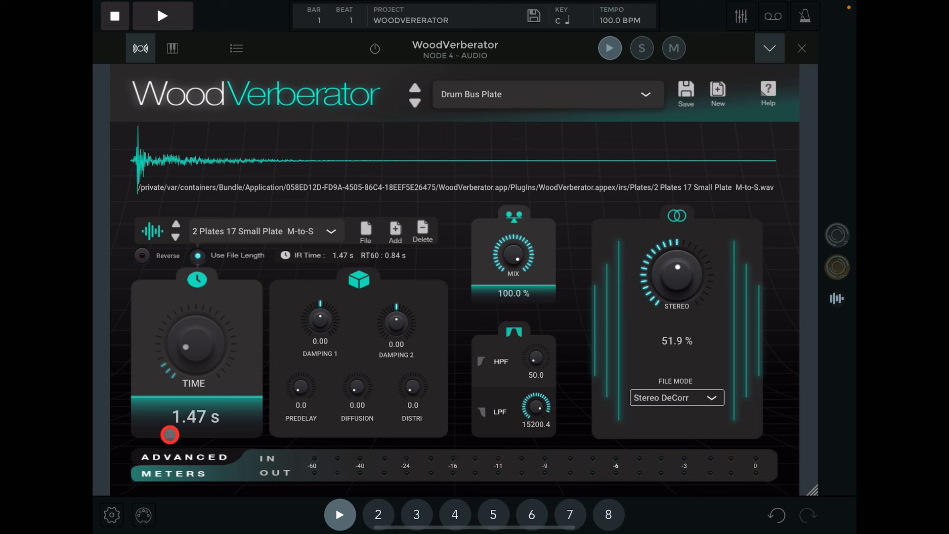
pyautogui.moveTo(173, 453)
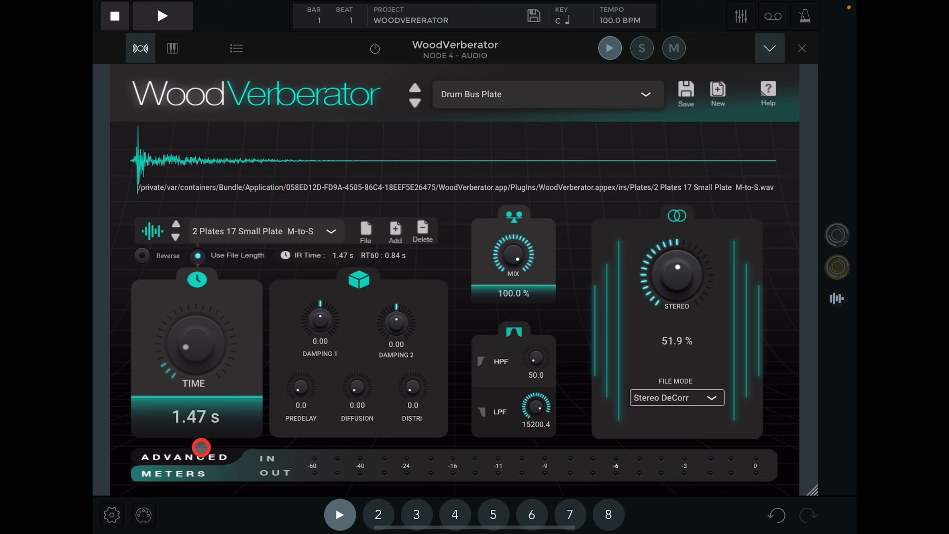
pyautogui.click(184, 457)
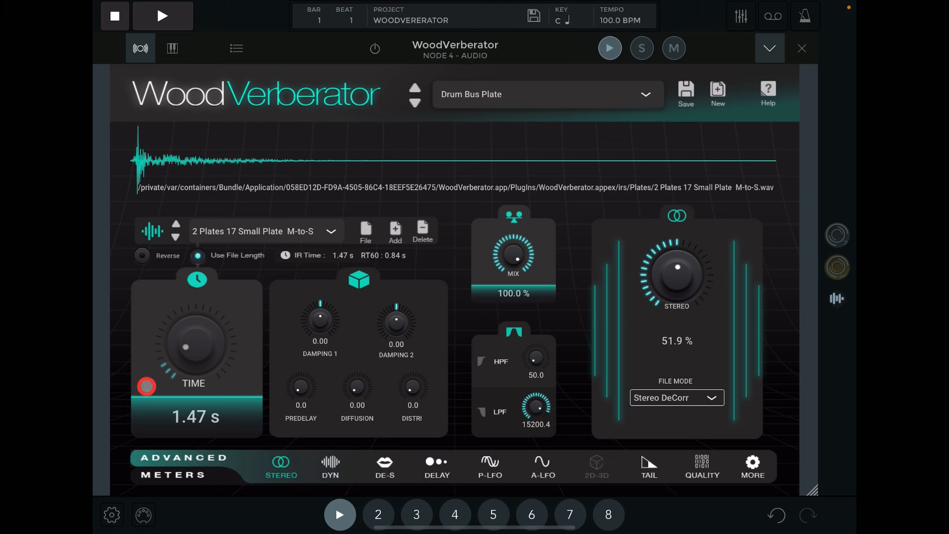
# - Step through the Dyn, Delay, P-LFO and A-LFO modules to review their settings
pyautogui.click(300, 389)
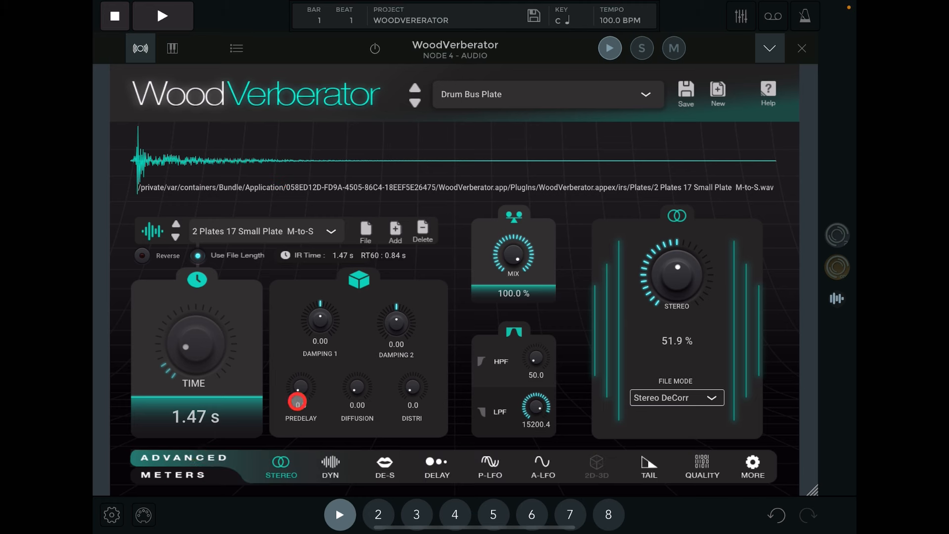
pyautogui.click(330, 462)
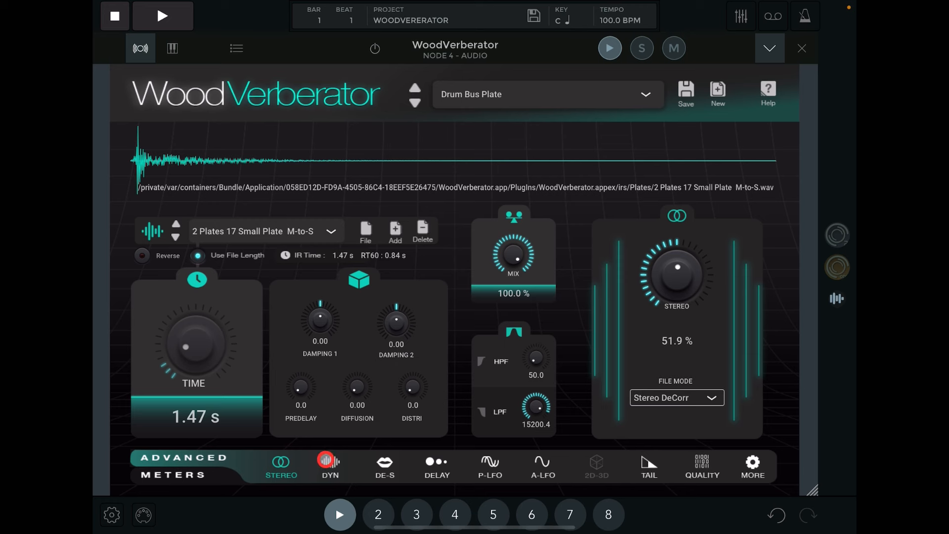
pyautogui.click(384, 466)
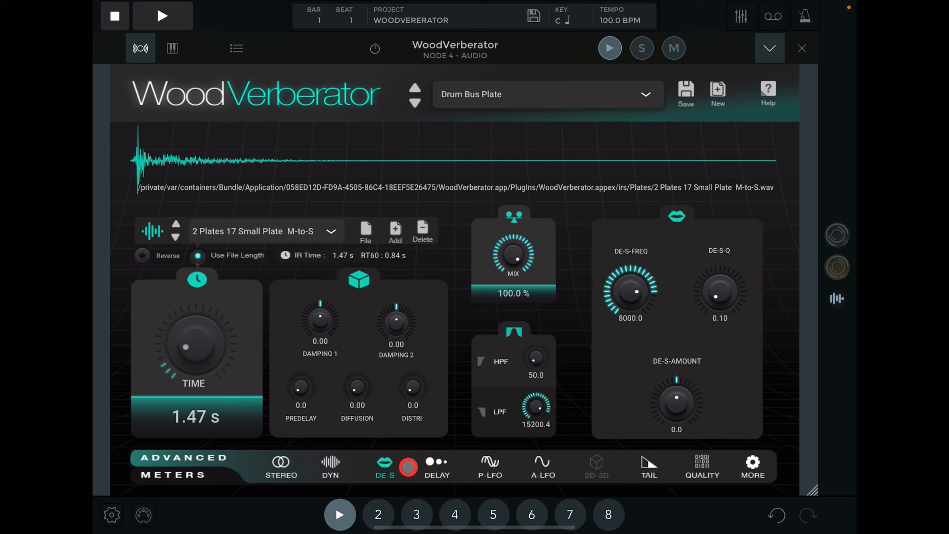
pyautogui.click(436, 466)
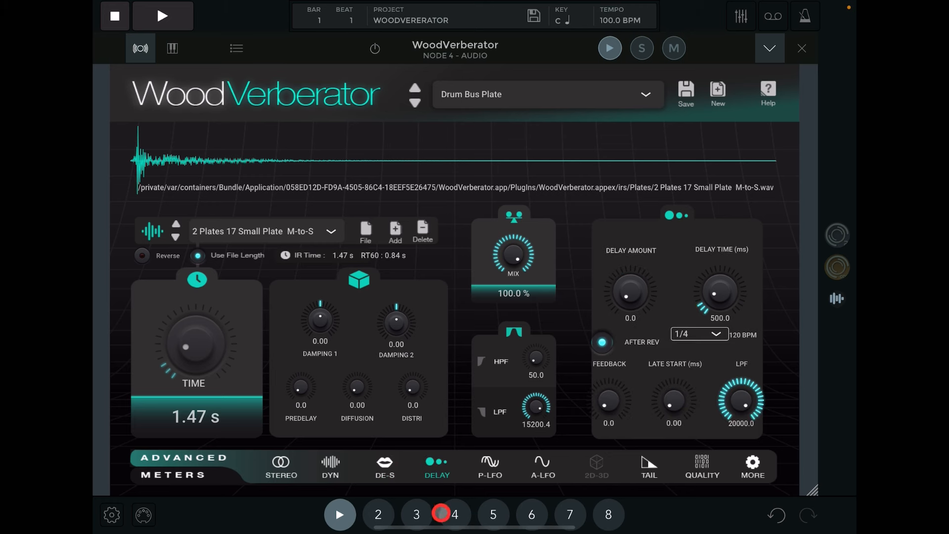
pyautogui.click(489, 465)
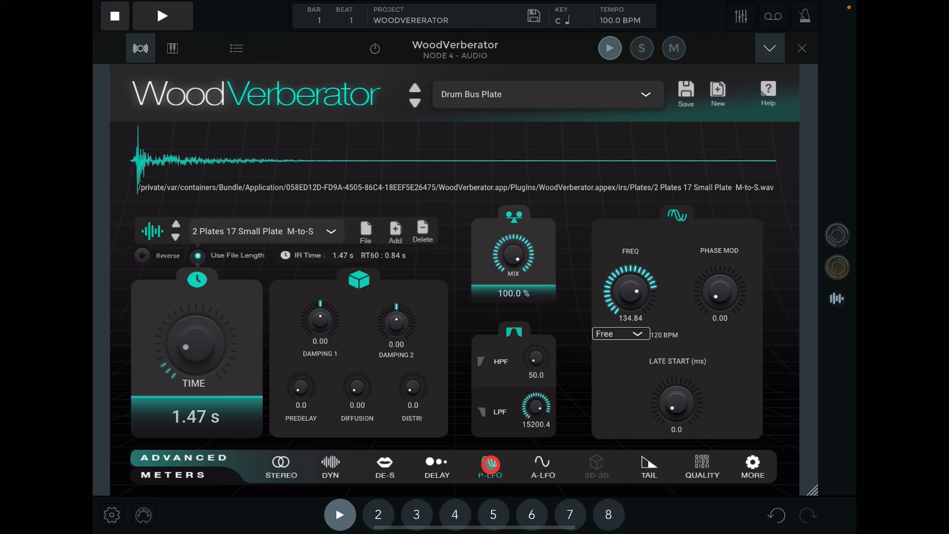
pyautogui.click(489, 466)
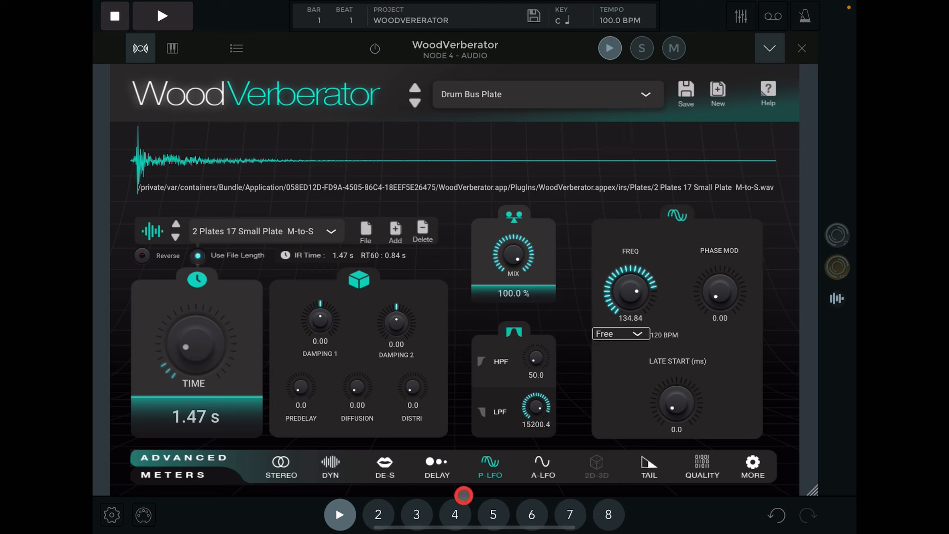
pyautogui.click(541, 465)
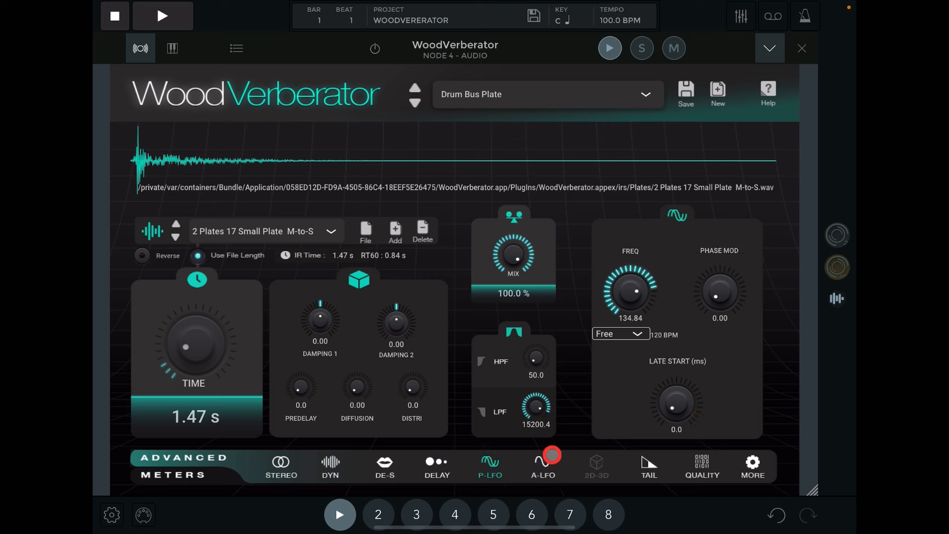
pyautogui.click(542, 465)
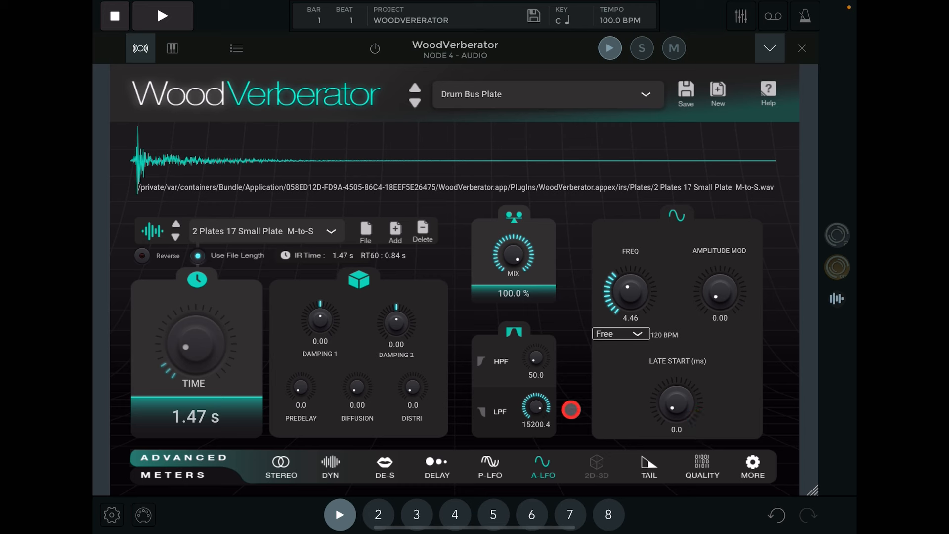
# - Review Tail, Quality and More, then show Stereo at 51.9% DeCorr width with playback running
pyautogui.click(595, 460)
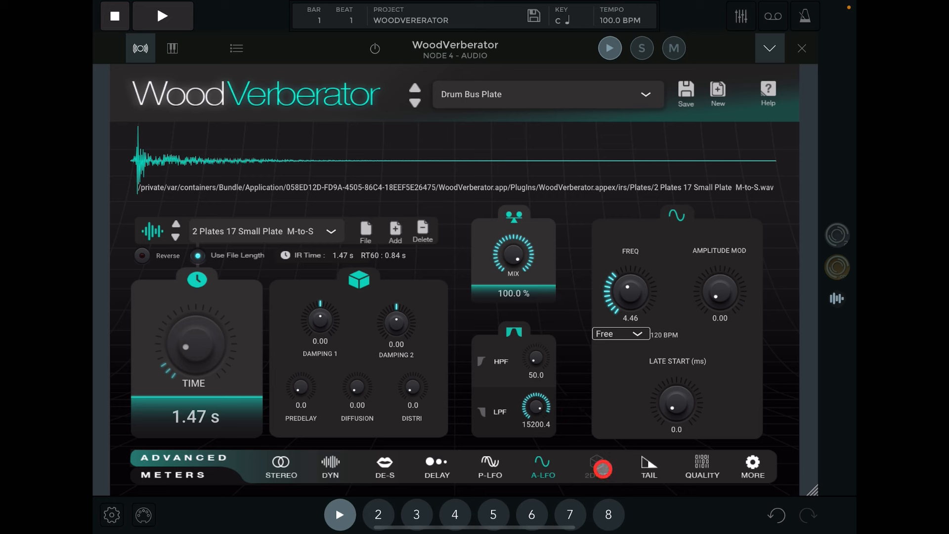
pyautogui.click(597, 467)
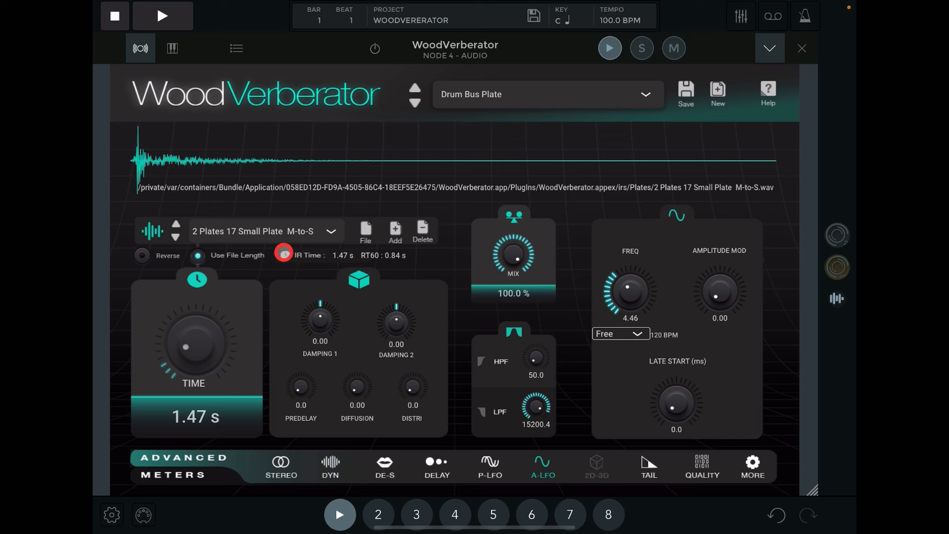
pyautogui.click(647, 466)
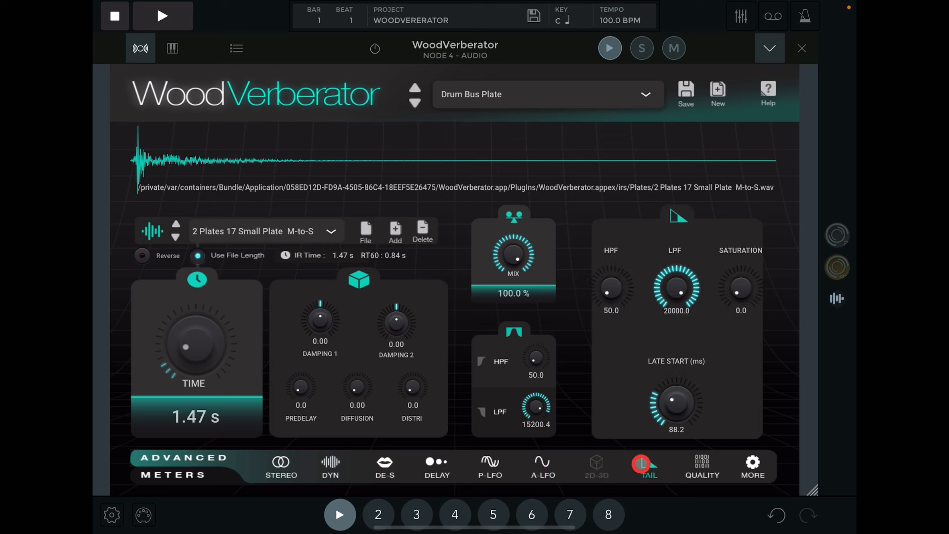
pyautogui.click(702, 465)
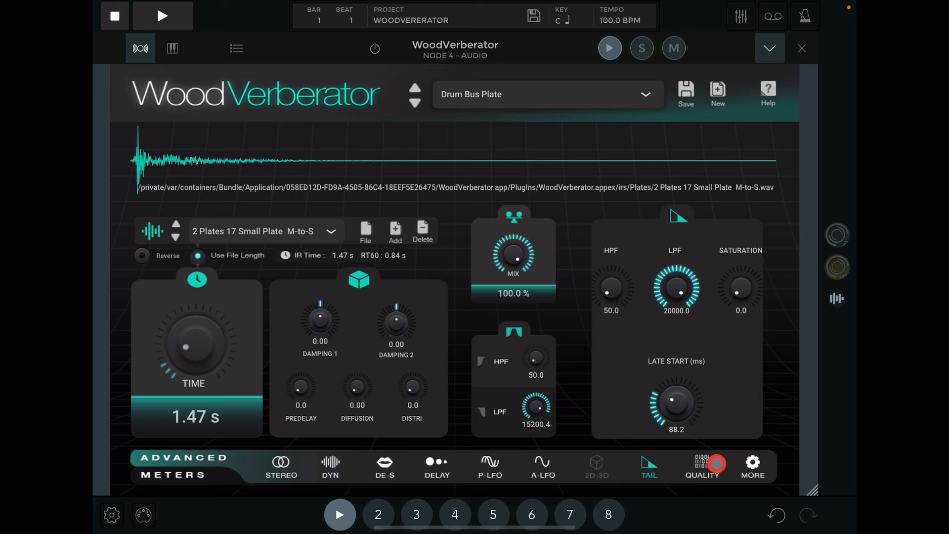
pyautogui.click(701, 465)
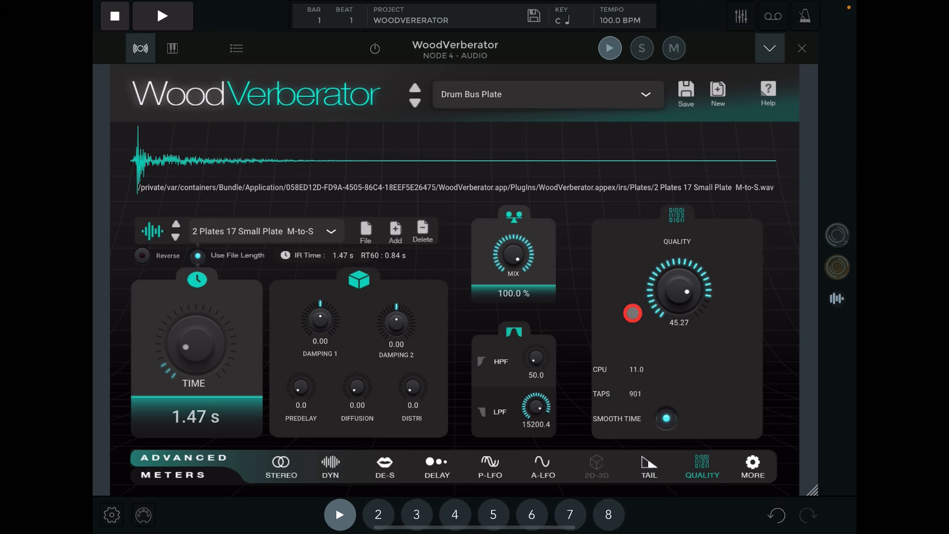
pyautogui.click(752, 465)
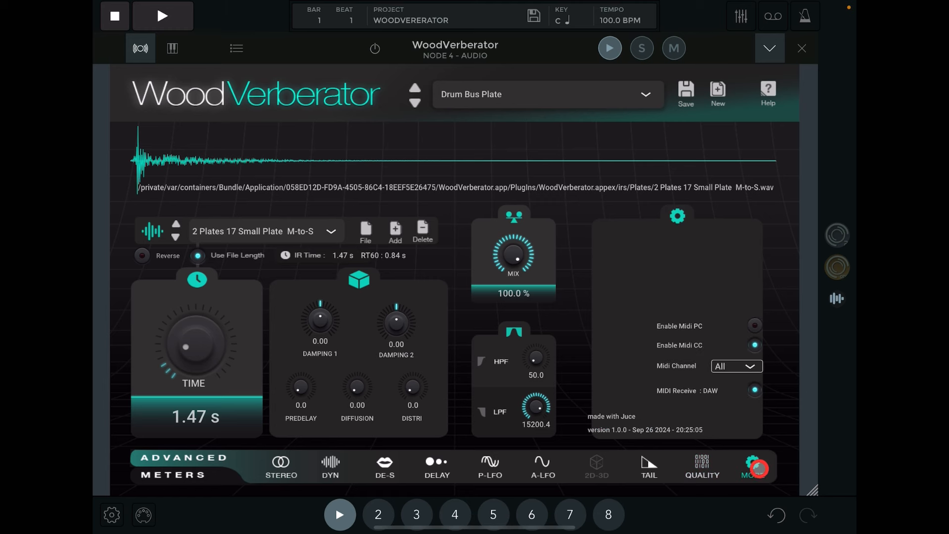
pyautogui.moveTo(672, 438)
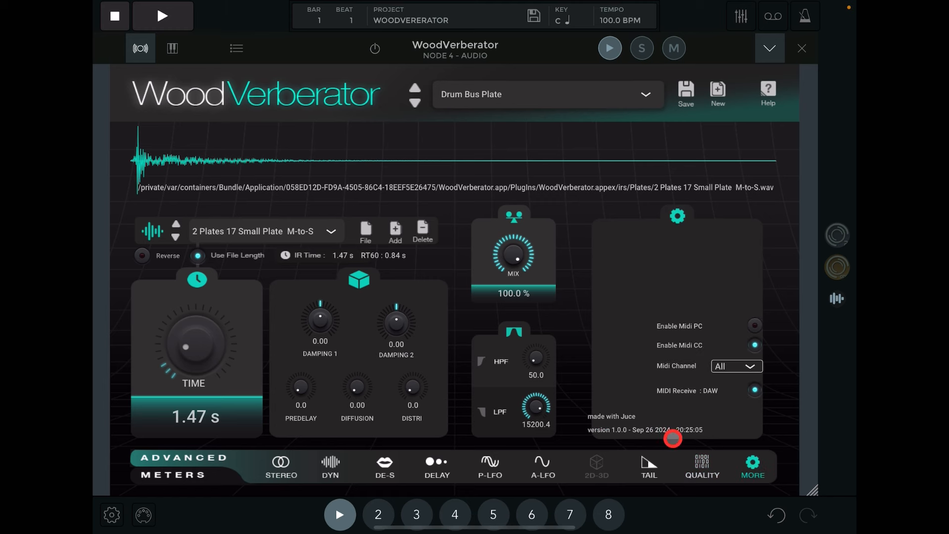
pyautogui.click(279, 465)
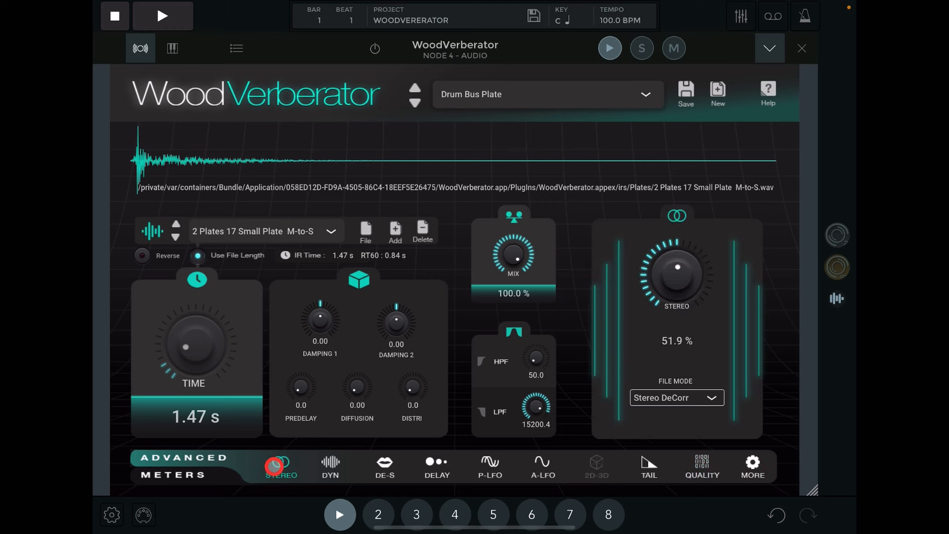
pyautogui.click(162, 14)
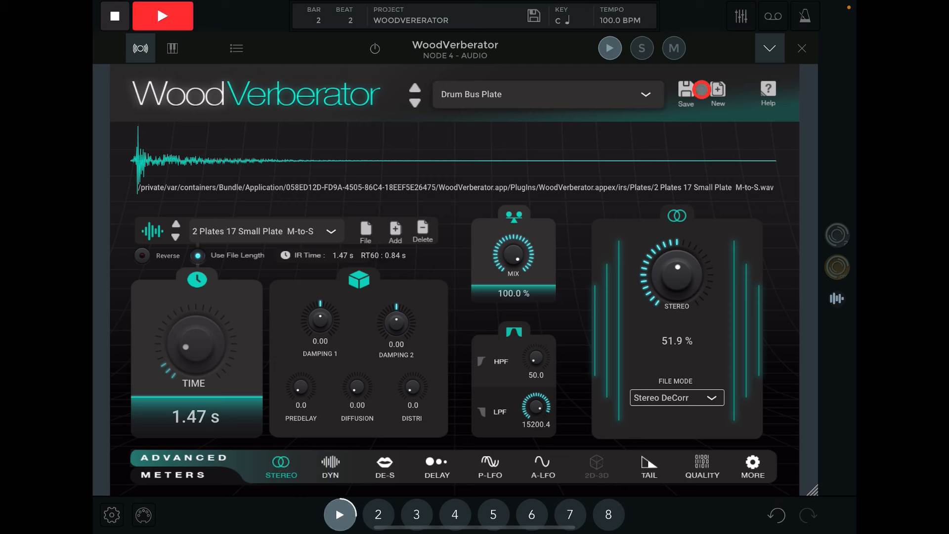
# - Set the dynamics to duck the reverb with sidechain on, then bring up the de-esser
pyautogui.click(330, 466)
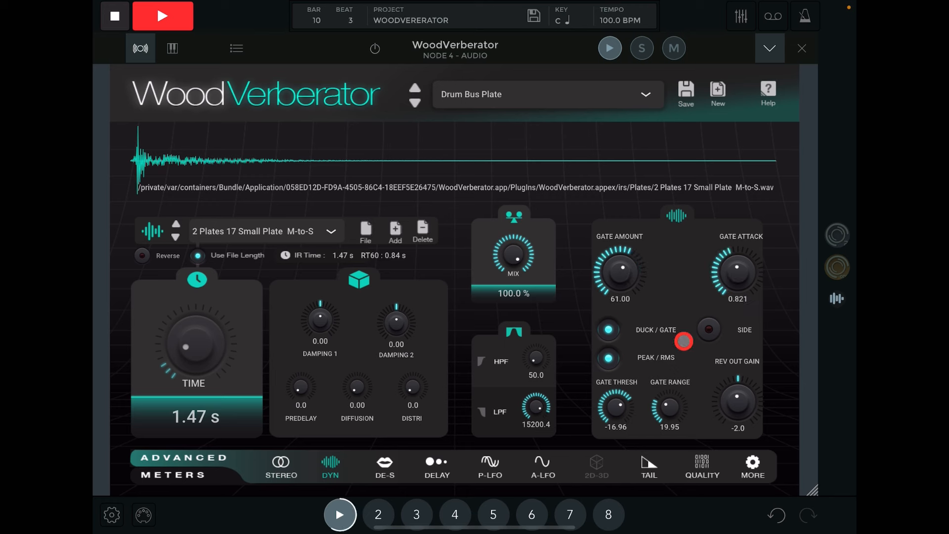
pyautogui.click(707, 330)
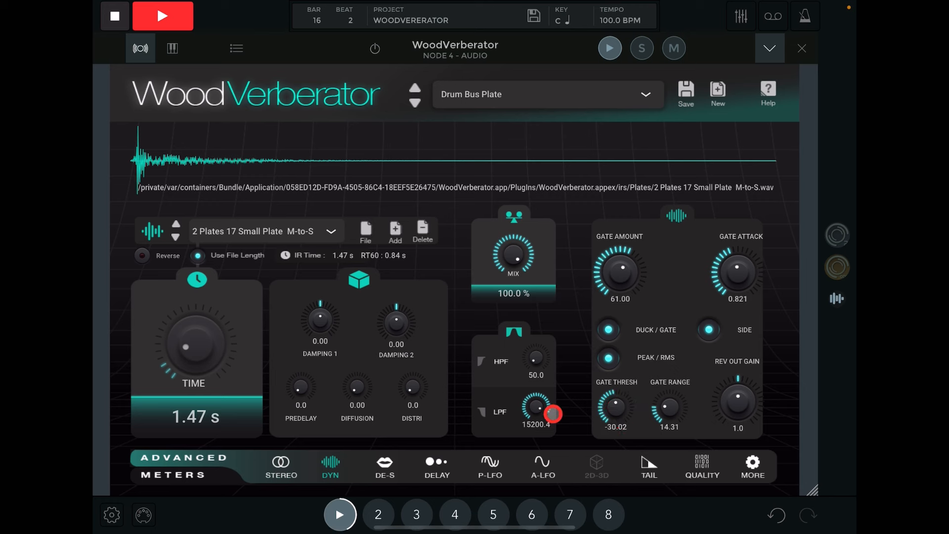
pyautogui.click(607, 357)
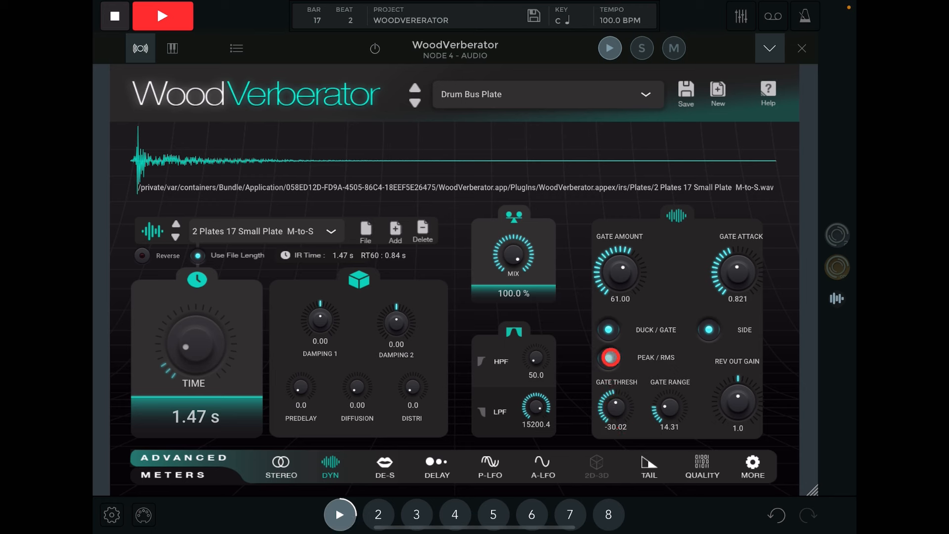
pyautogui.click(607, 329)
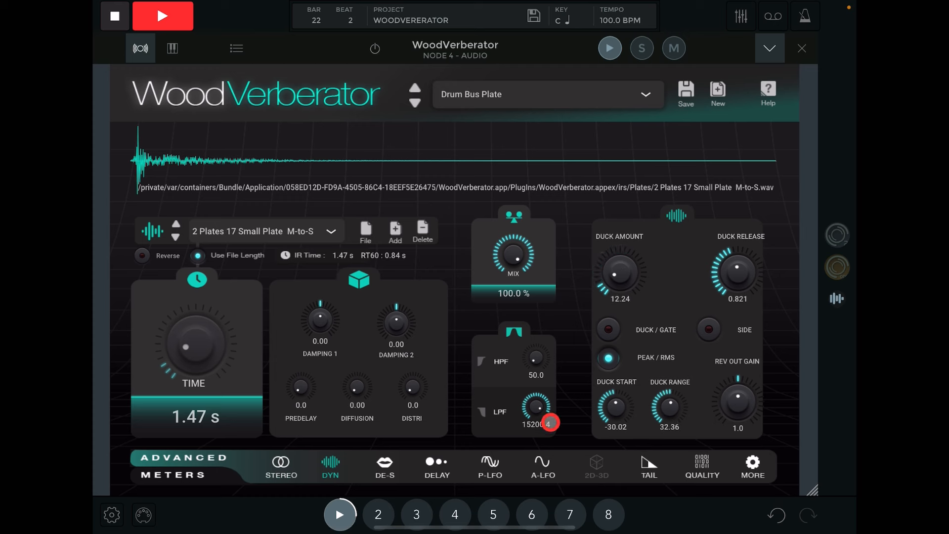
pyautogui.click(383, 465)
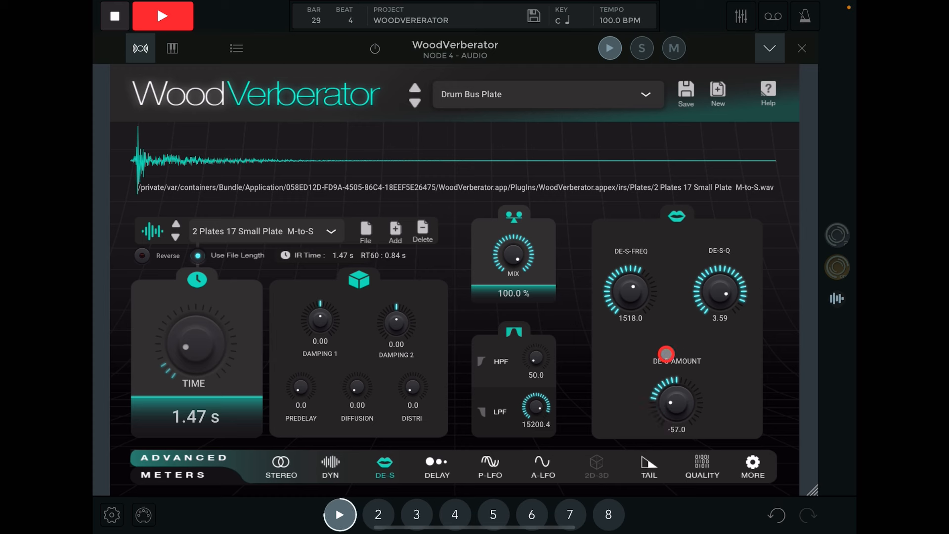
# - Reset the de-esser amount to 0.0 and run the delay unsynced at 2720 ms, amount 44.4
pyautogui.click(436, 465)
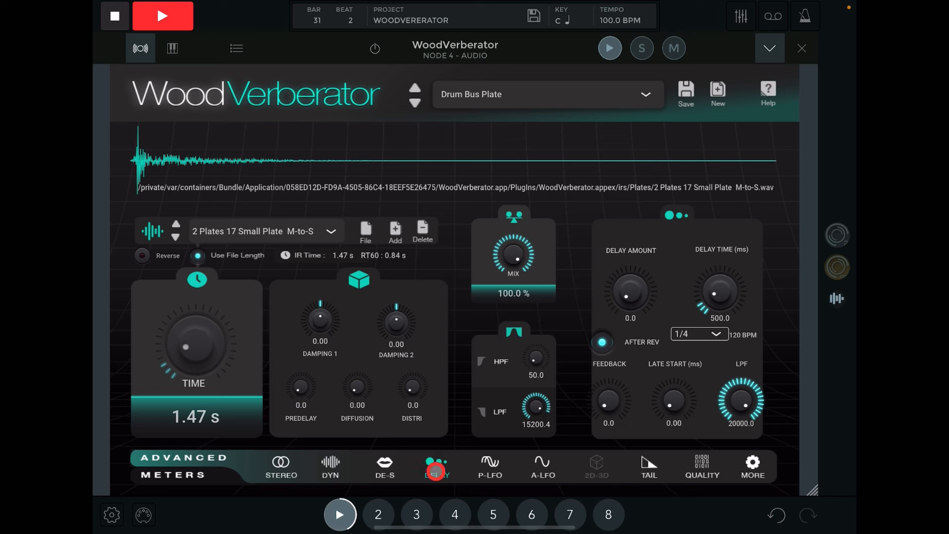
pyautogui.click(384, 466)
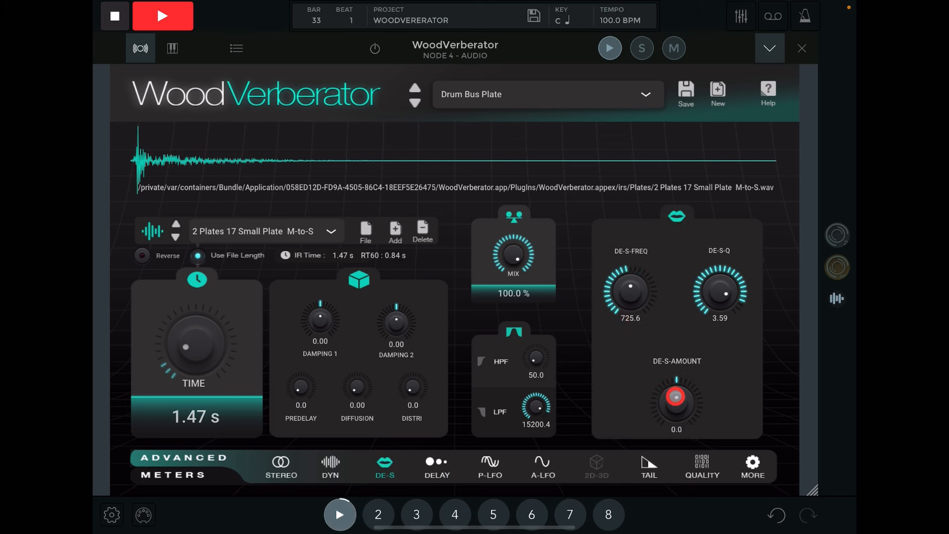
pyautogui.click(436, 465)
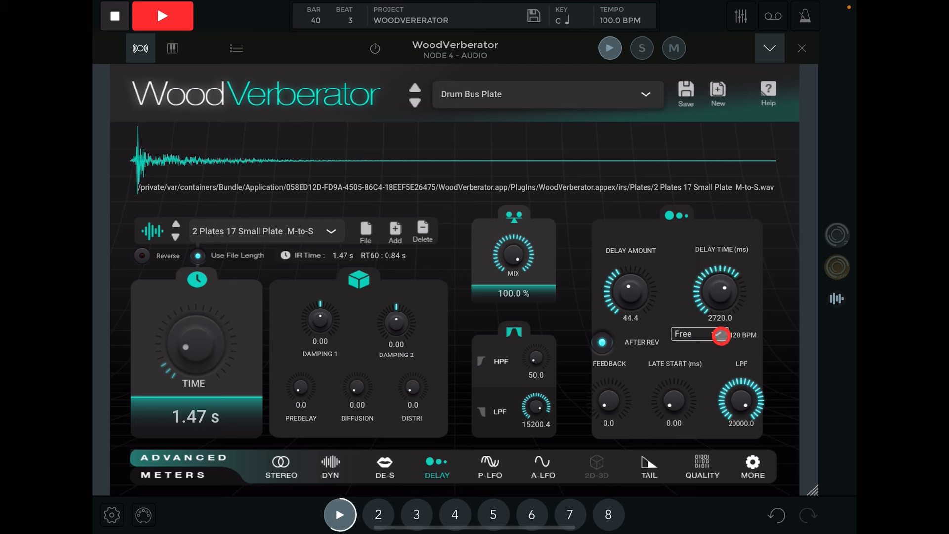
# - Try 1/8 and 1/16 d sync, then leave the delay free at 1868 ms, amount 0.0, feedback 12.6
pyautogui.click(699, 333)
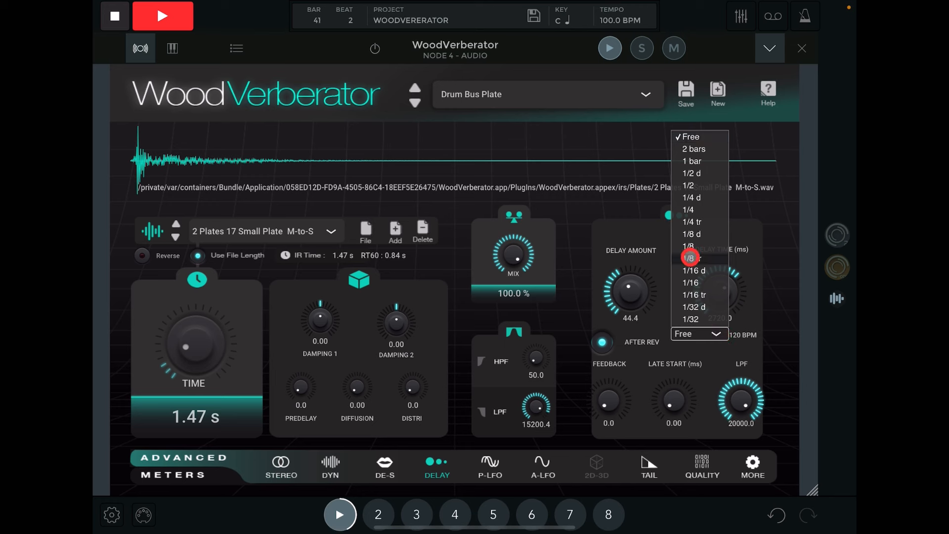
pyautogui.click(689, 258)
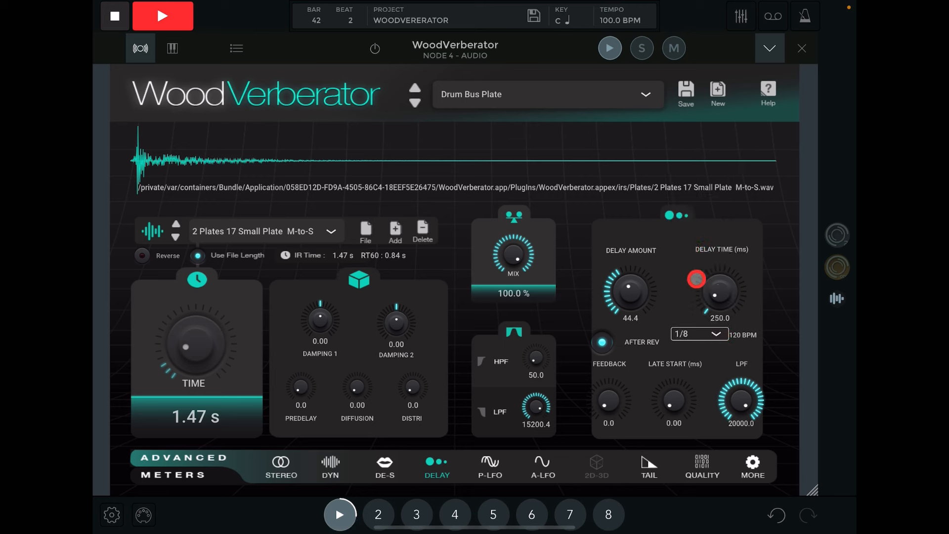
pyautogui.click(699, 333)
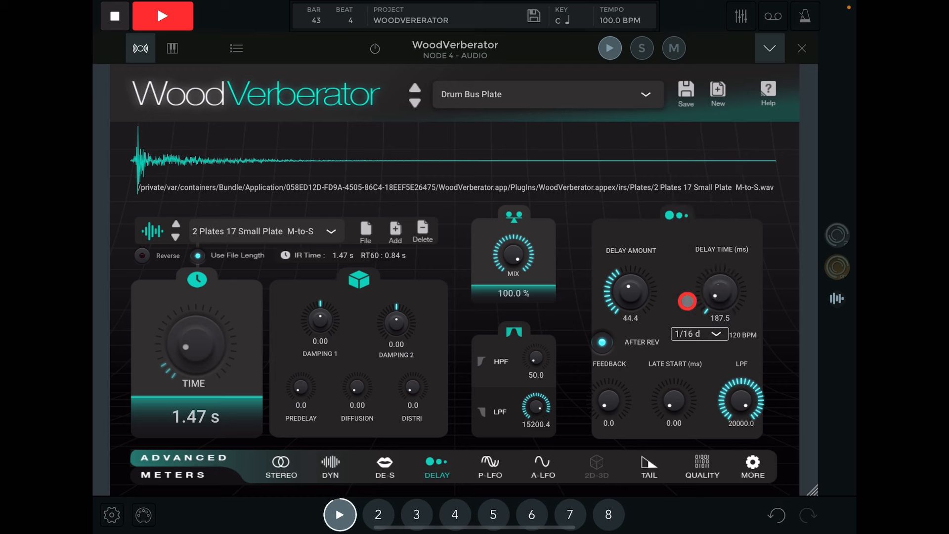
pyautogui.click(673, 402)
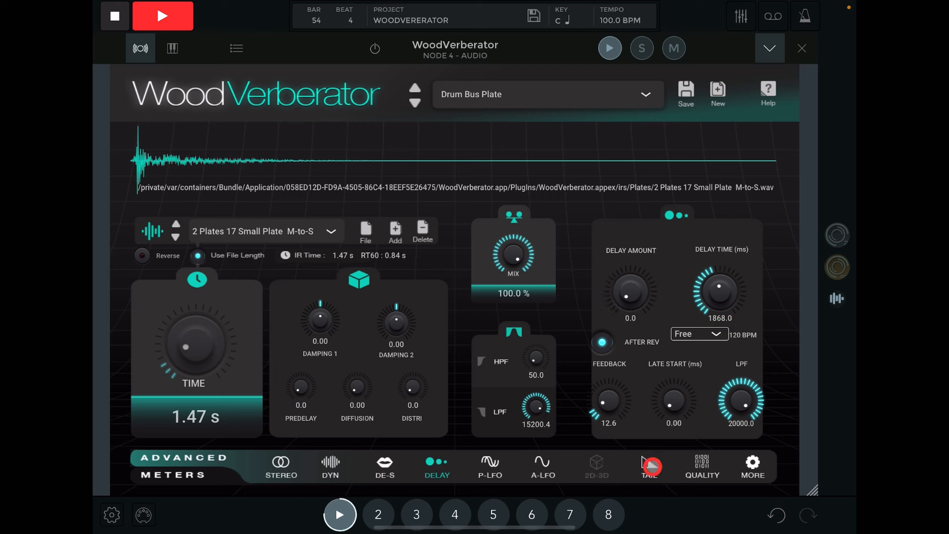
# - Set the tail high-pass to 220.2 and lower the quality to 1.10 with 32 taps
pyautogui.click(648, 465)
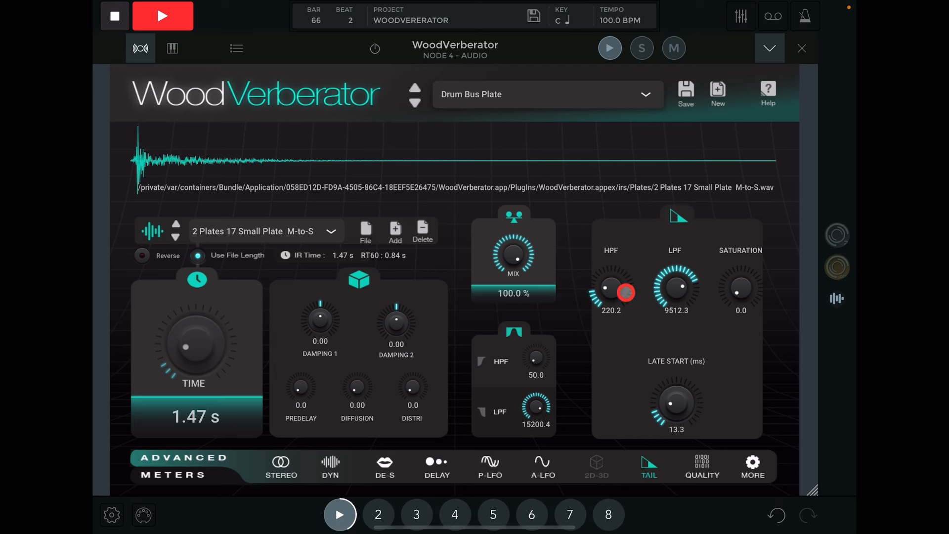
pyautogui.moveTo(734, 305)
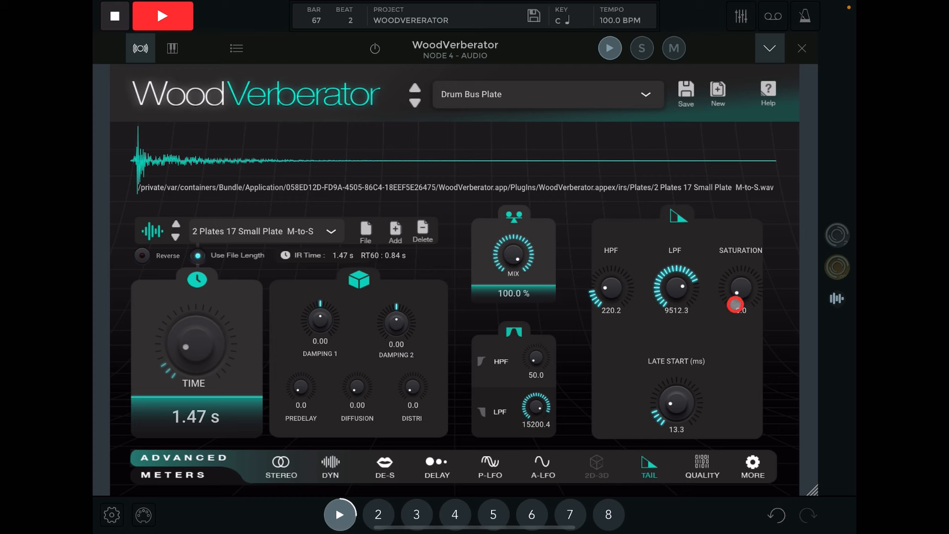
pyautogui.click(702, 466)
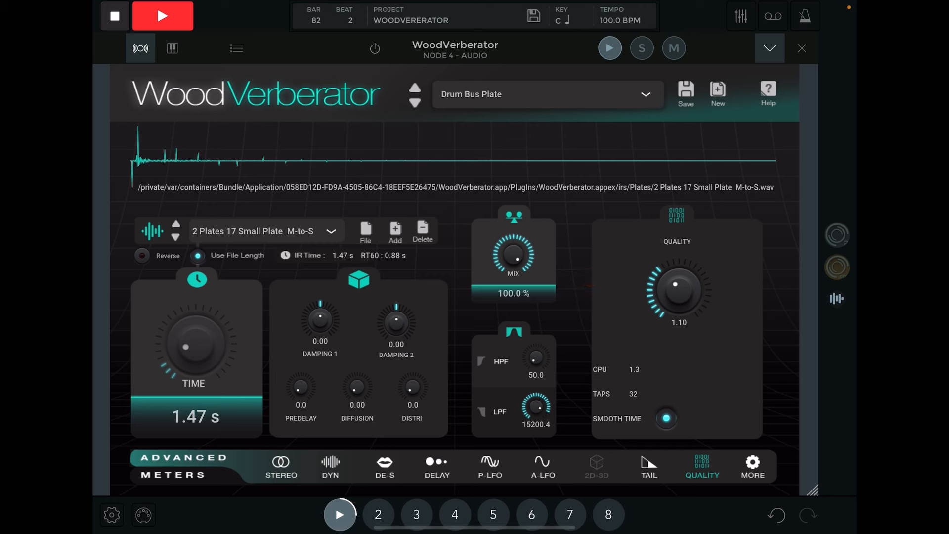
# - Drop the quality to 0.07 with 12 taps and bring the mix down to 94.8%
pyautogui.click(516, 347)
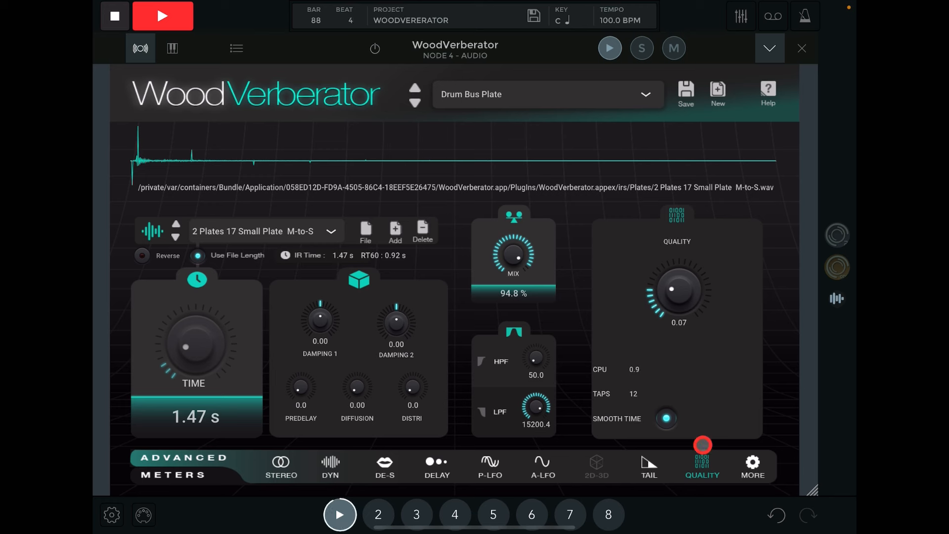
# - Sync the drum plate's delay to 1/8 triplets with amount 75.1 and feedback 41.4
pyautogui.click(436, 465)
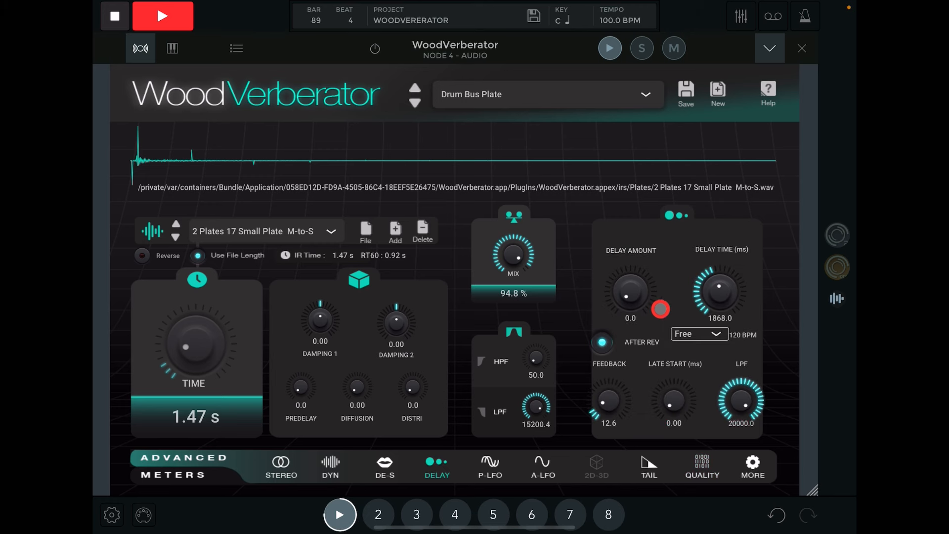
pyautogui.click(698, 333)
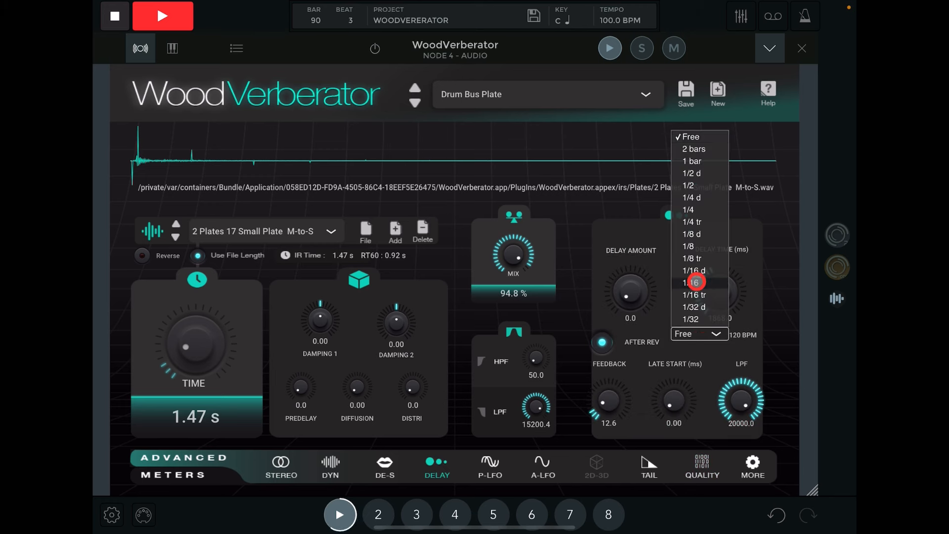
pyautogui.click(691, 235)
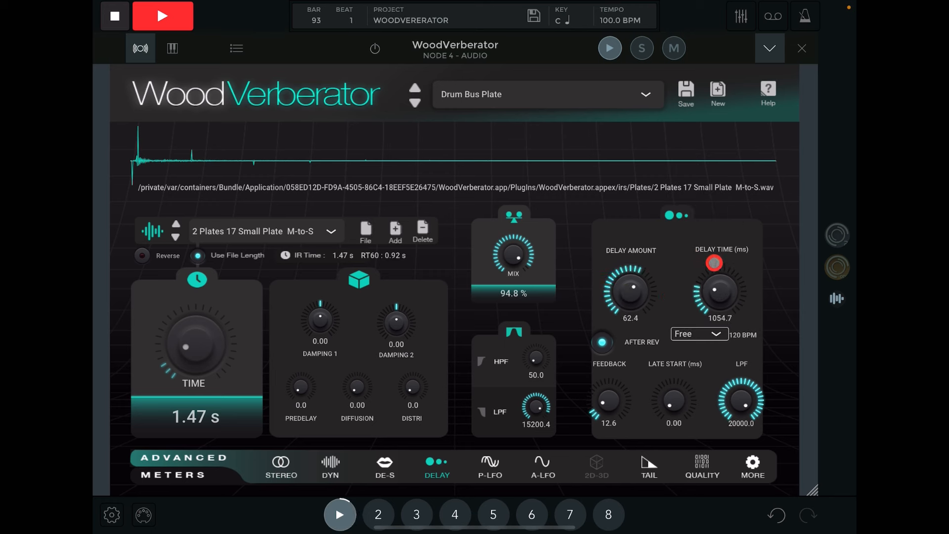
pyautogui.click(696, 333)
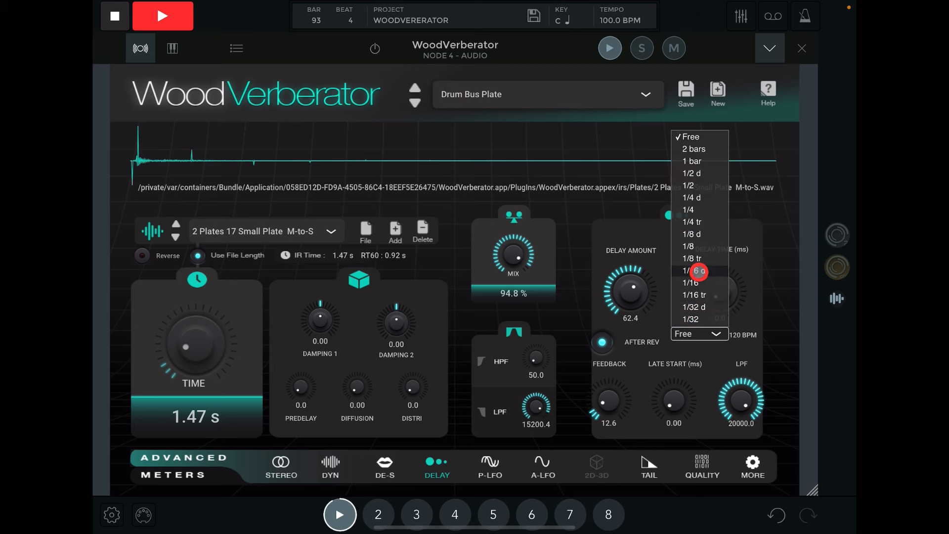
pyautogui.click(692, 258)
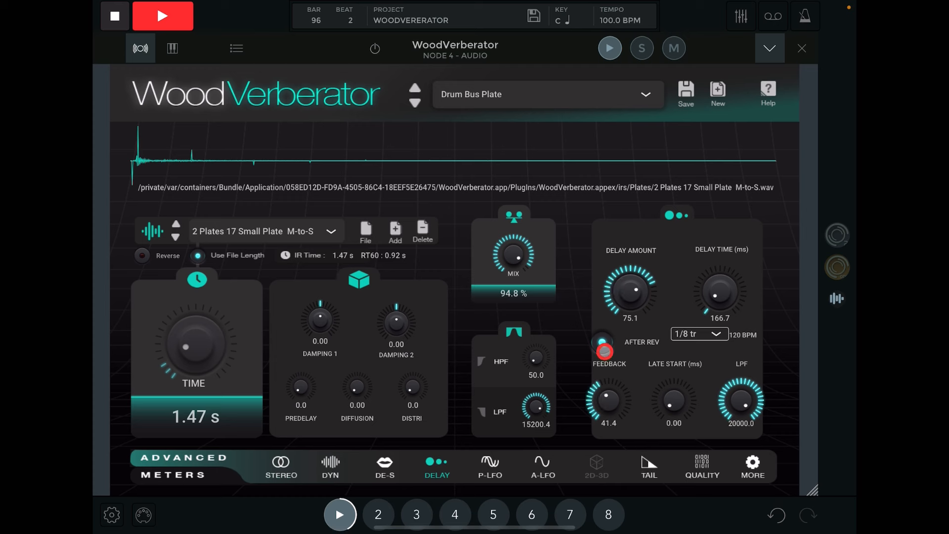
pyautogui.click(489, 465)
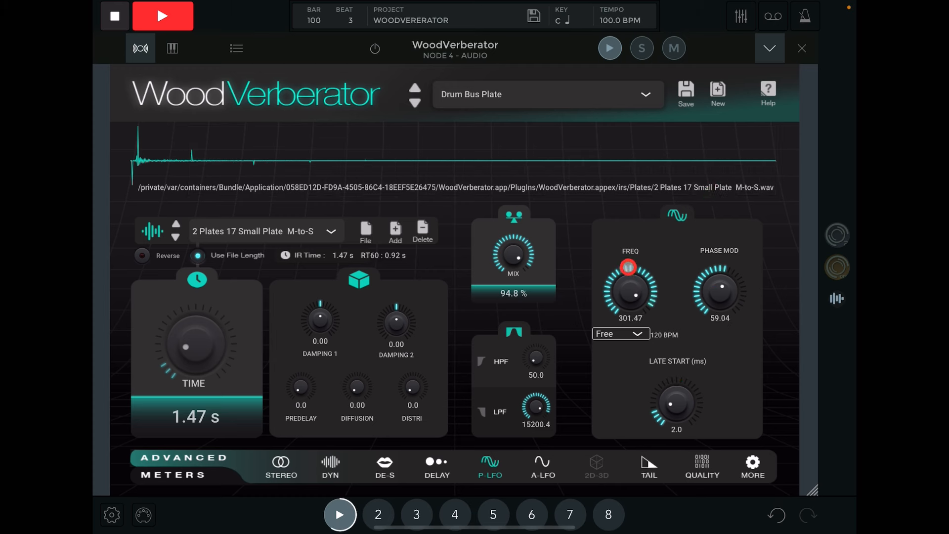
# - Set amplitude mod to 16.98, then phase LFO frequency 68.97, phase mod 27.90, late start 0
pyautogui.click(542, 466)
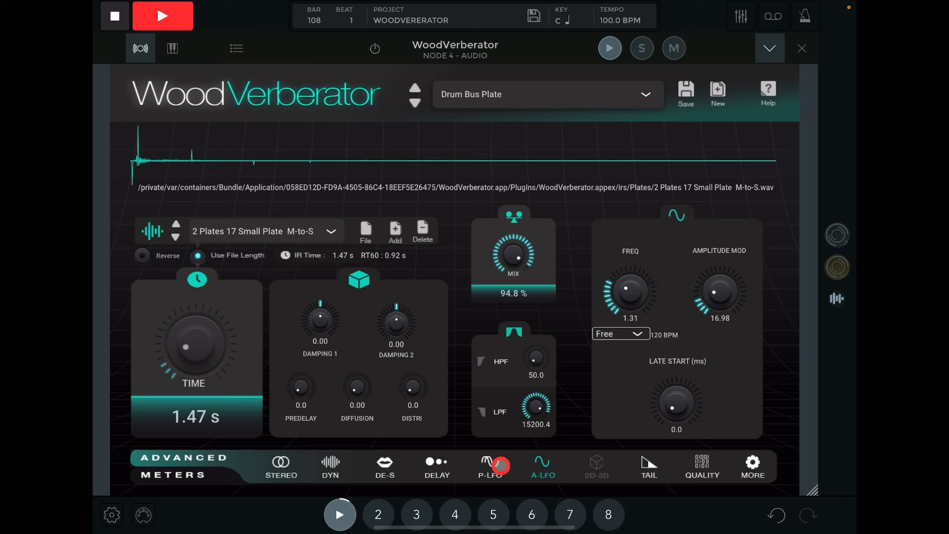
pyautogui.click(490, 466)
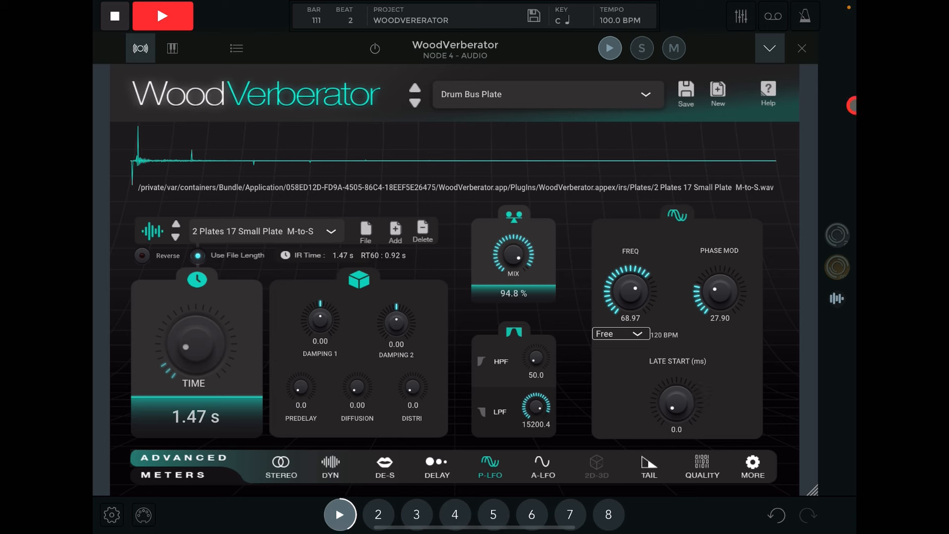
# - Raise the drum plate's quality to 100, zero the amplitude mod, and close the plugin window
pyautogui.click(753, 466)
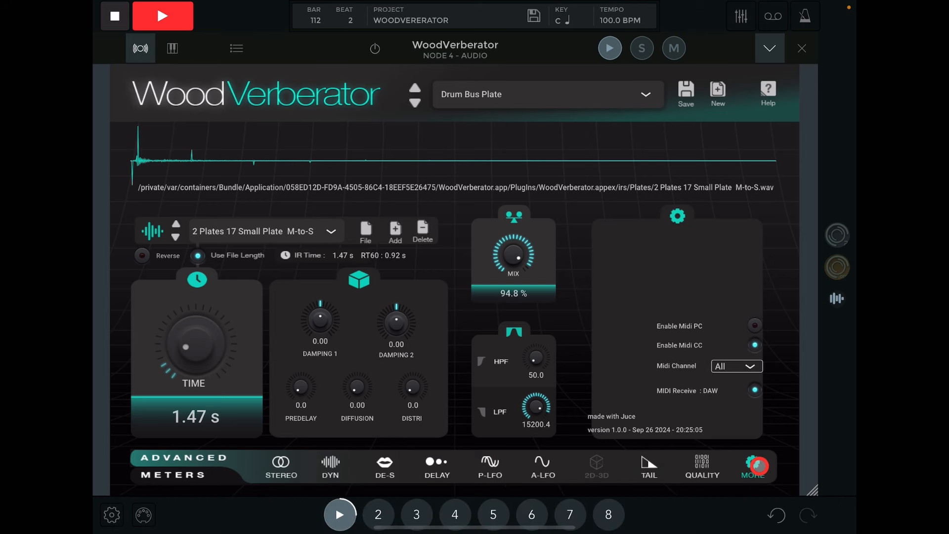
pyautogui.click(700, 465)
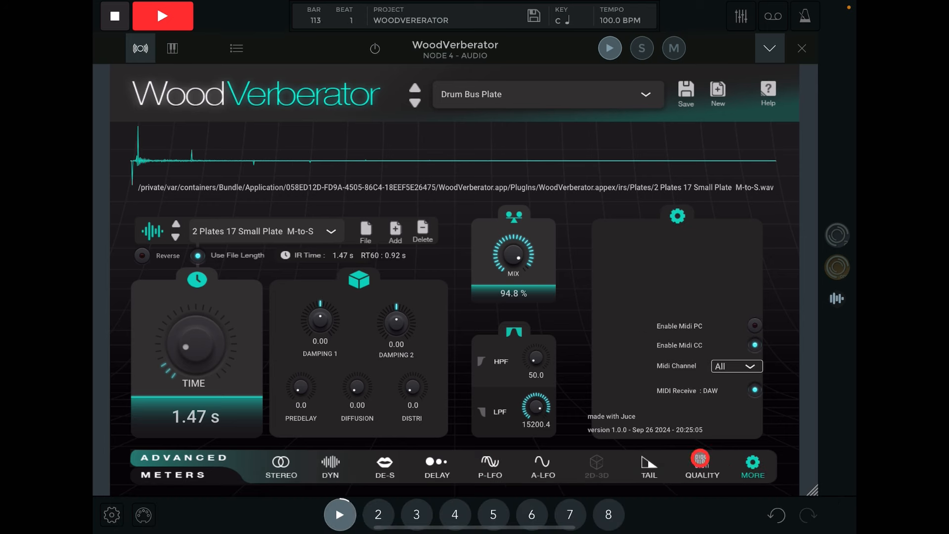
pyautogui.click(701, 465)
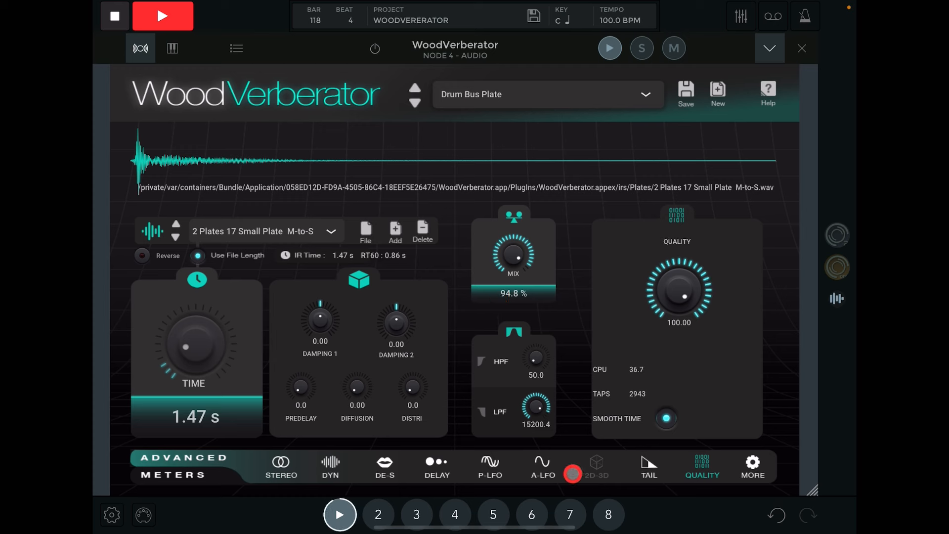
pyautogui.click(489, 465)
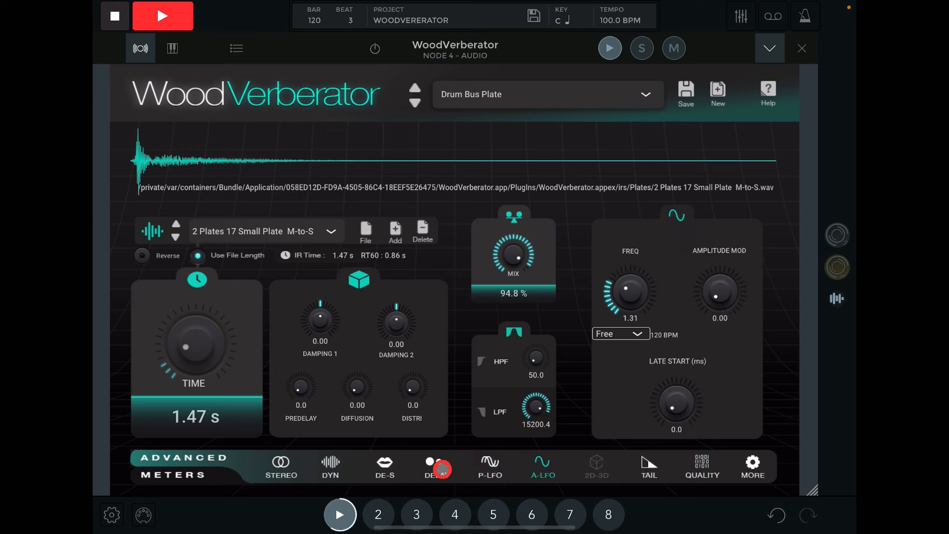
pyautogui.click(436, 466)
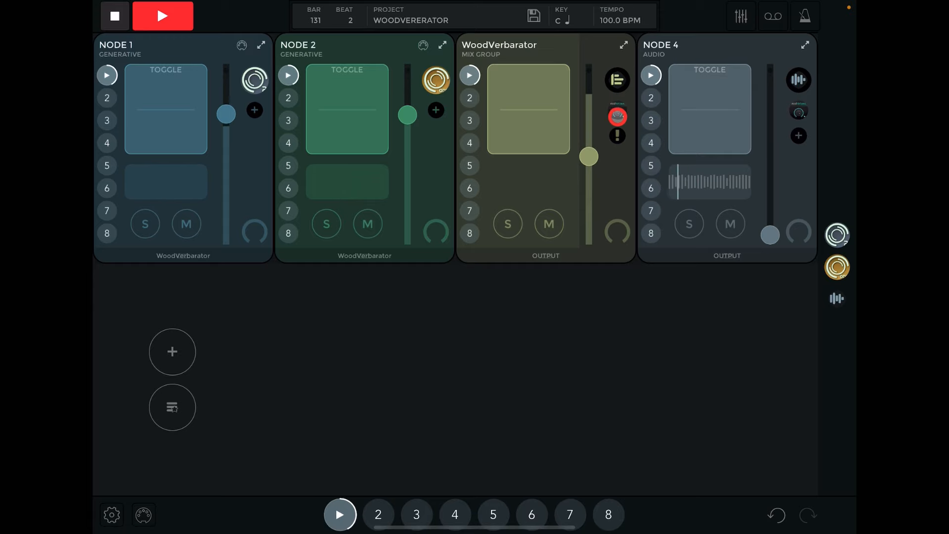
# - Load the Large Plate impulse on the mix group reverb, with mix 77.2% and stereo 45.8%
pyautogui.click(624, 45)
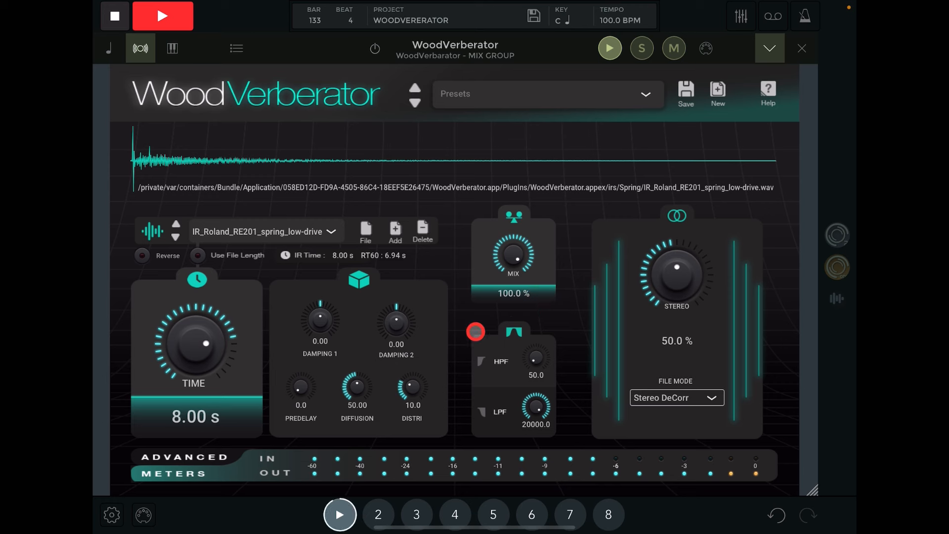
pyautogui.click(185, 456)
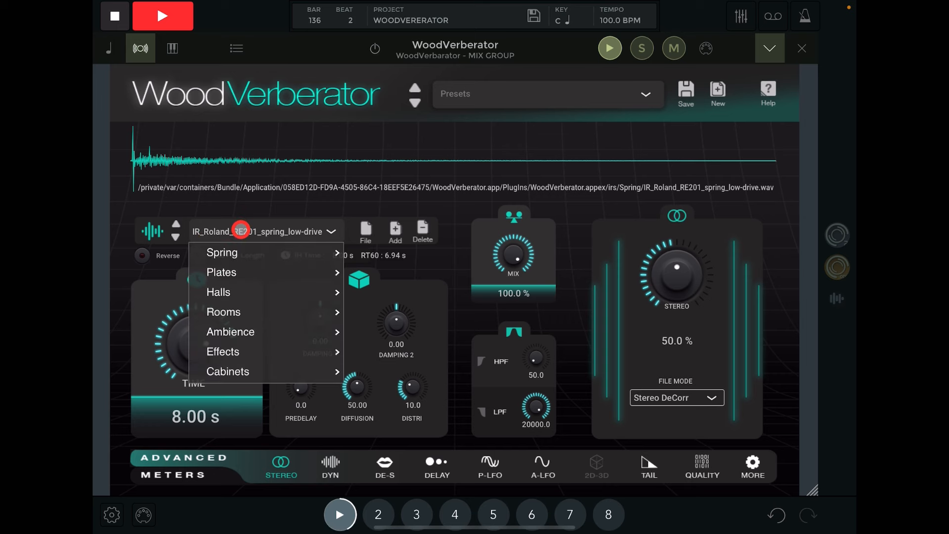
pyautogui.click(221, 272)
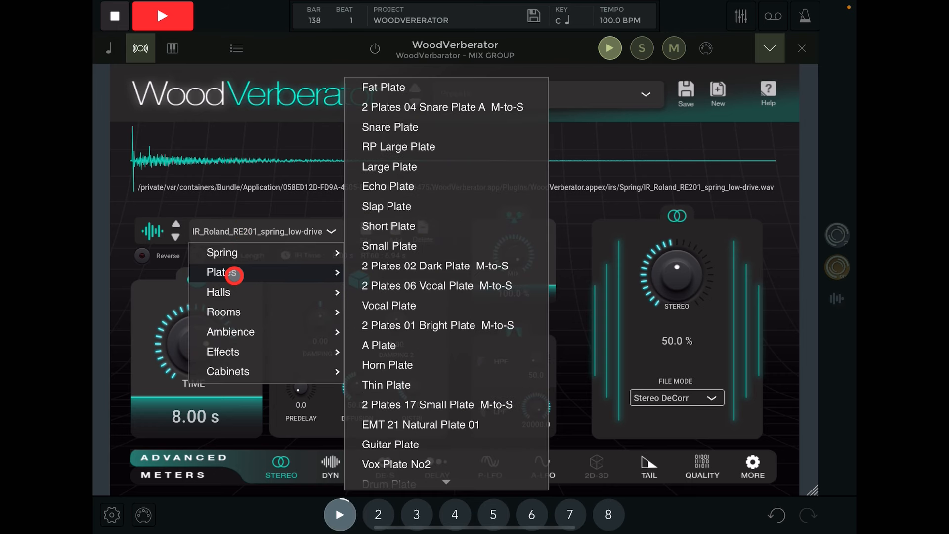
pyautogui.scroll(-3)
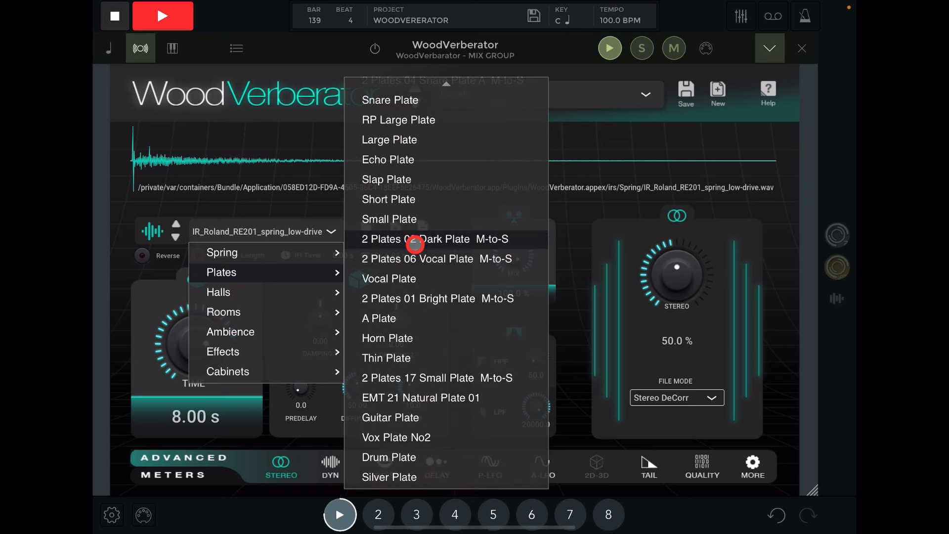
pyautogui.moveTo(387, 338)
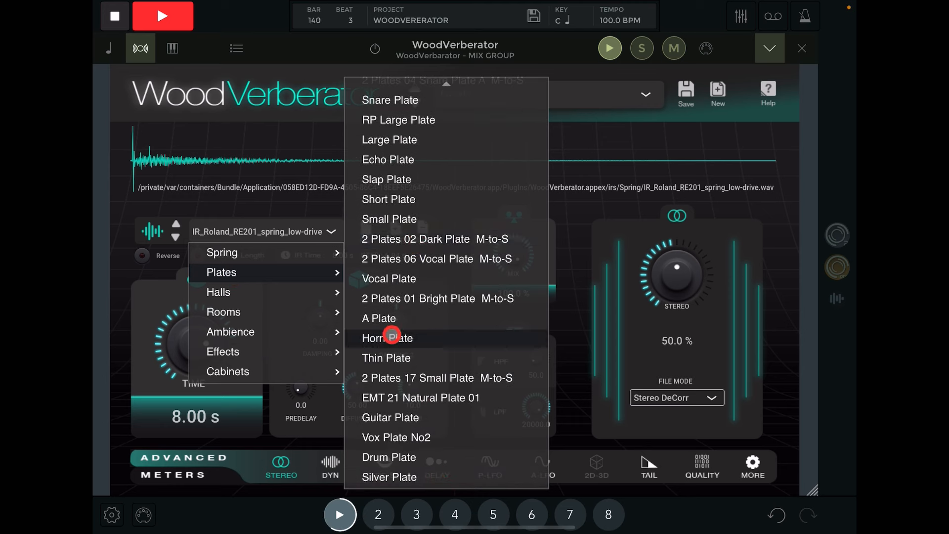
pyautogui.click(389, 139)
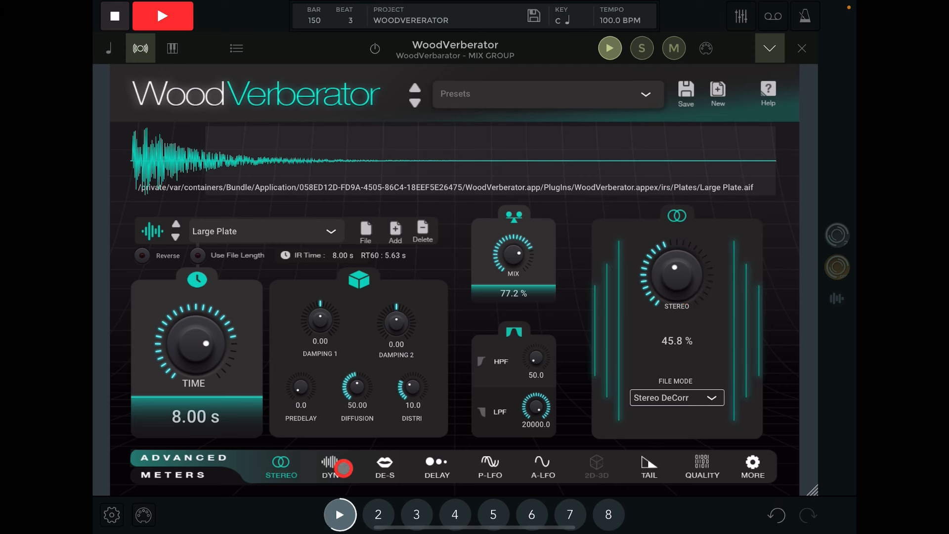
# - Switch the mix group's dynamics to gate mode with gate amount 1.16 and reverb out gain 1.5
pyautogui.click(330, 466)
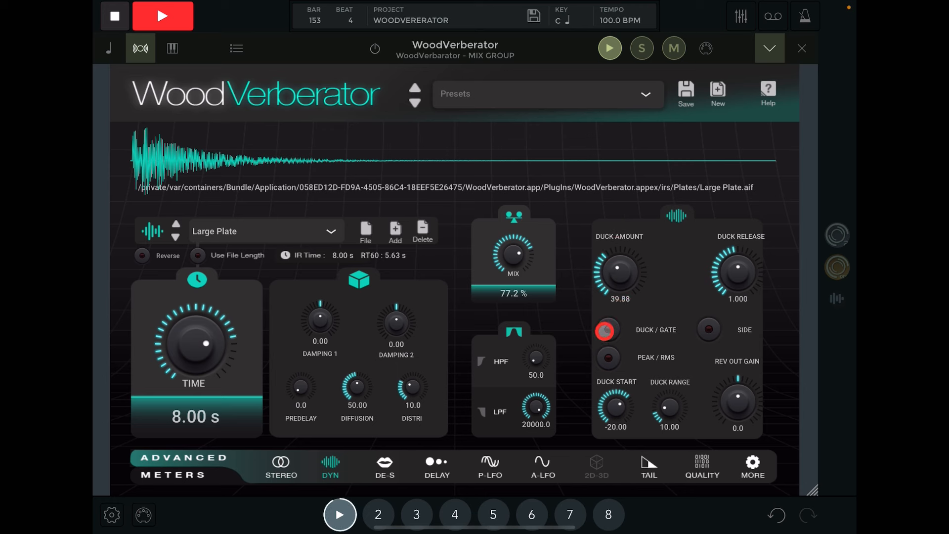
pyautogui.click(607, 330)
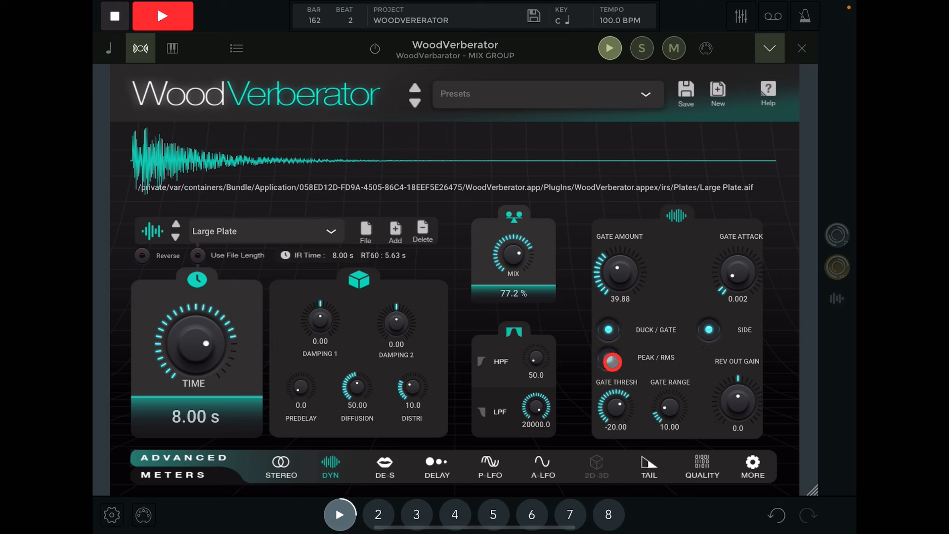
pyautogui.click(708, 330)
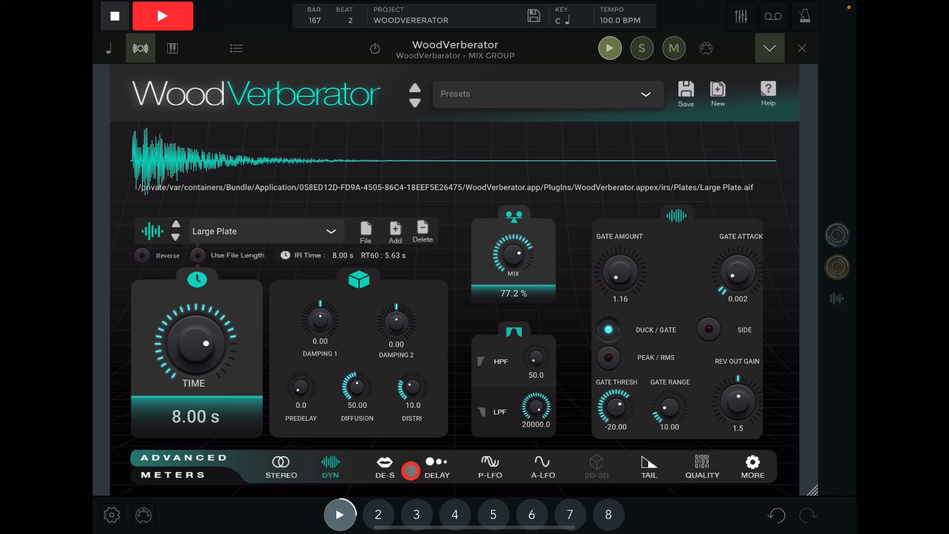
pyautogui.click(384, 466)
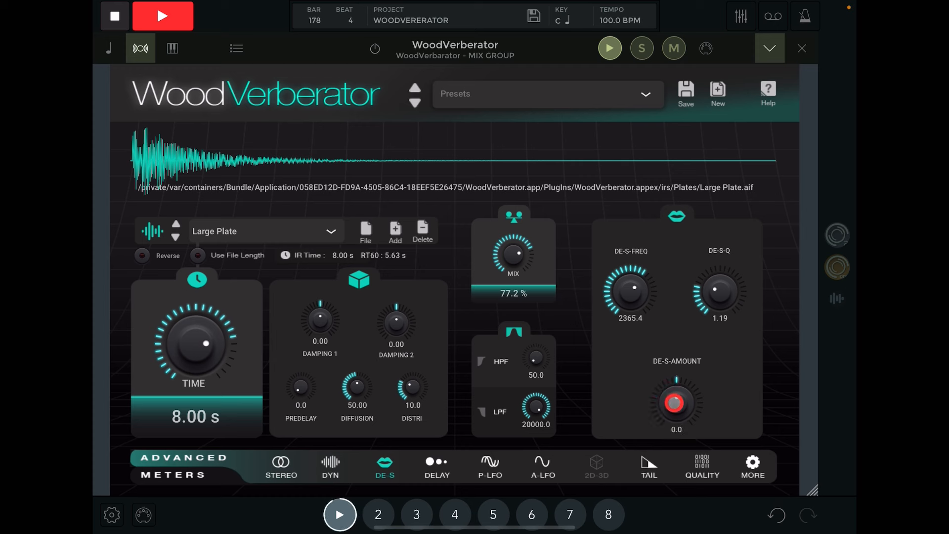
# - Sync the delay to dotted eighths (375 ms) after the reverb, with delay amount 0.0
pyautogui.click(436, 465)
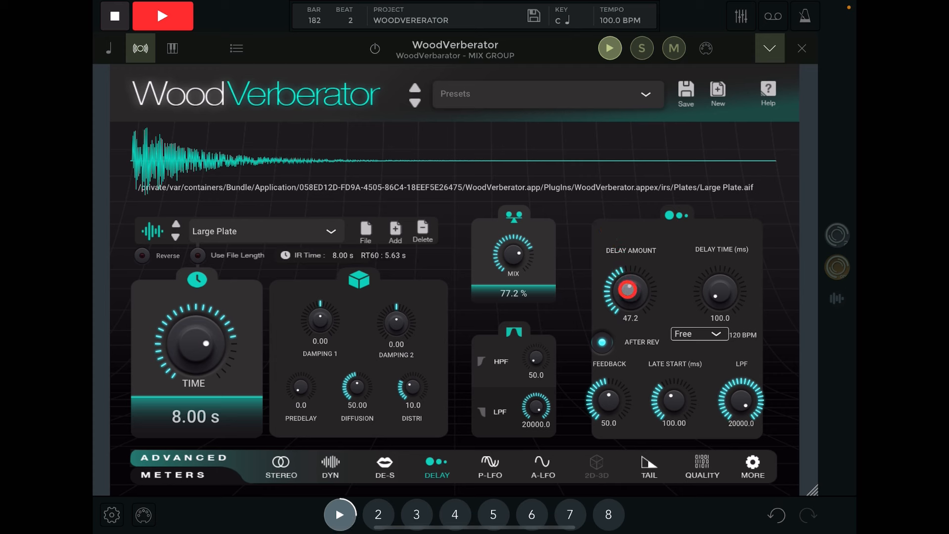
pyautogui.click(696, 333)
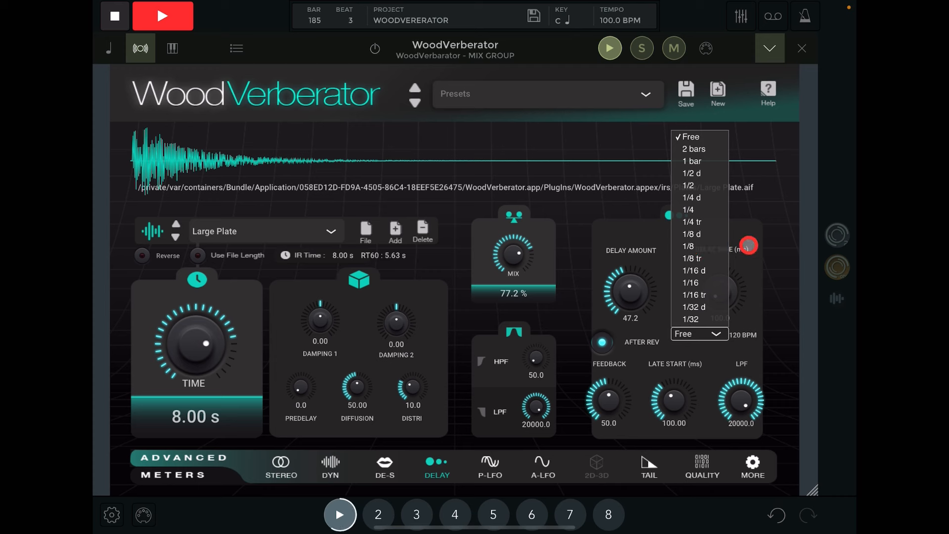
pyautogui.click(691, 234)
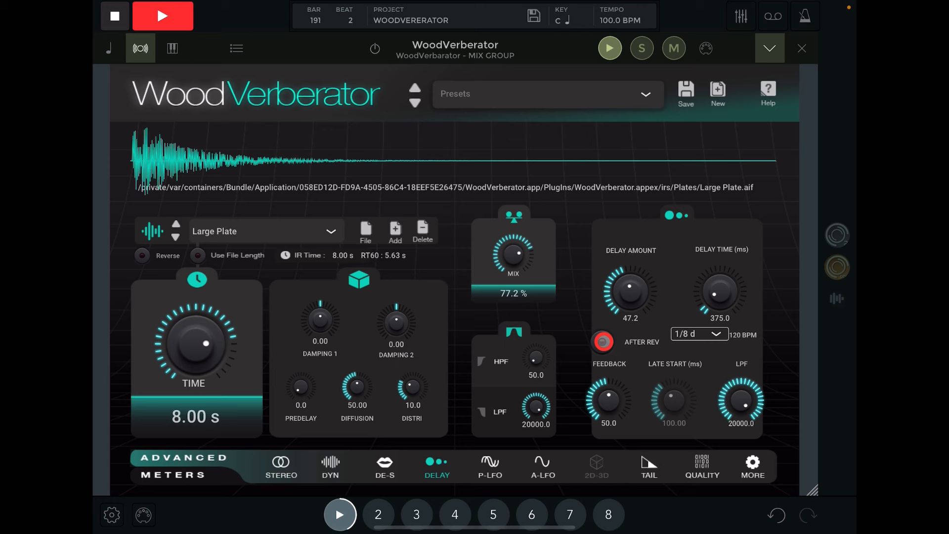
pyautogui.click(602, 341)
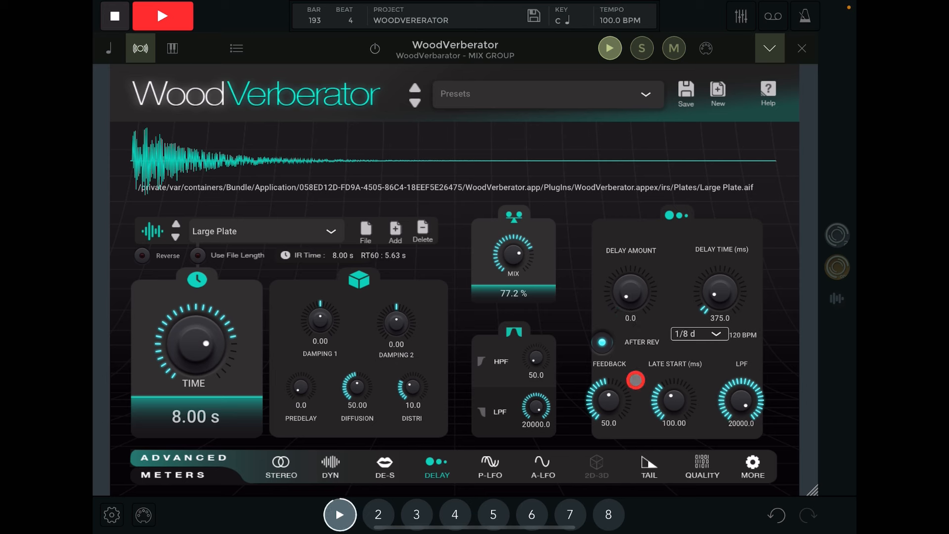
pyautogui.click(489, 466)
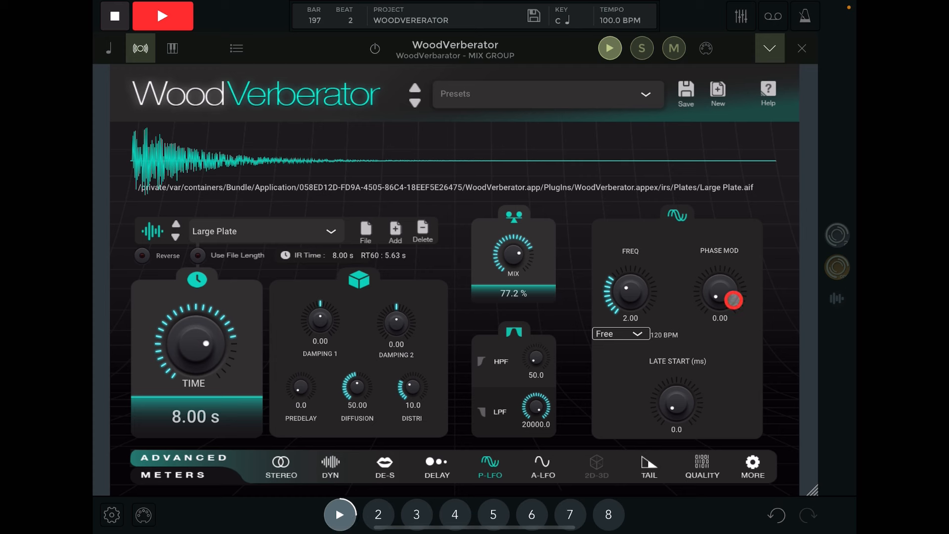
# - Try 1/8, 1/32 and 1/2 phase LFO sync, then run it free at 1.44 with phase mod 29.60, late start 0.2 ms
pyautogui.click(619, 333)
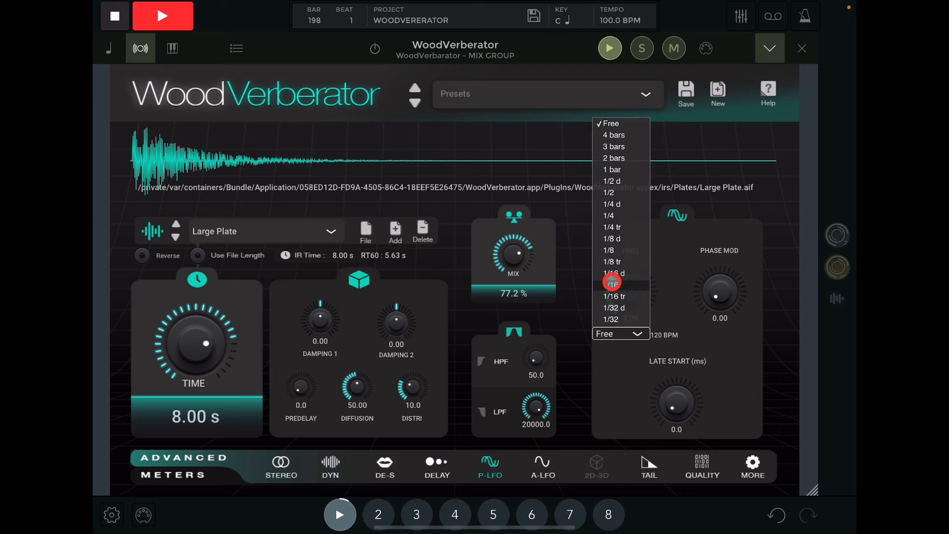
pyautogui.click(608, 249)
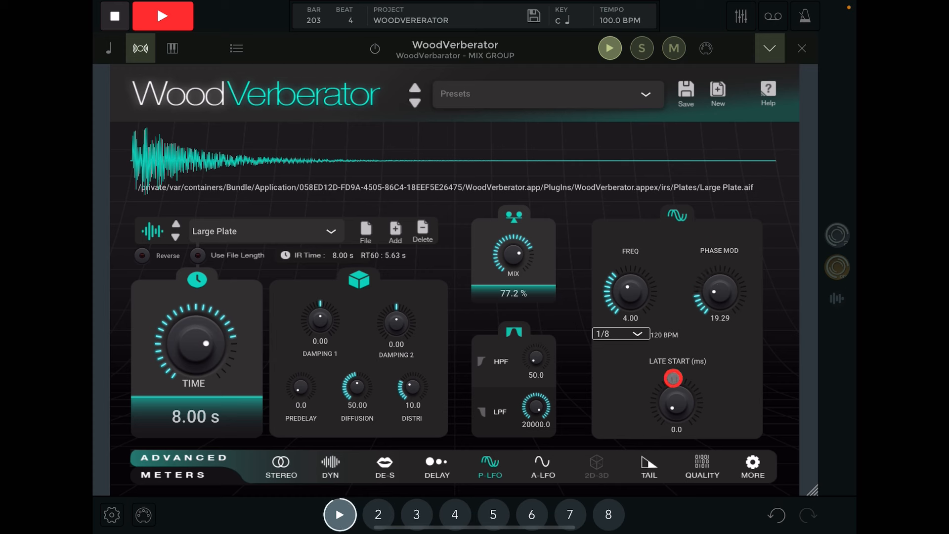
pyautogui.click(619, 333)
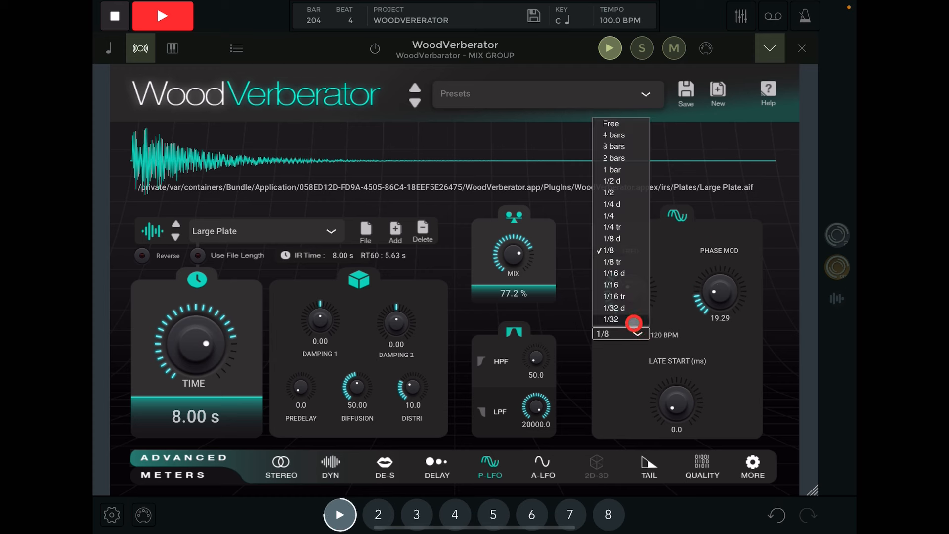
pyautogui.click(611, 319)
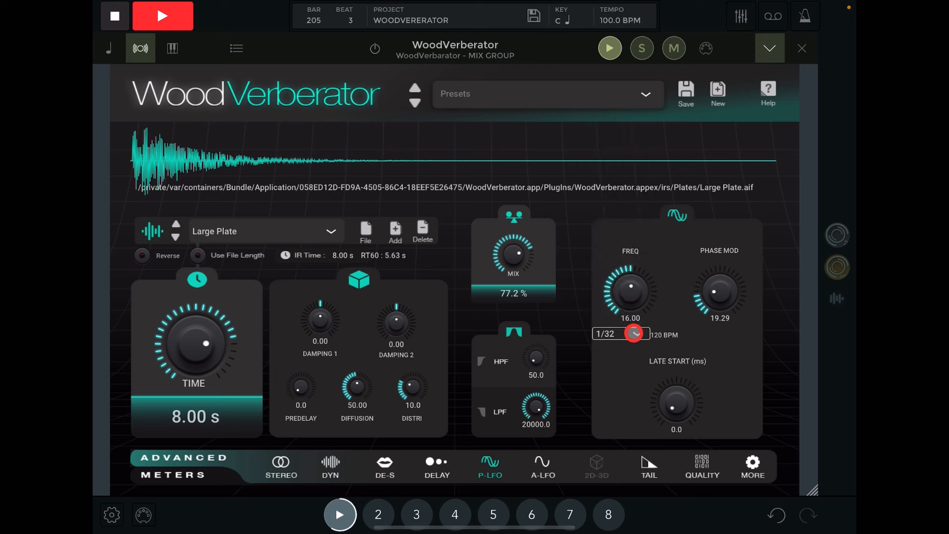
pyautogui.click(616, 333)
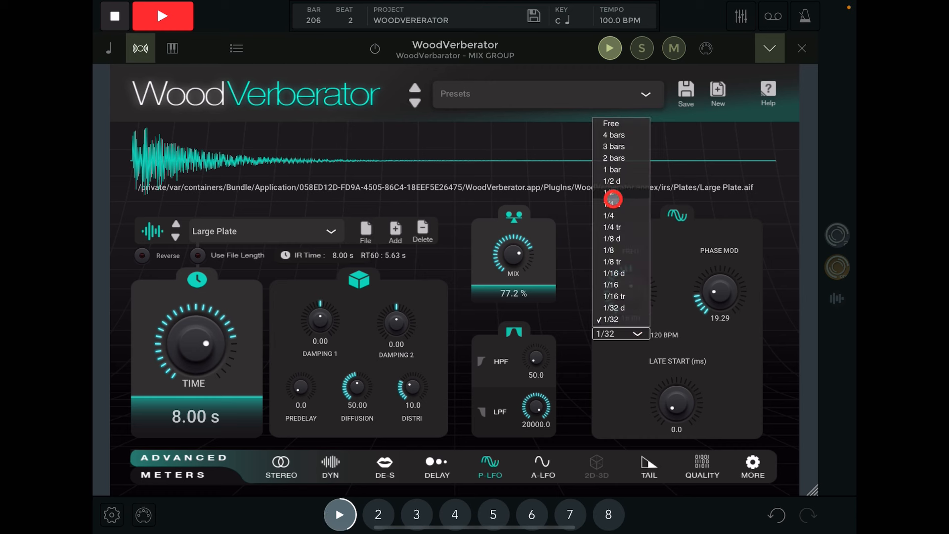
pyautogui.click(610, 204)
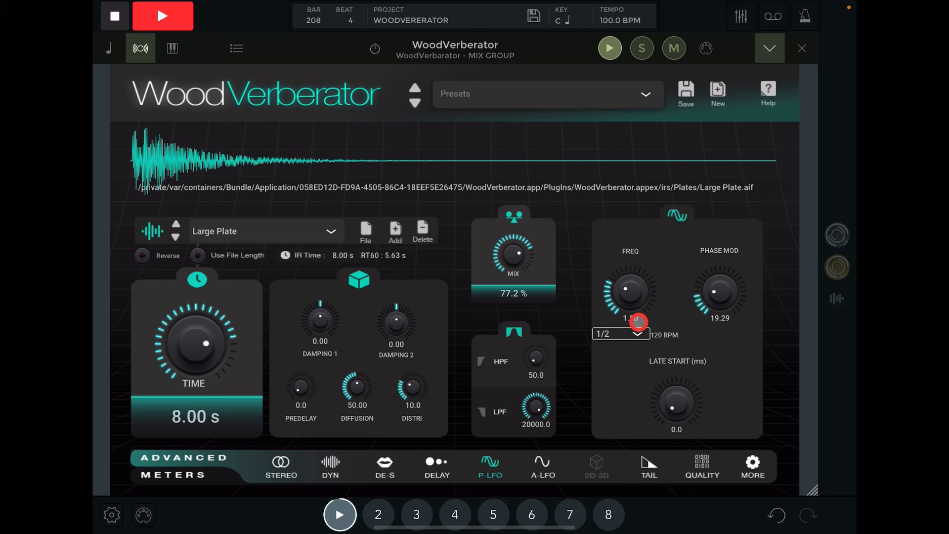
pyautogui.click(619, 333)
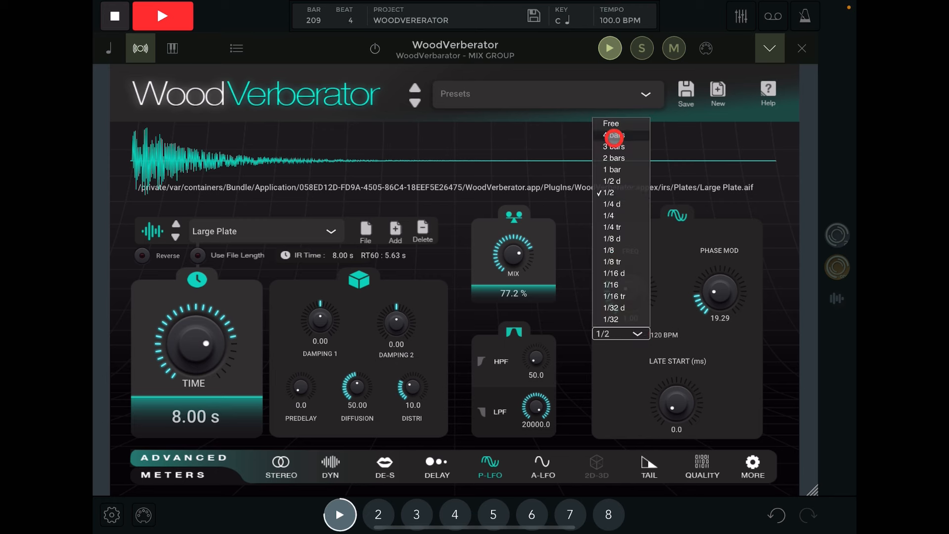
pyautogui.click(610, 123)
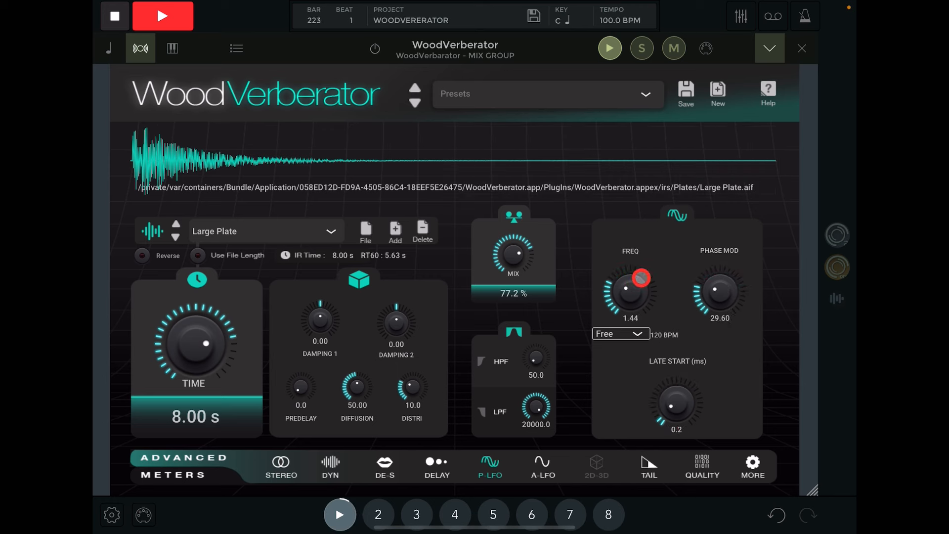
# - Leave the amplitude LFO free-running at 2.80 with amplitude mod 41.09
pyautogui.click(542, 466)
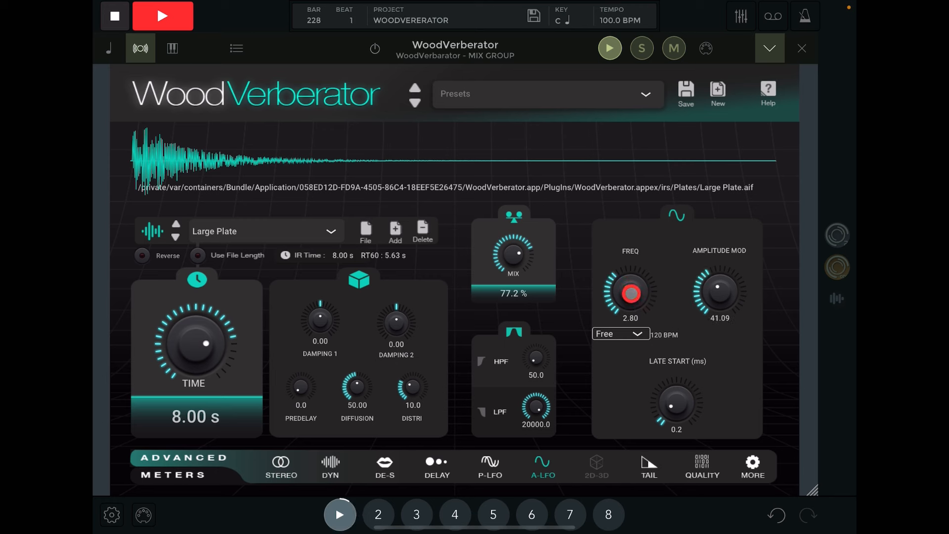
pyautogui.click(620, 333)
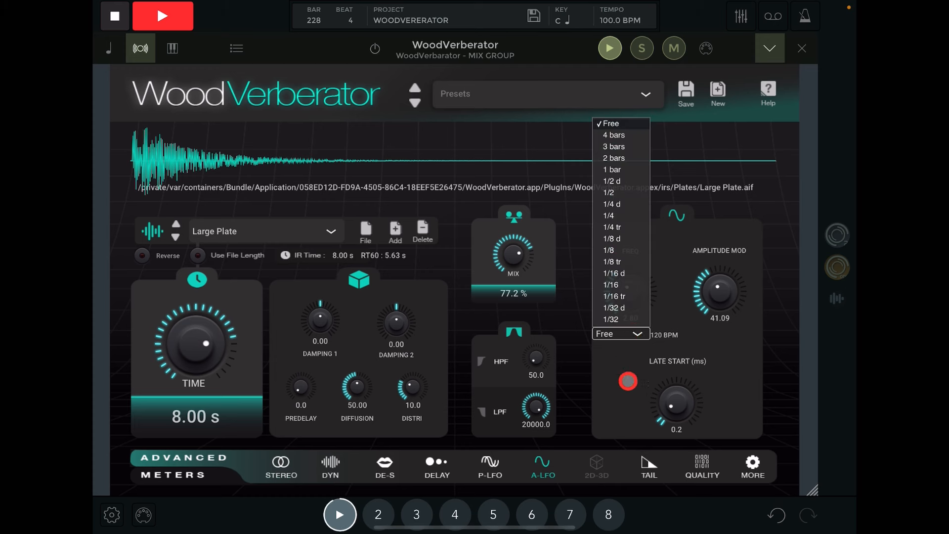
pyautogui.click(609, 123)
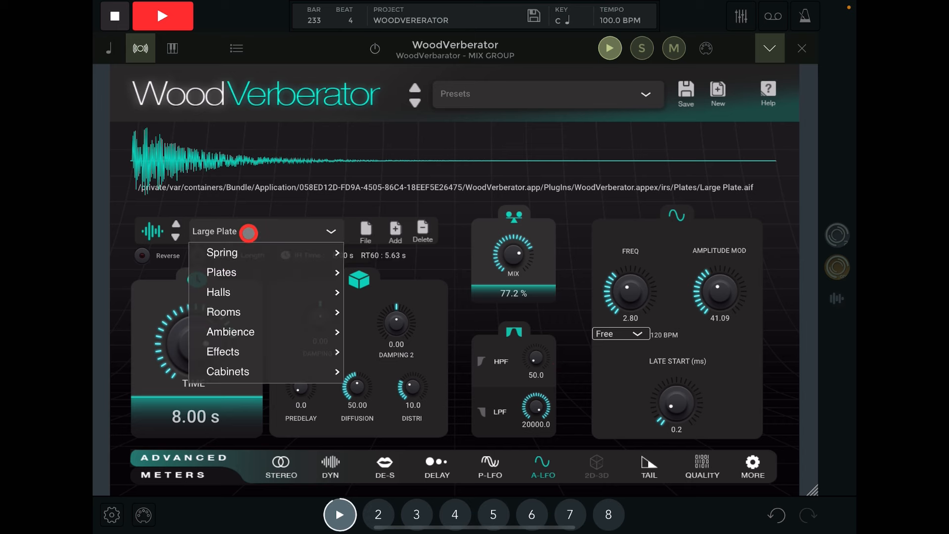
pyautogui.moveTo(245, 331)
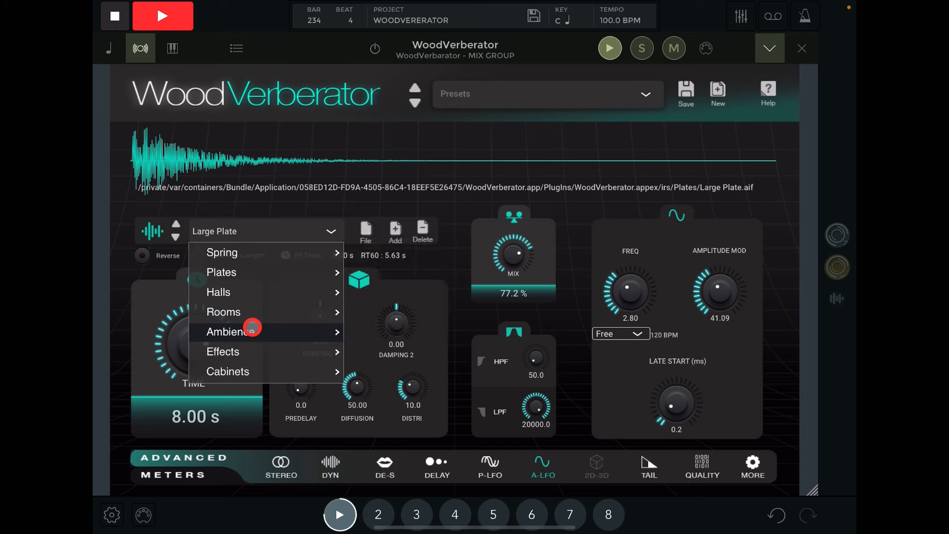
# - Load the Very Large Ambience impulse (RT60 6.54 s) and set phase mod to 12.53
pyautogui.click(230, 331)
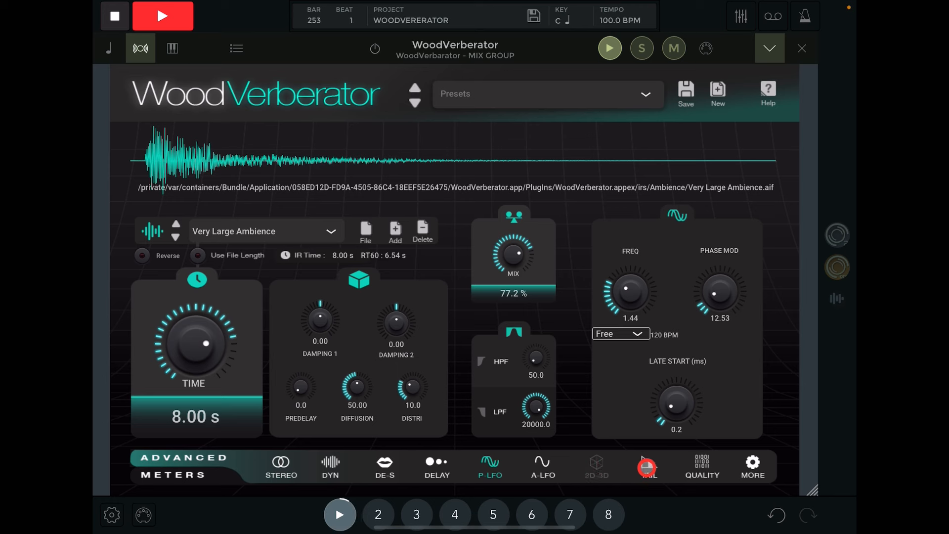
# - Set the tail low-pass to 13458.6, saturation 10.1 and late start 20 ms
pyautogui.click(646, 466)
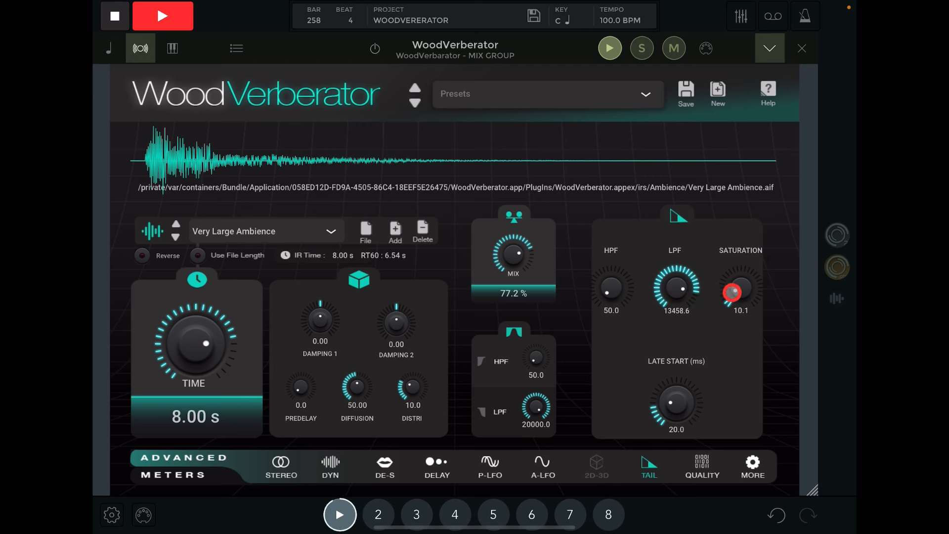
pyautogui.click(702, 467)
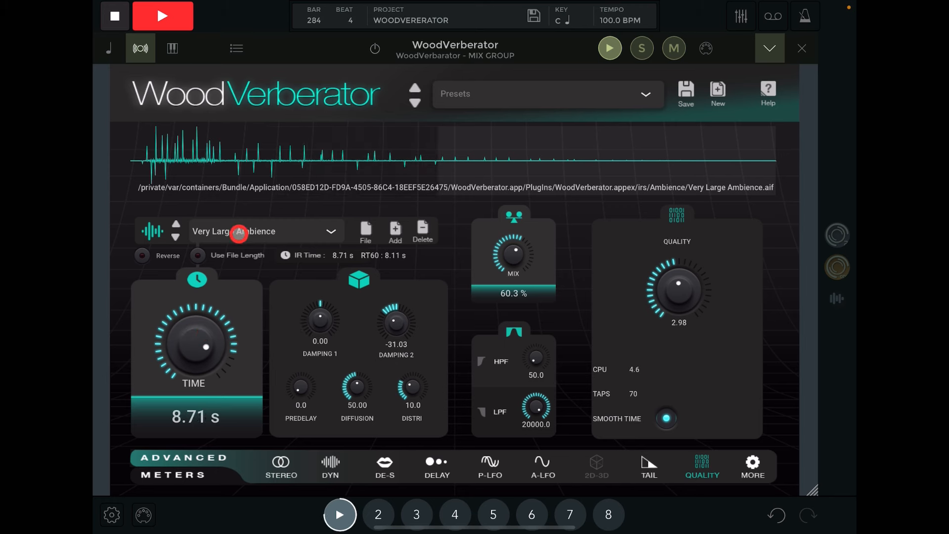
# - Load the Ambience > 5 Ambiences 06 Small & Dark M-to-S impulse response
pyautogui.click(331, 231)
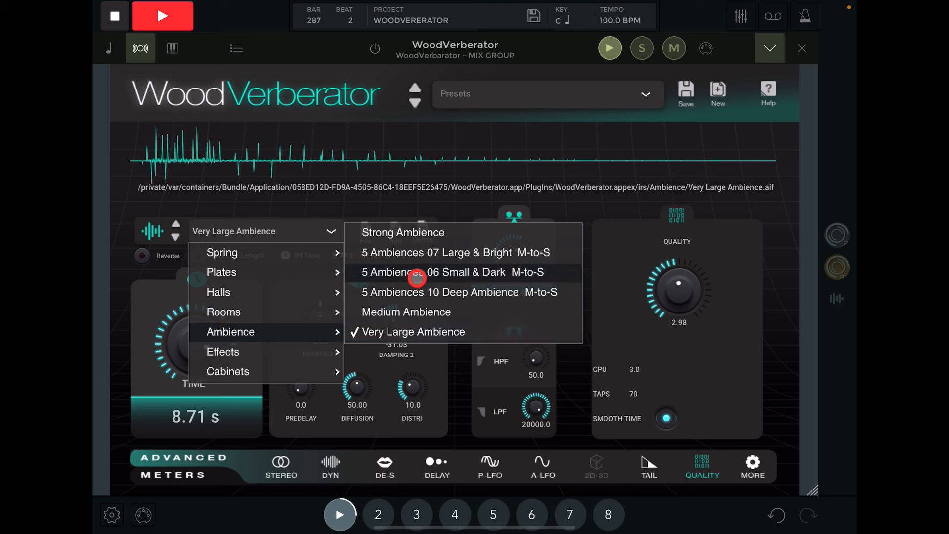
pyautogui.click(451, 272)
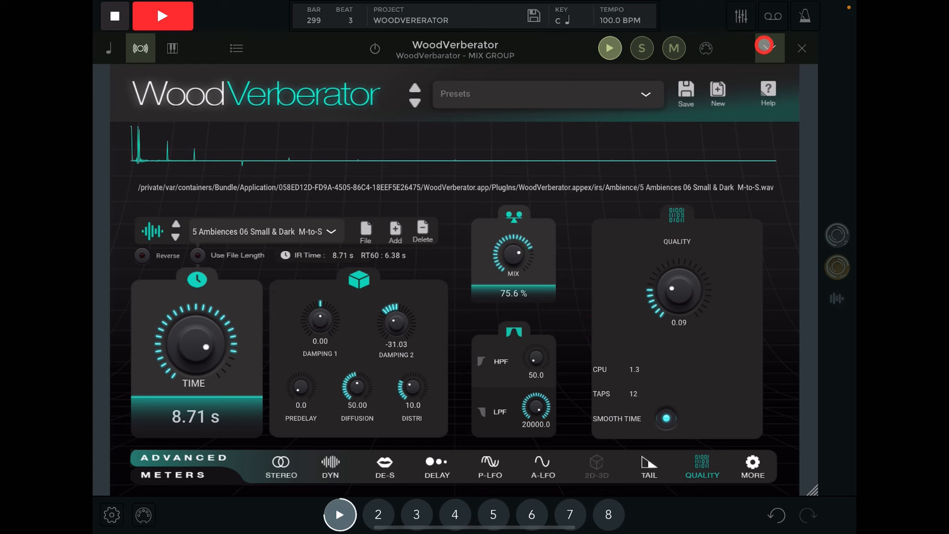
# - Switch to the Node 4 Drum Bus Plate instance and show its tail settings (HPF 220.2, LPF 9512.3, saturation 16.9, late start 13.3 ms)
pyautogui.click(769, 277)
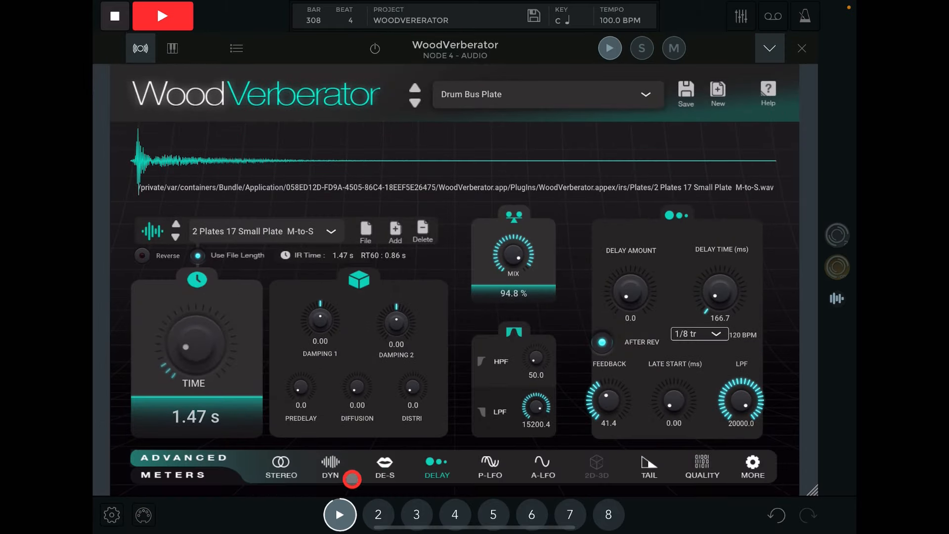
pyautogui.click(542, 462)
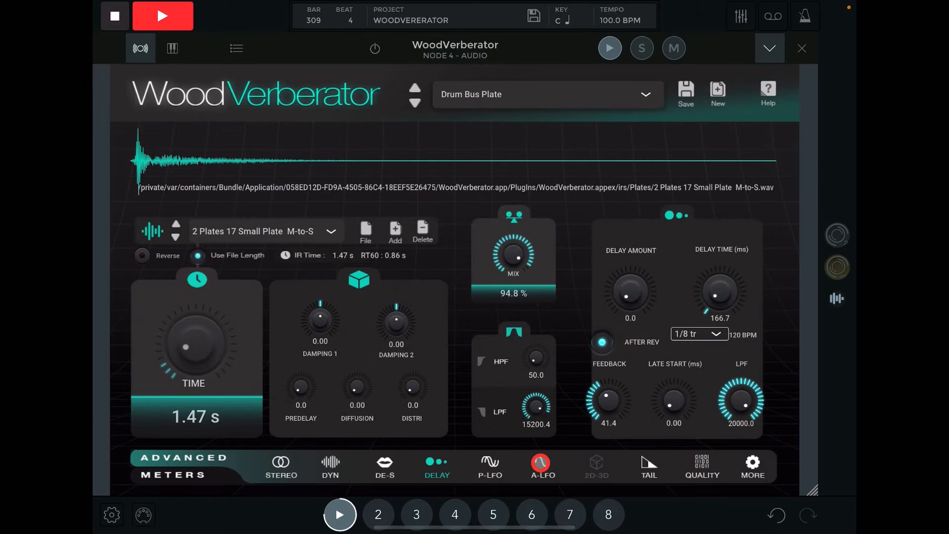
pyautogui.click(542, 465)
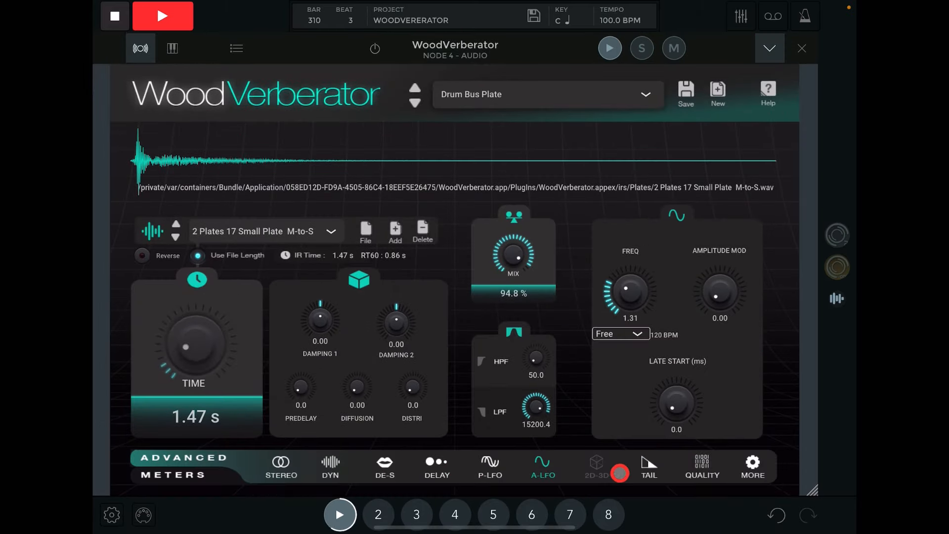
pyautogui.click(702, 466)
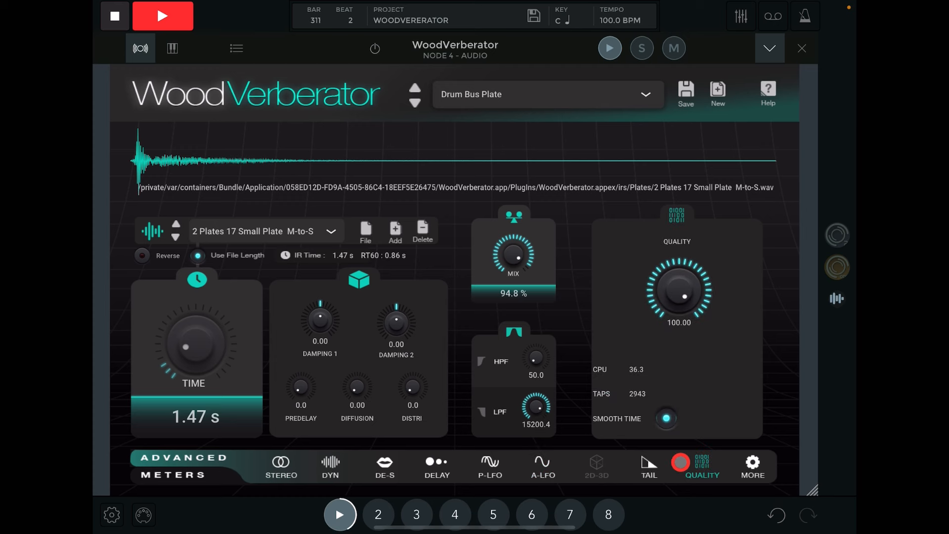
pyautogui.click(648, 466)
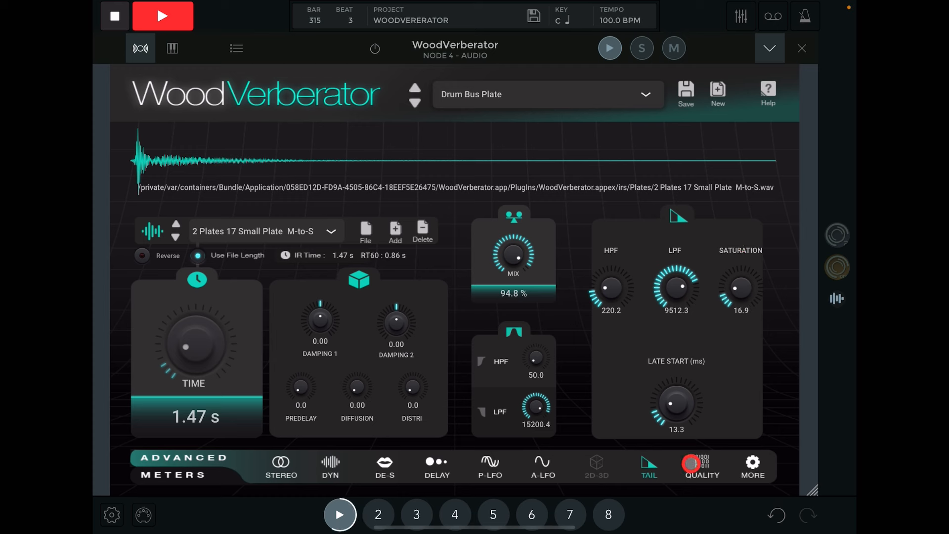
# - Lengthen the plate's reverb time to 3.85 s with mix around 34.7%
pyautogui.click(701, 465)
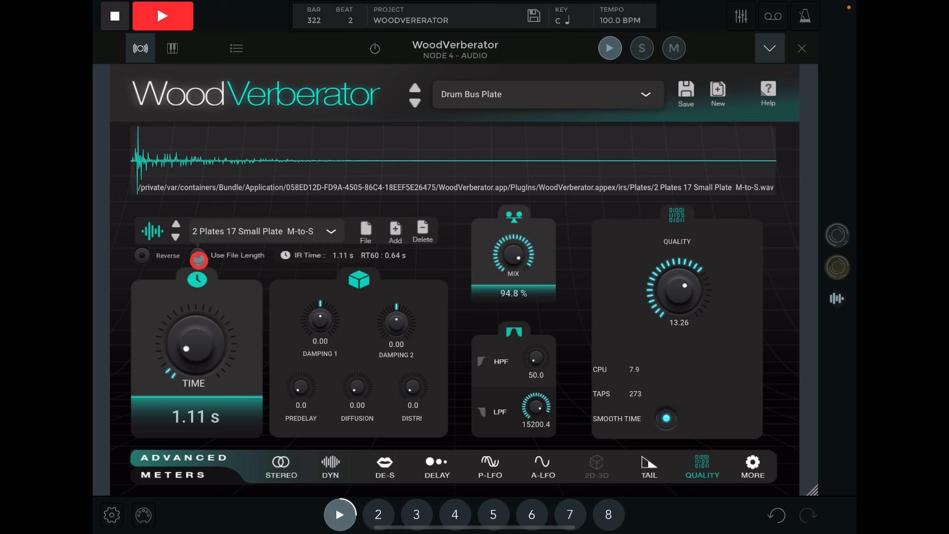
pyautogui.moveTo(193, 336); pyautogui.dragTo(193, 303)
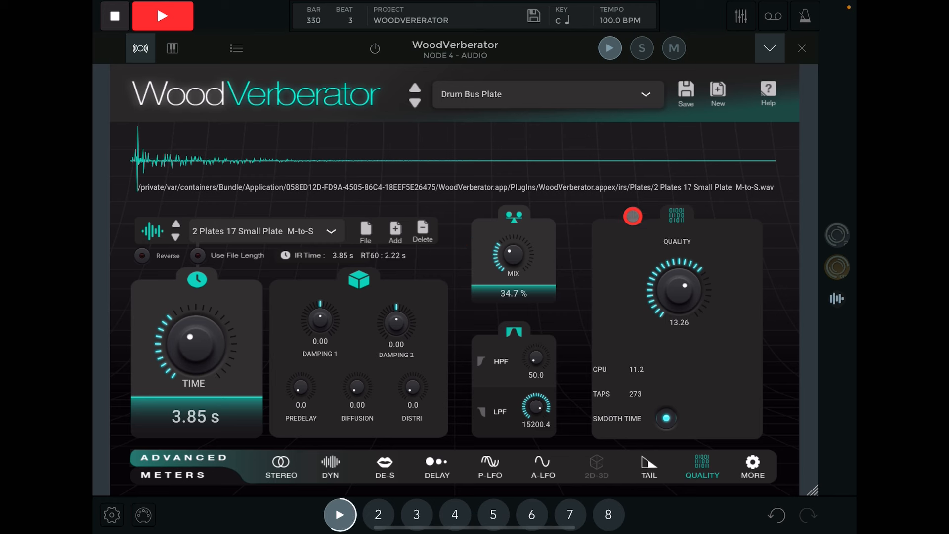
pyautogui.moveTo(459, 177)
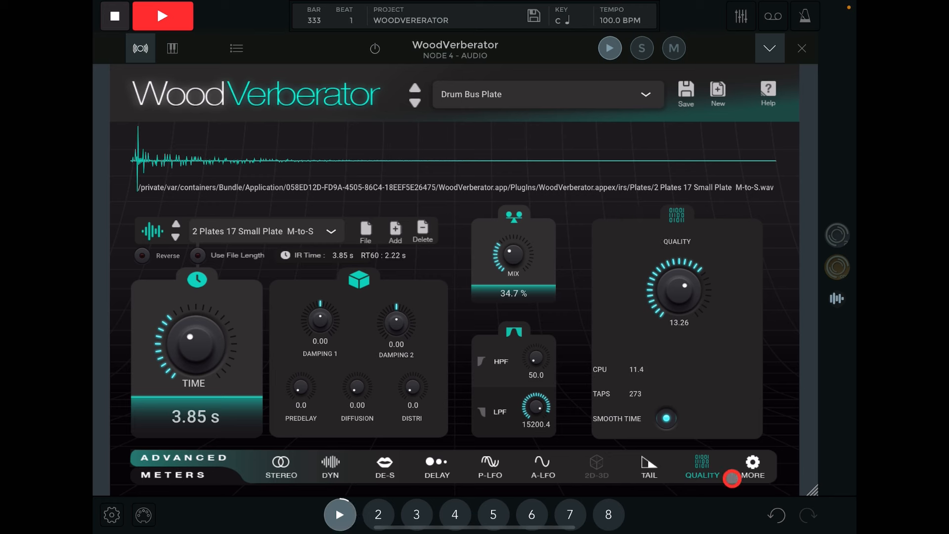
# - Show the MIDI and version settings: MIDI CC enabled, channel All, receive from DAW
pyautogui.click(752, 466)
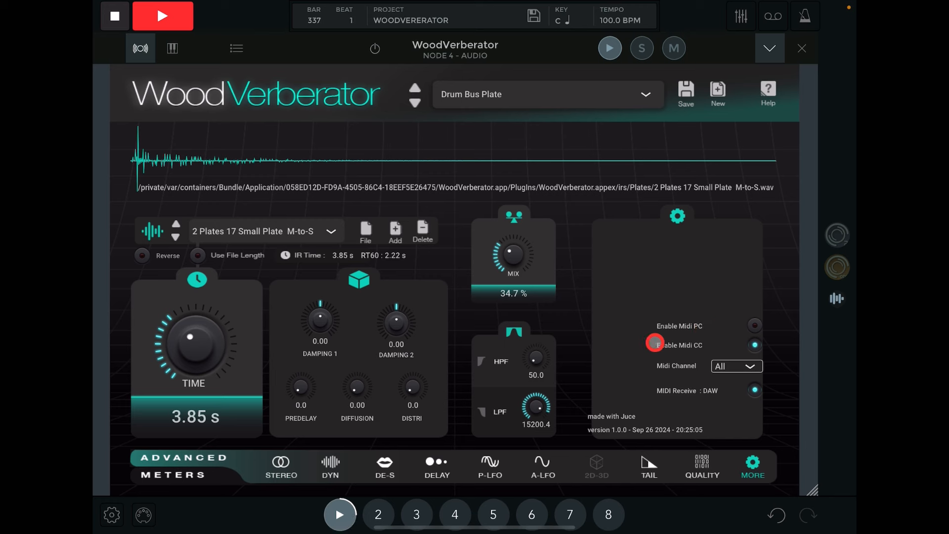
pyautogui.moveTo(185, 439)
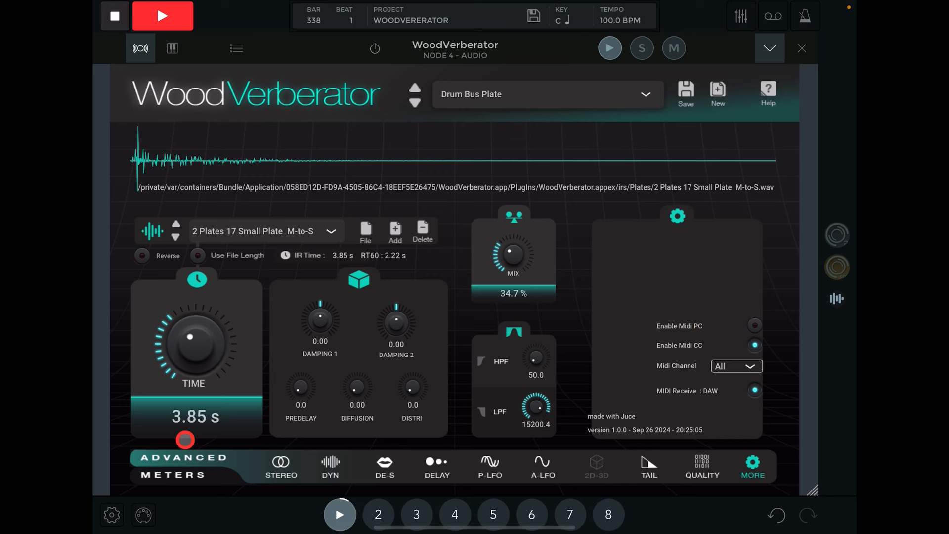
# - Switch the plate's dynamics from ducking to gating, amount 28.60, output gain −6.4
pyautogui.click(330, 461)
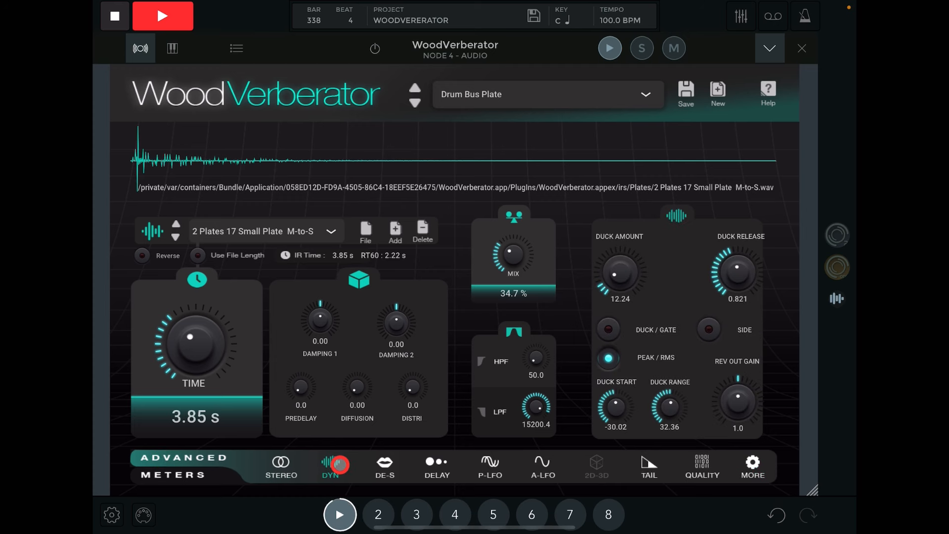
pyautogui.click(607, 330)
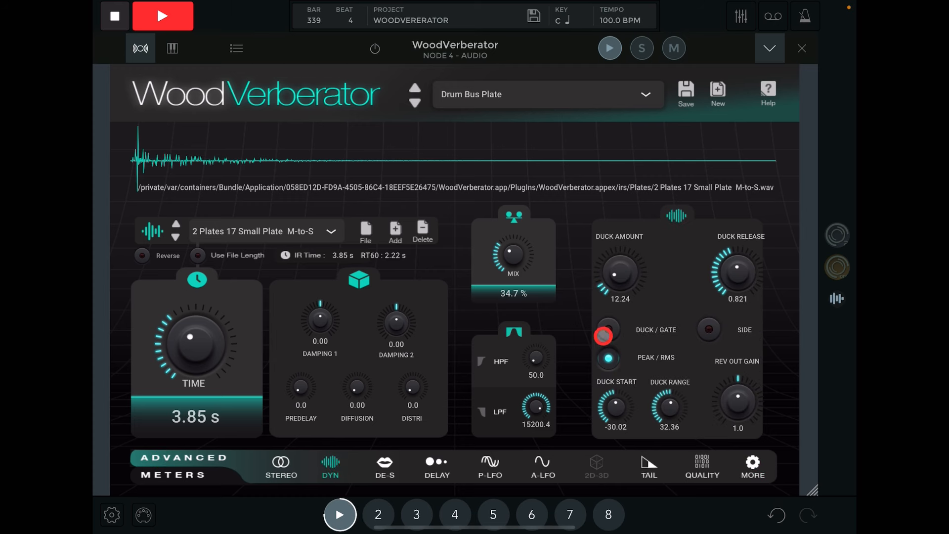
pyautogui.click(605, 334)
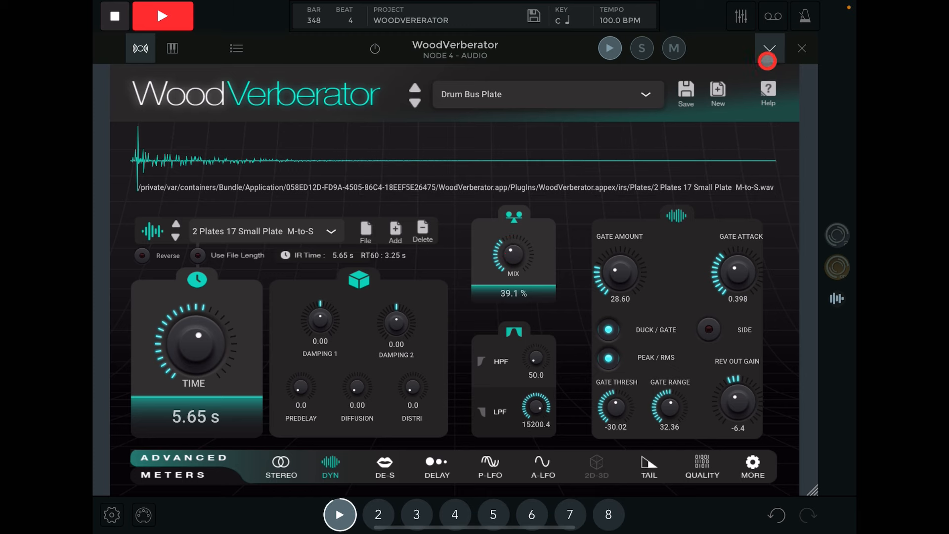
# - Collapse the Node 4 editor and reopen the Mix Group WoodVerberator editor
pyautogui.click(769, 47)
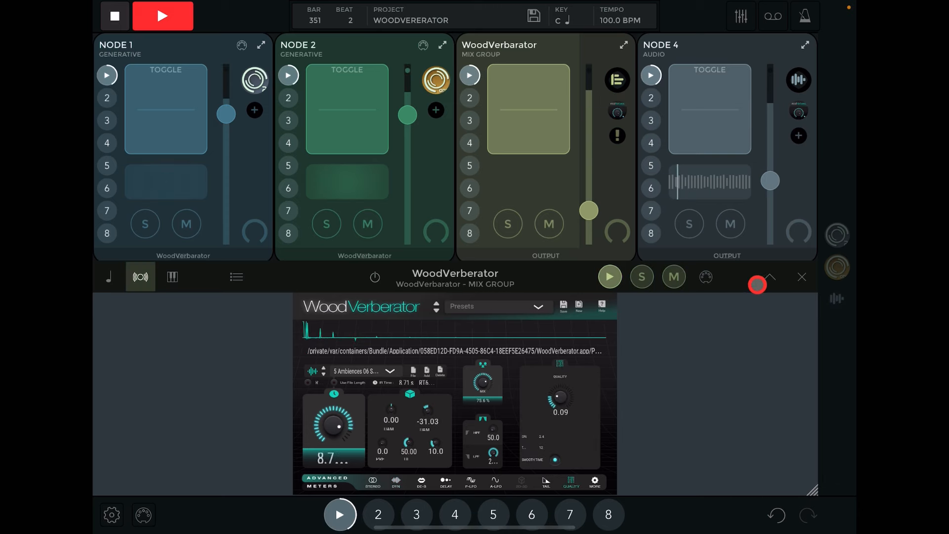
pyautogui.click(757, 284)
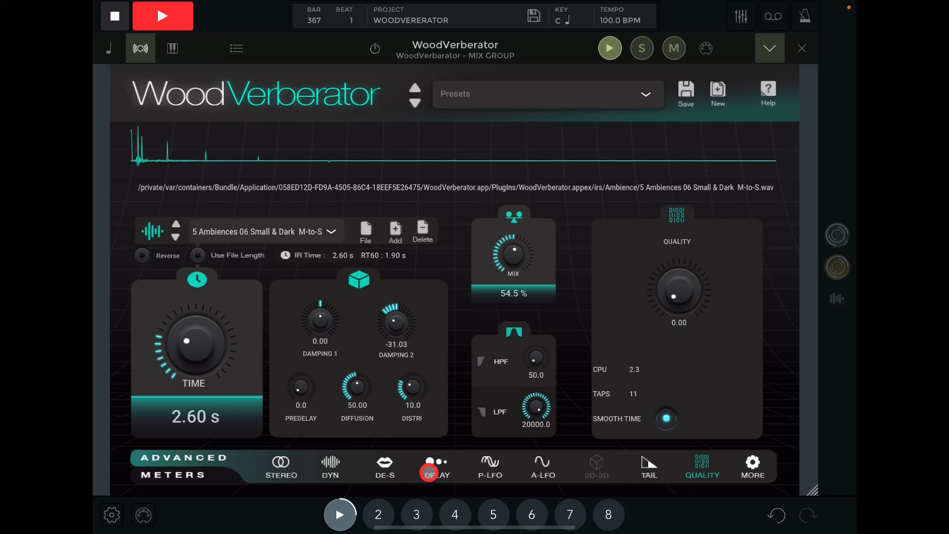
# - Sync the delay to 1/8 triplets (166.7 ms) with amount 57.6, feedback 61.9, quality 100
pyautogui.click(437, 466)
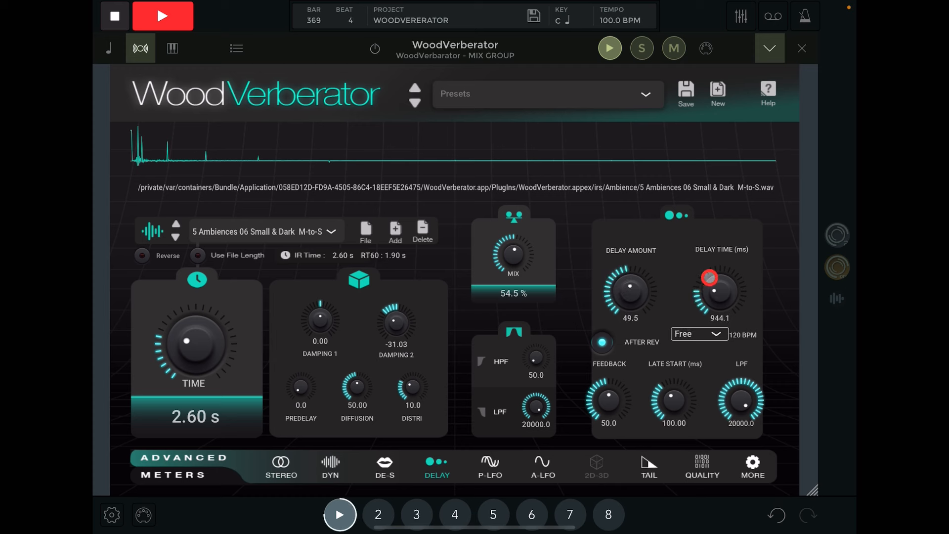
pyautogui.click(697, 333)
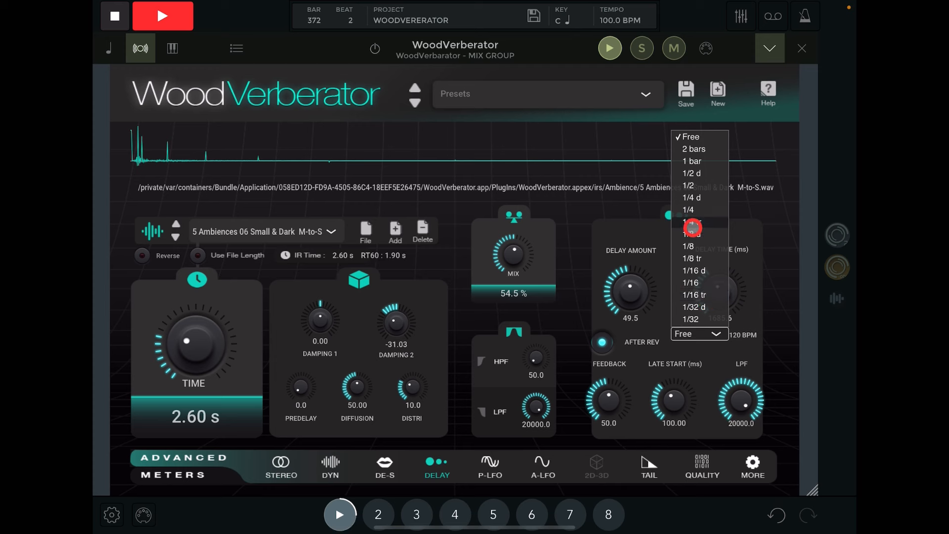
pyautogui.click(692, 258)
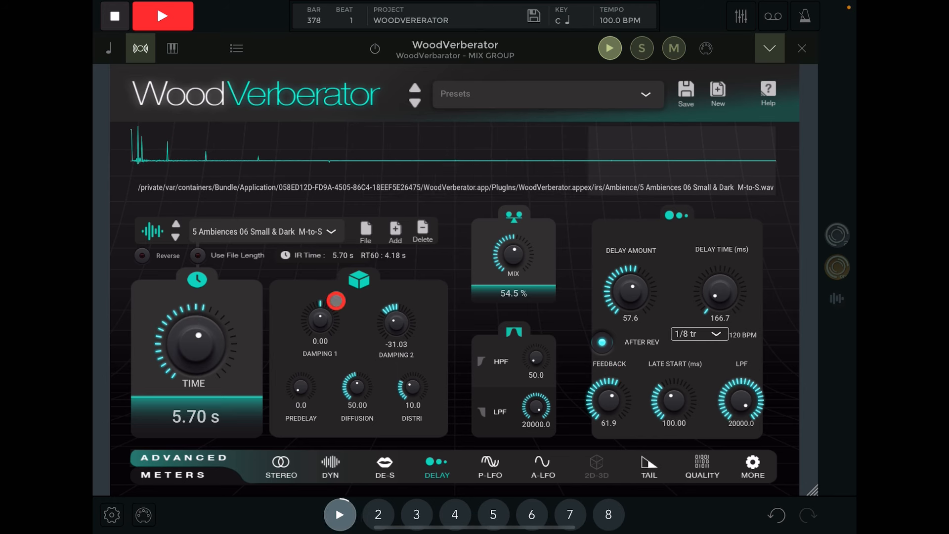
pyautogui.click(702, 466)
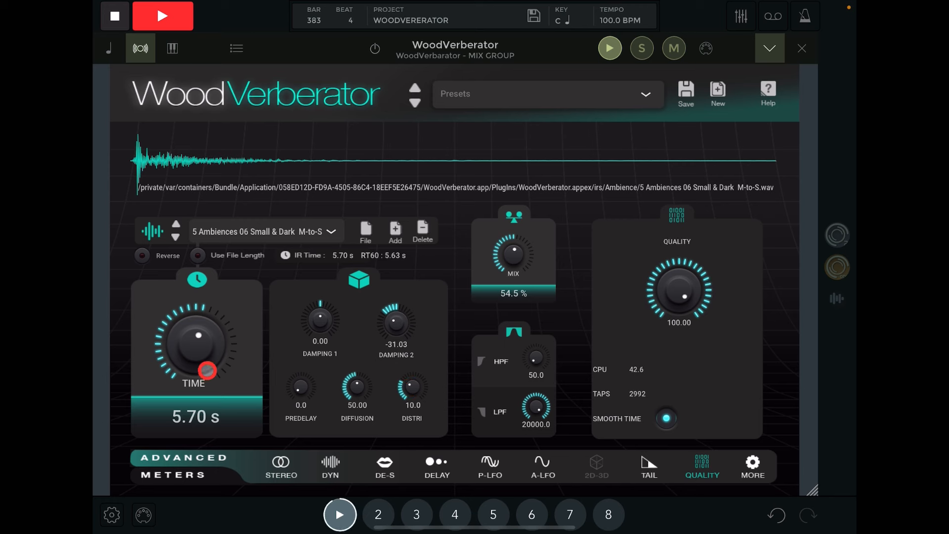
# - Show the free-running P-LFO (frequency 0.07, phase mod 37.30) and stop song playback
pyautogui.click(436, 466)
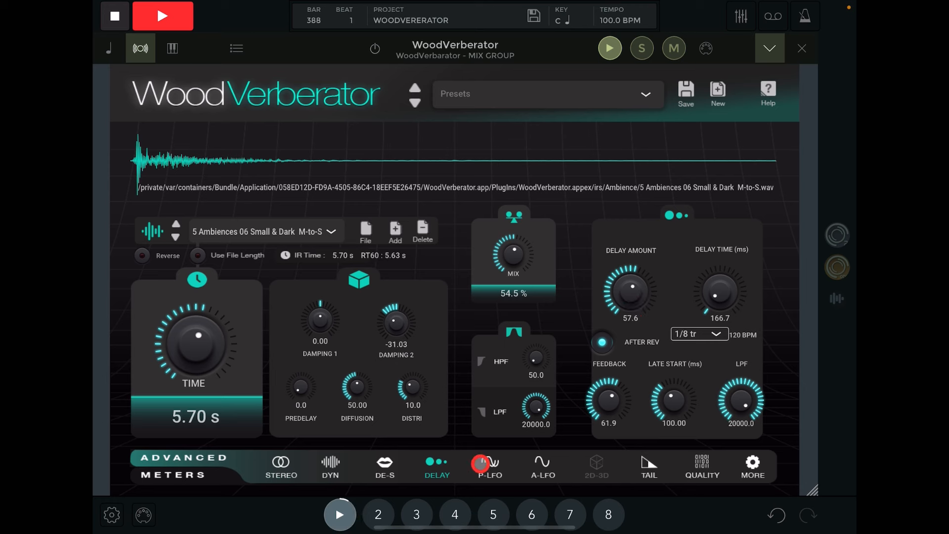
pyautogui.click(490, 465)
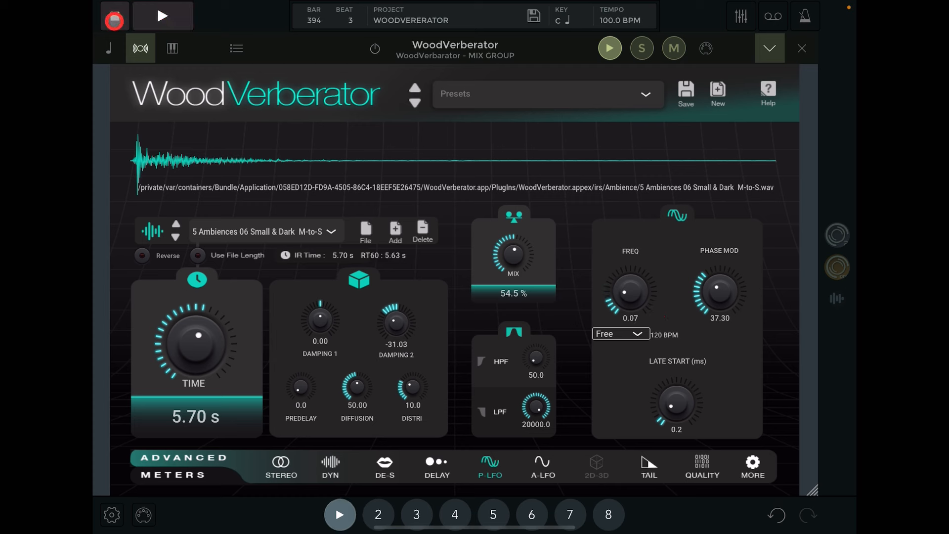
pyautogui.click(114, 16)
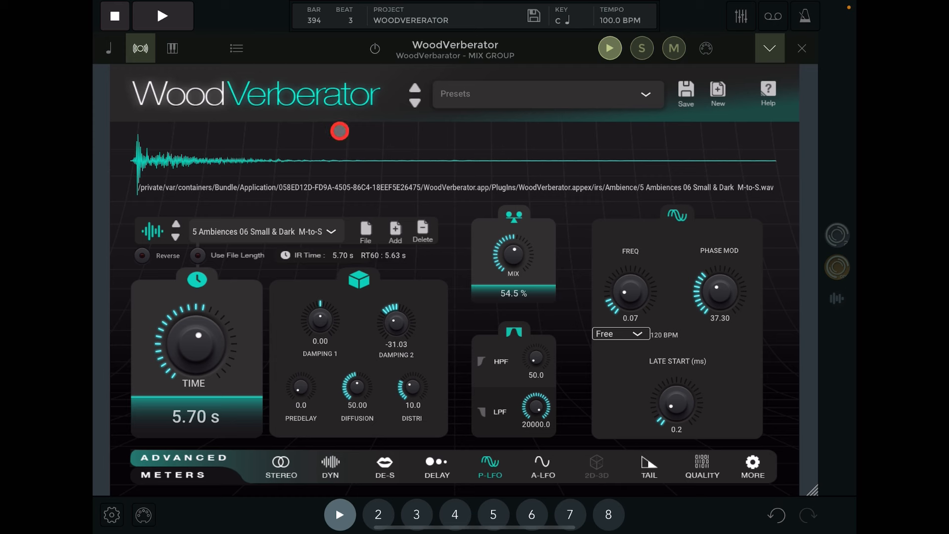
pyautogui.moveTo(319, 121)
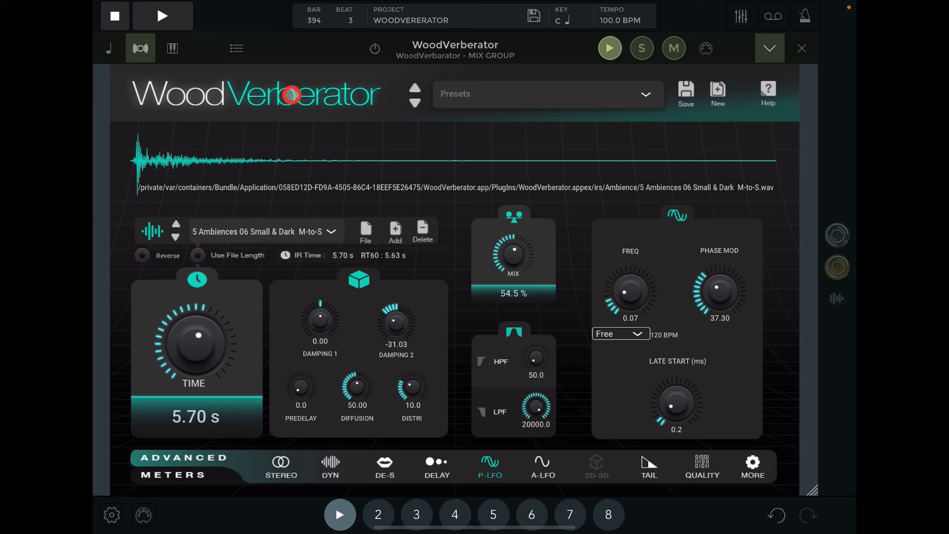
pyautogui.click(330, 231)
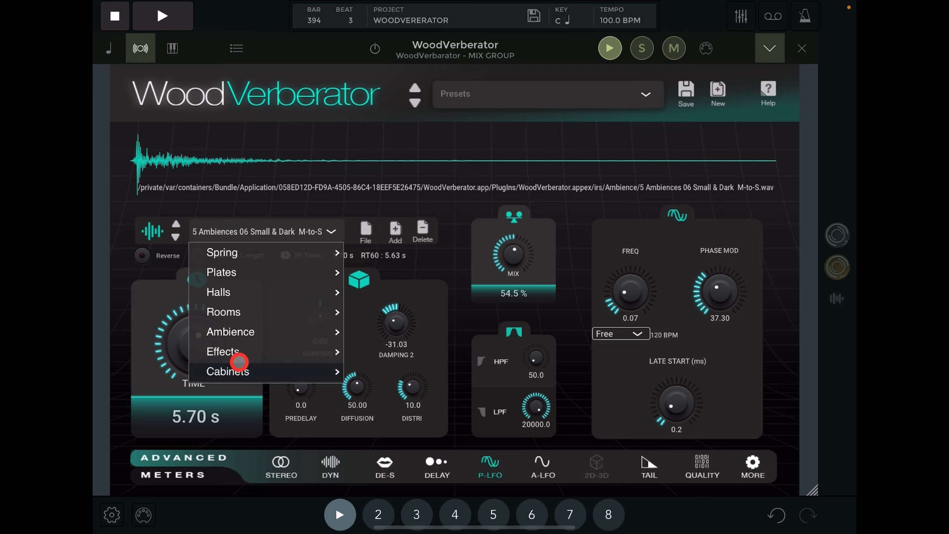
pyautogui.click(229, 370)
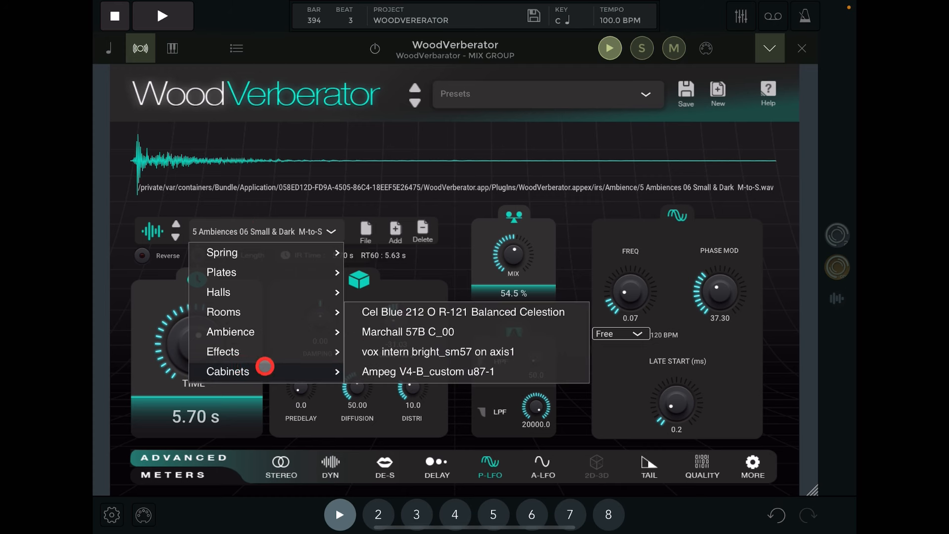
pyautogui.click(223, 350)
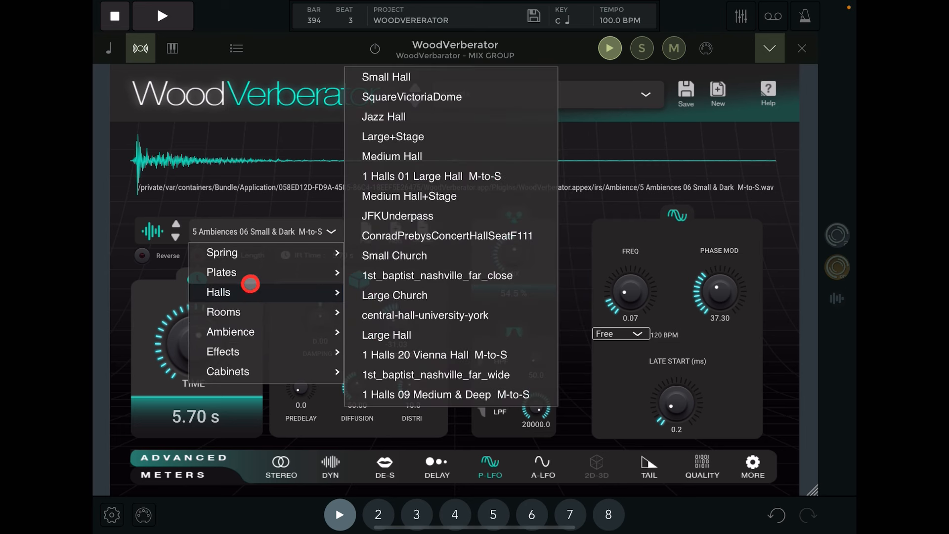
pyautogui.moveTo(221, 252)
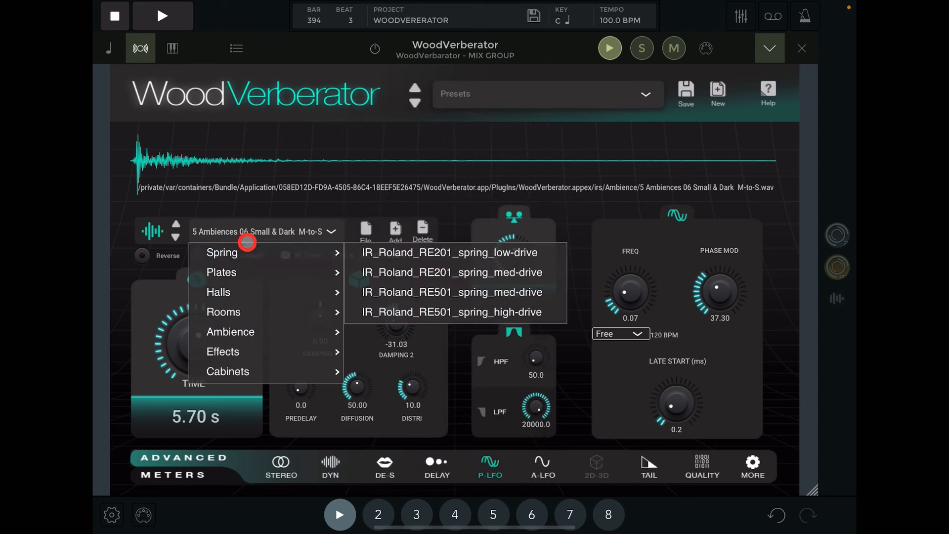
pyautogui.moveTo(325, 168)
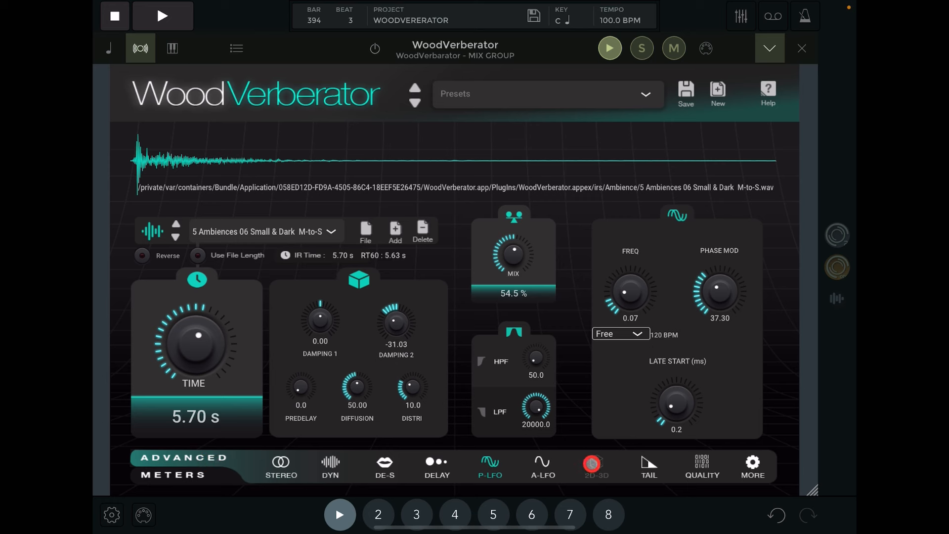
pyautogui.click(595, 465)
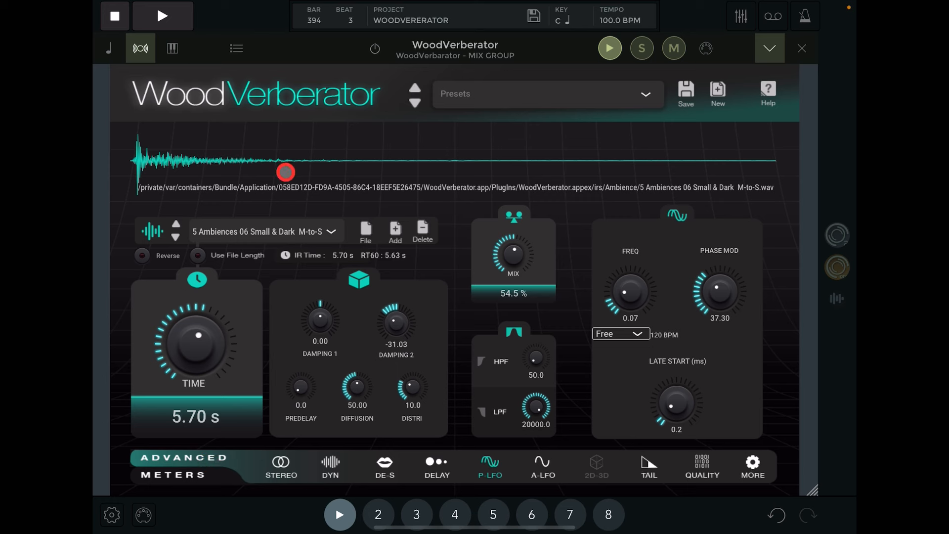